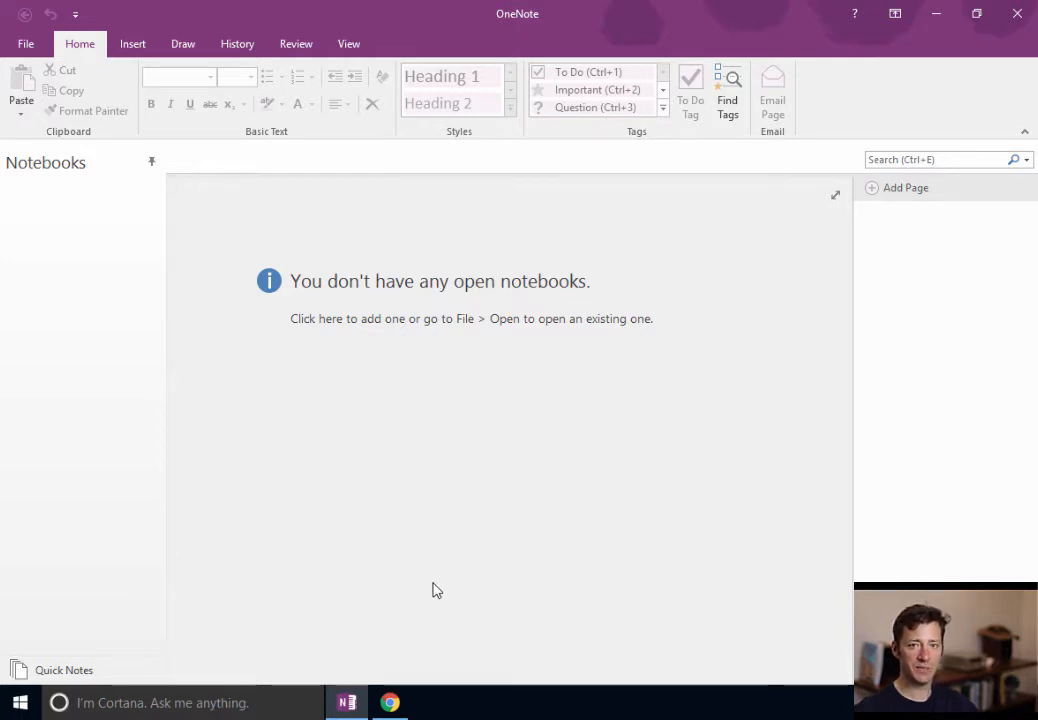
- Switch to onenote.com in Chrome and scroll down to the Windows/Apple/Android/Web download links
click(388, 702)
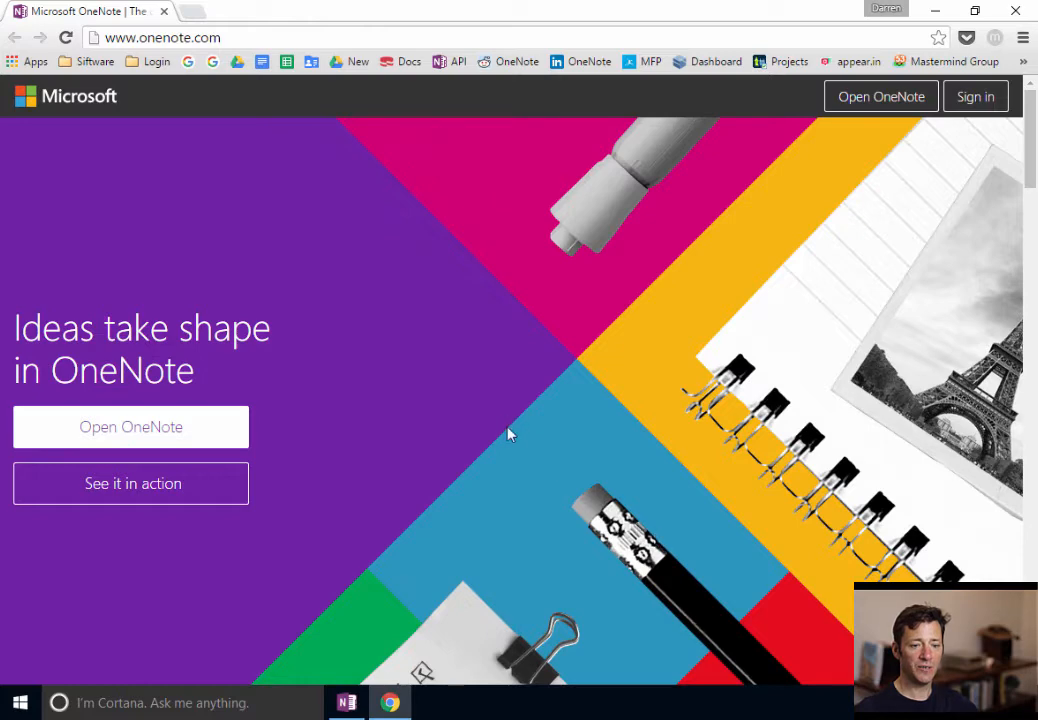
scroll(down, 3)
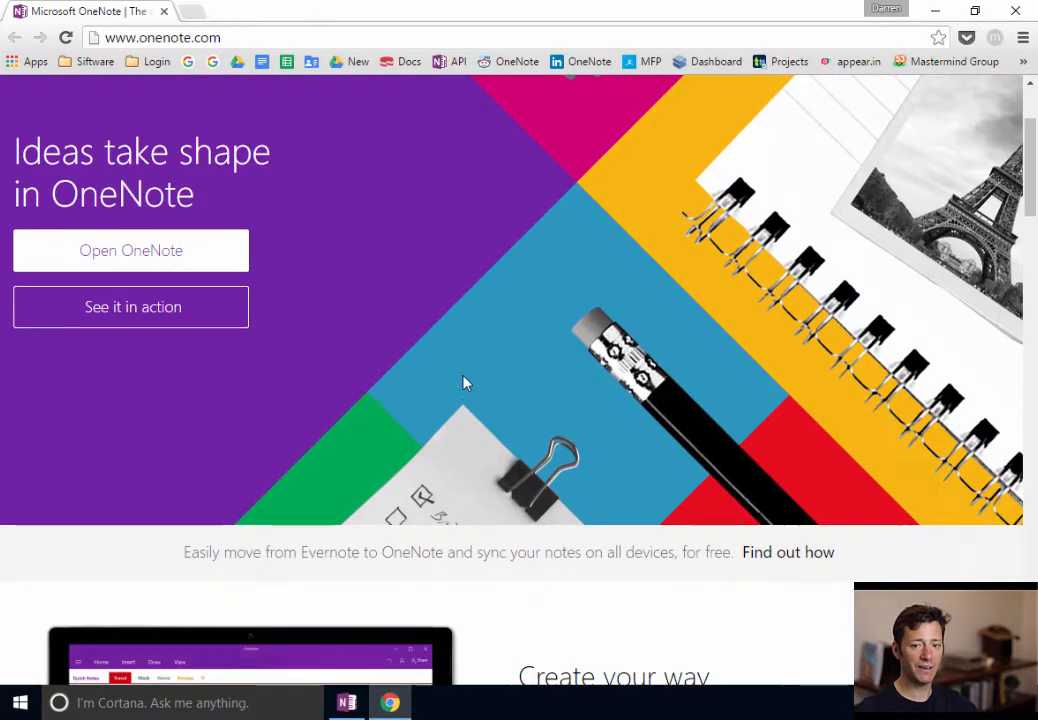
scroll(down, 3)
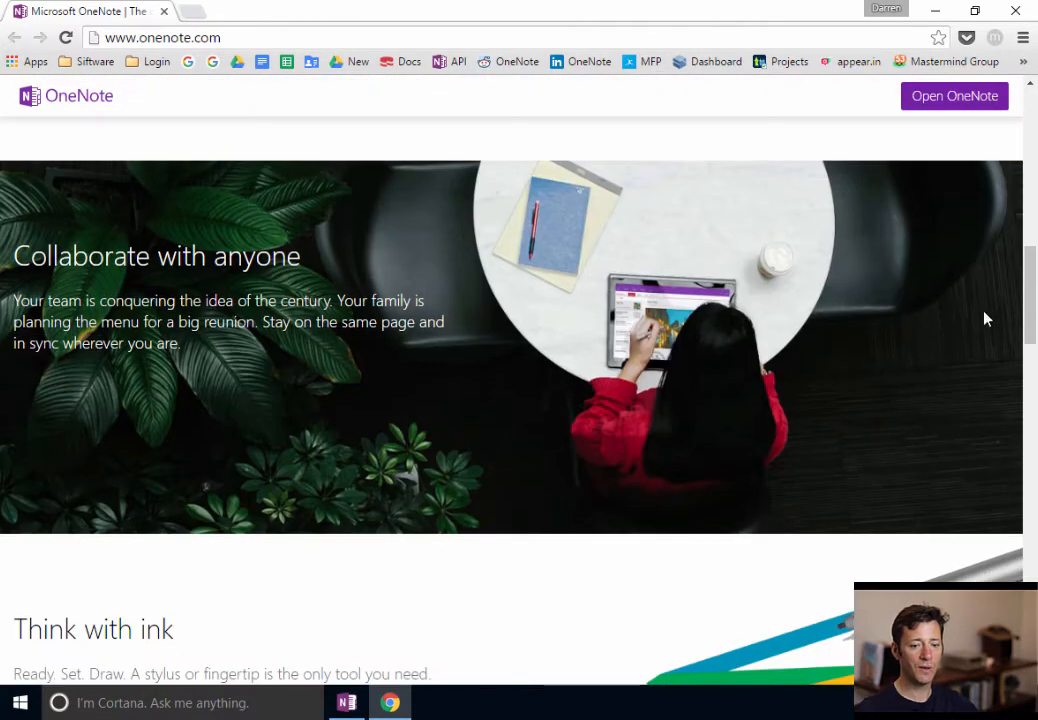
scroll(down, 3)
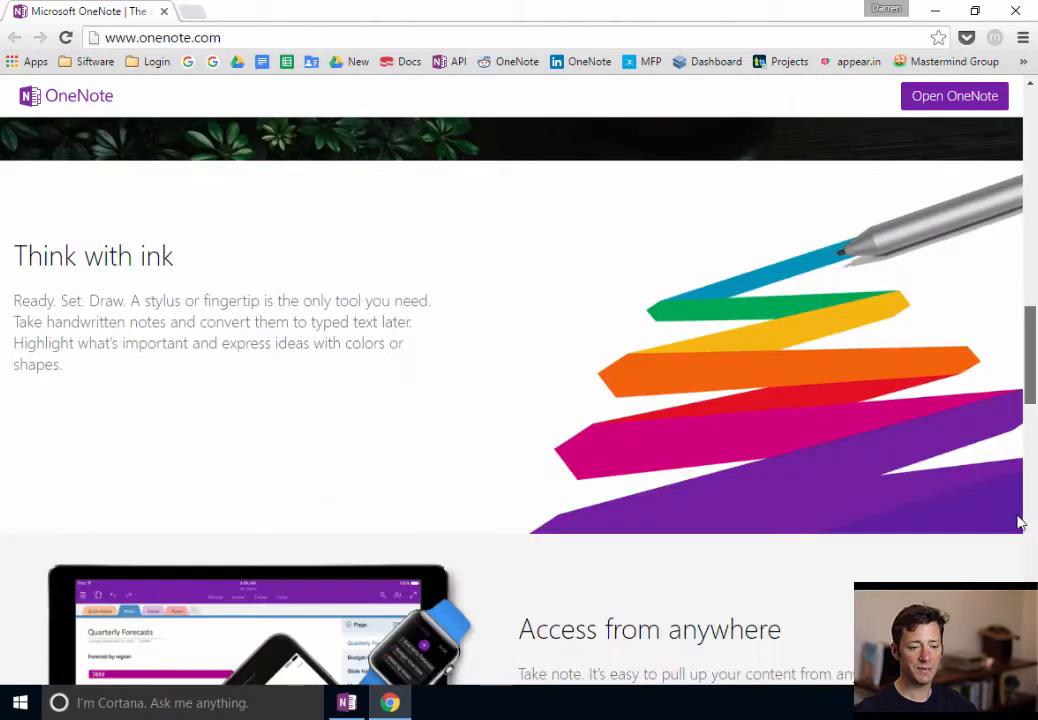
scroll(down, 3)
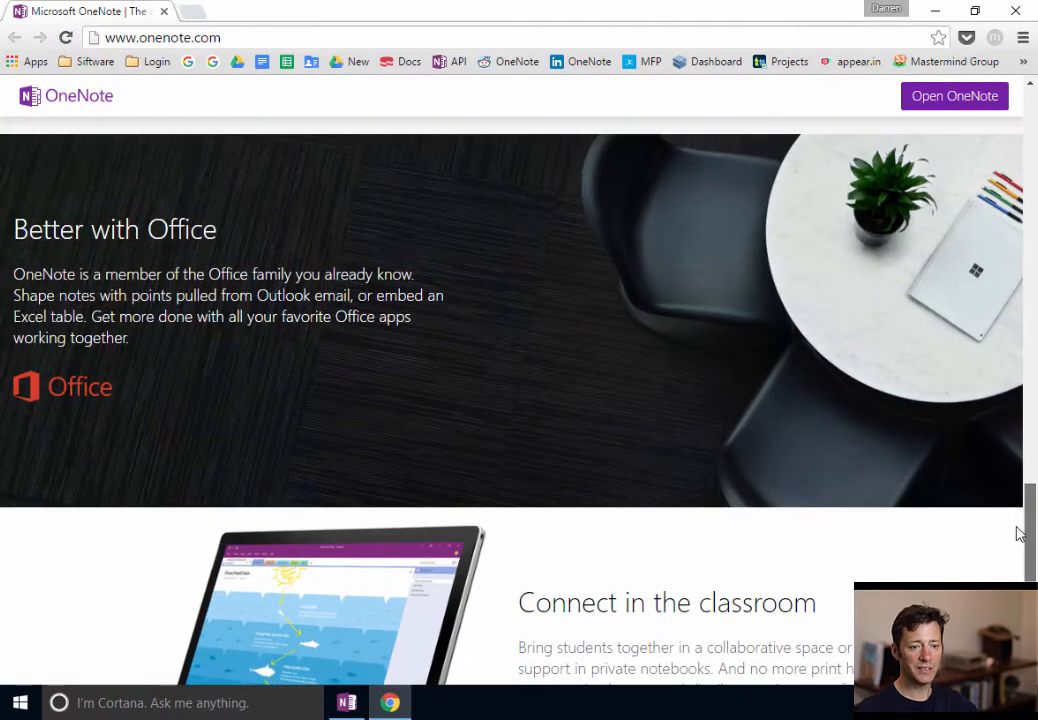
scroll(down, 3)
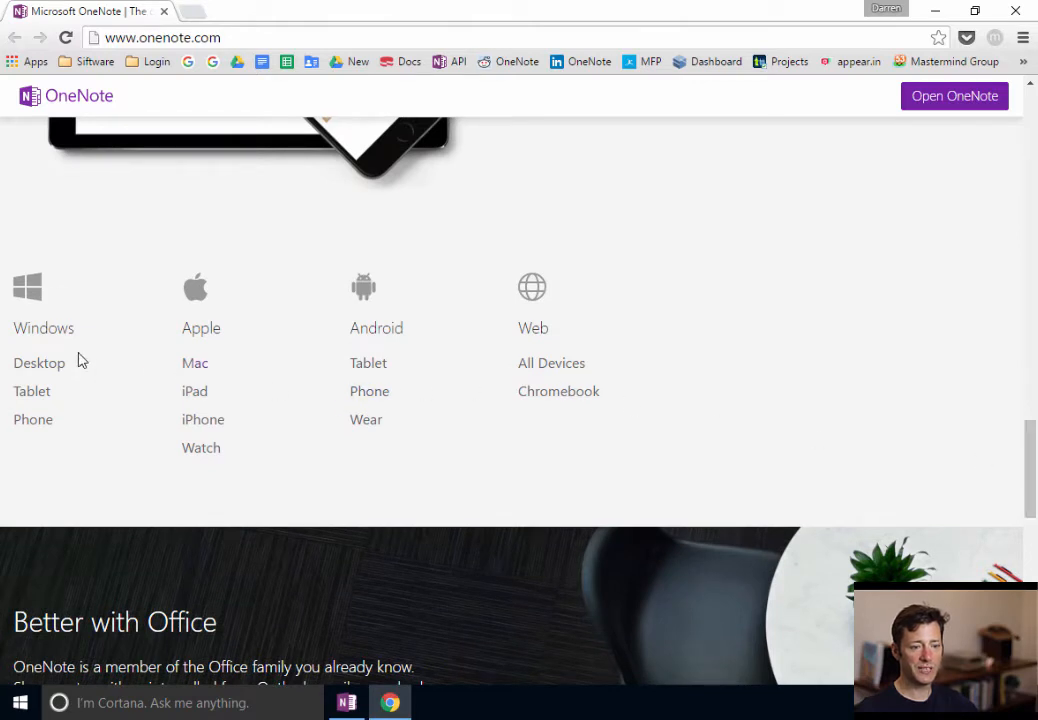
- Follow the Windows Desktop link to the OneNote download page
click(196, 390)
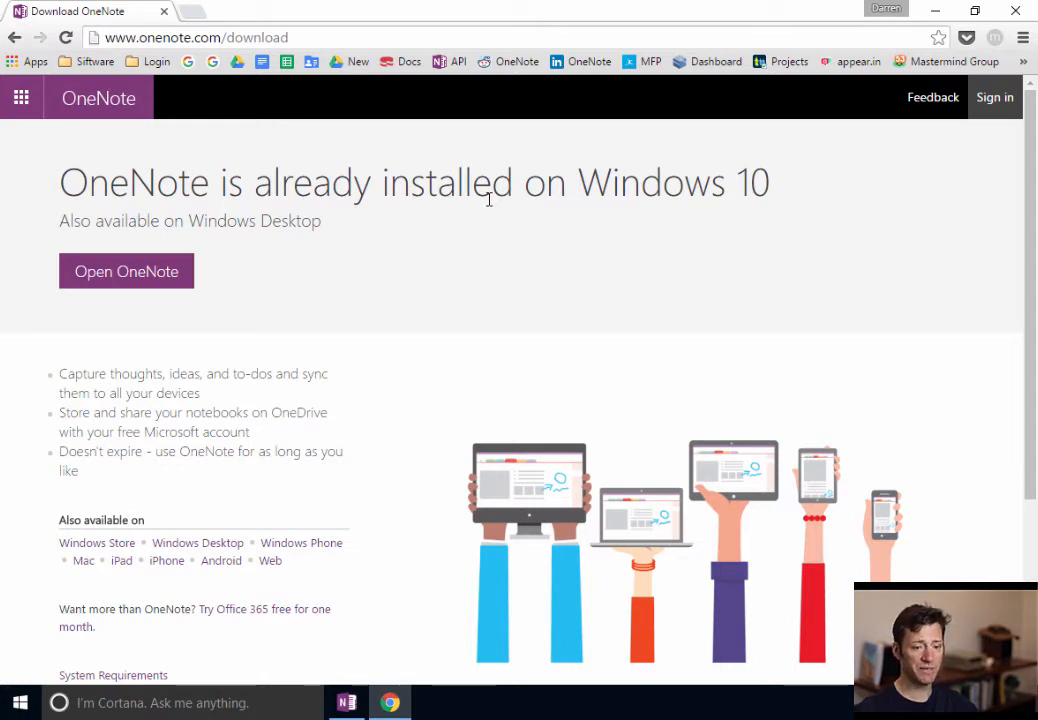
mouse_move(196, 542)
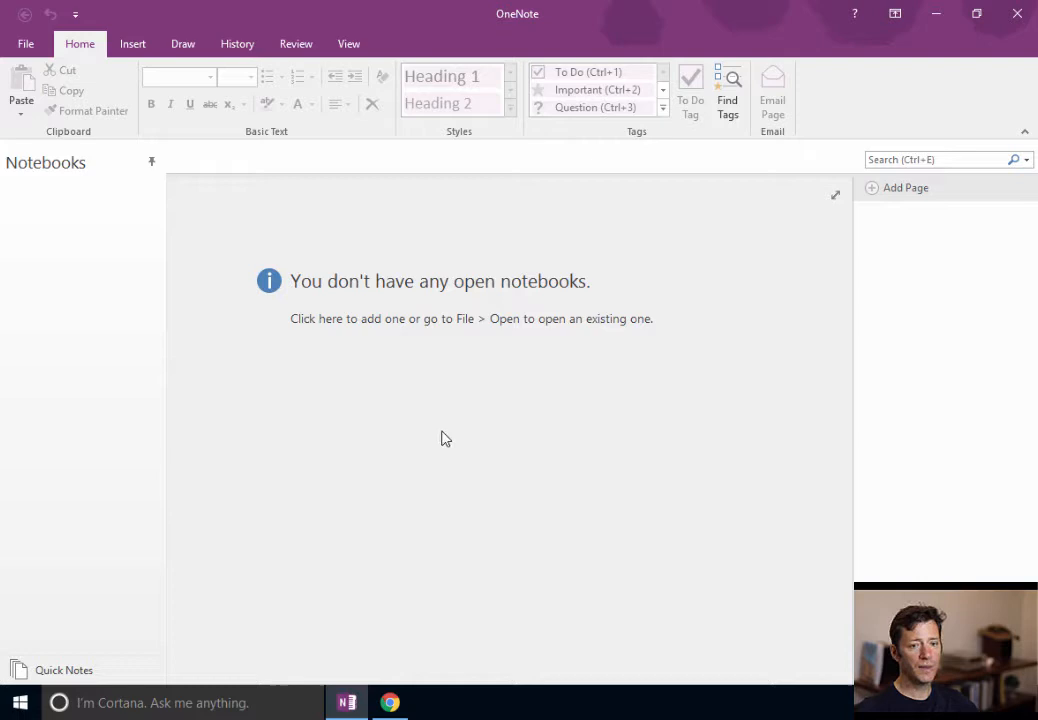
mouse_move(84, 132)
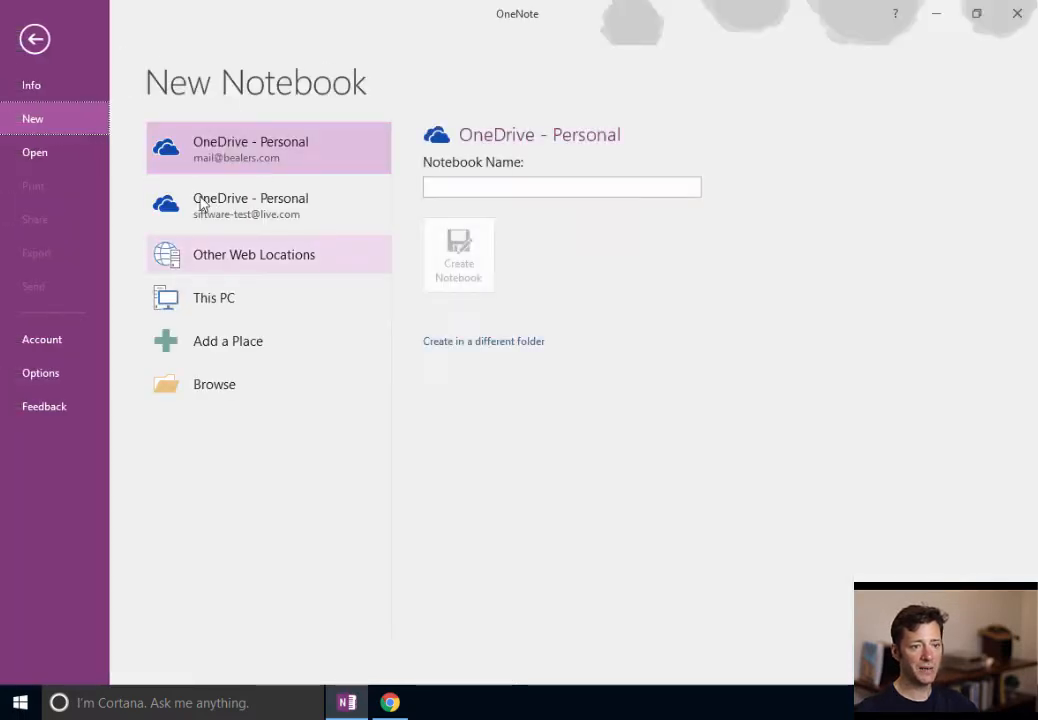
click(268, 148)
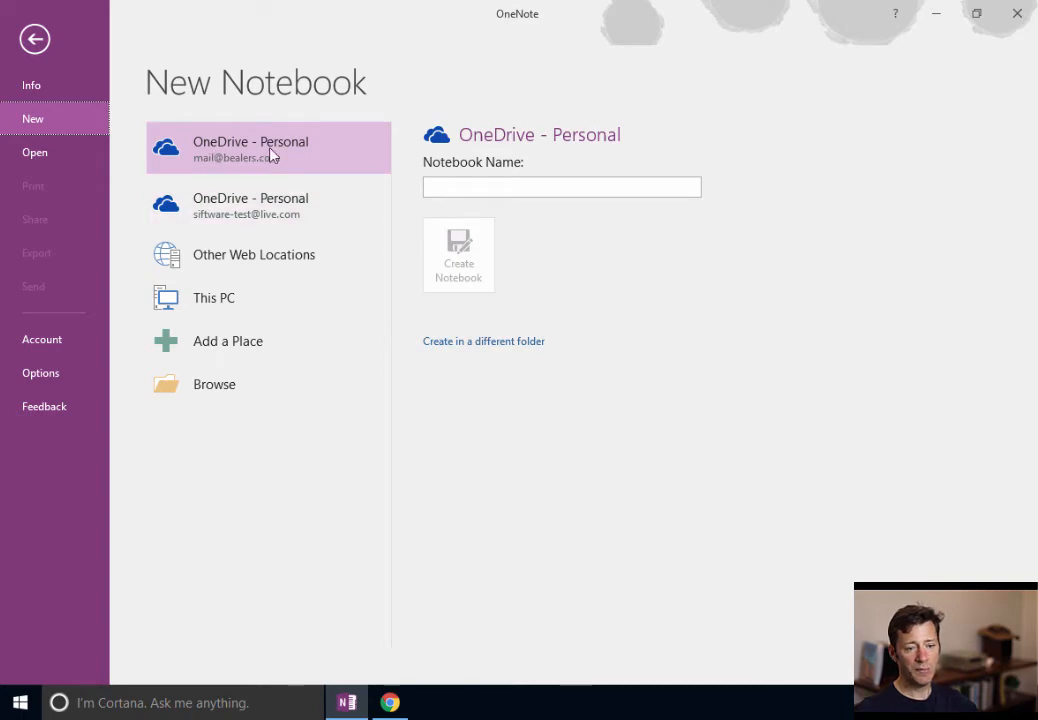
mouse_move(228, 150)
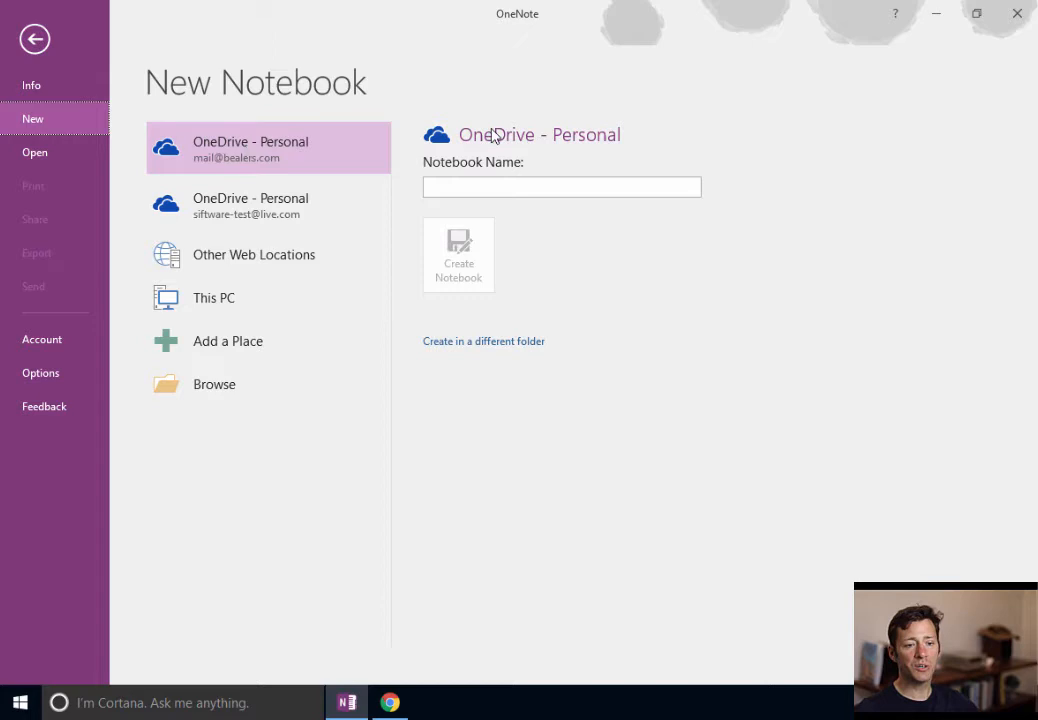
mouse_move(496, 136)
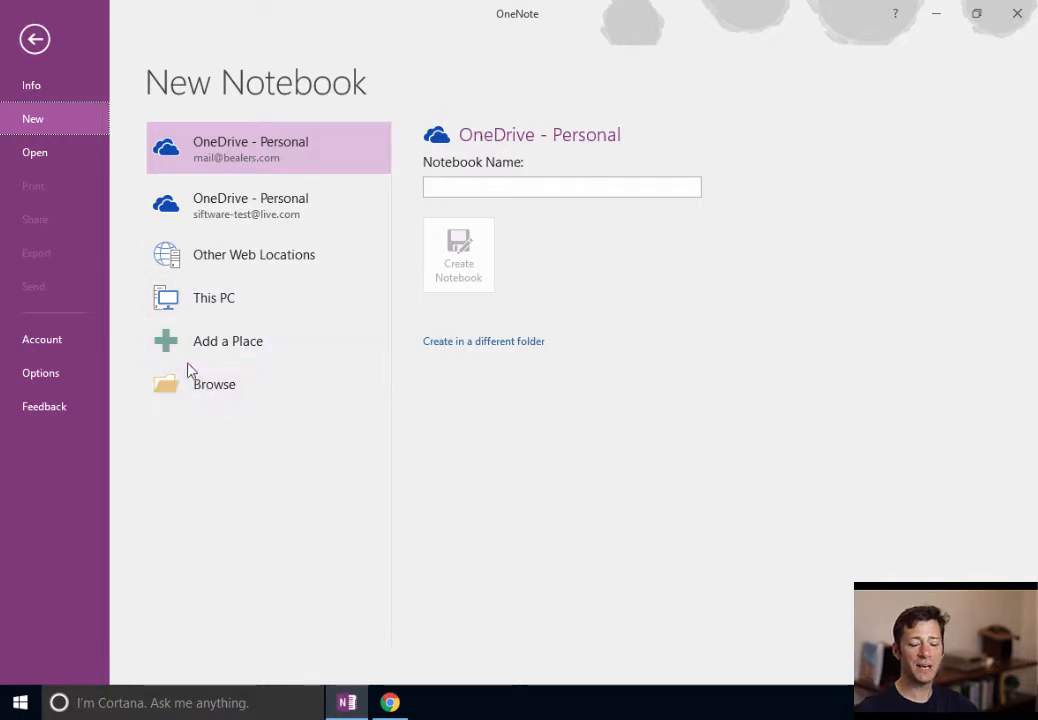
mouse_move(214, 384)
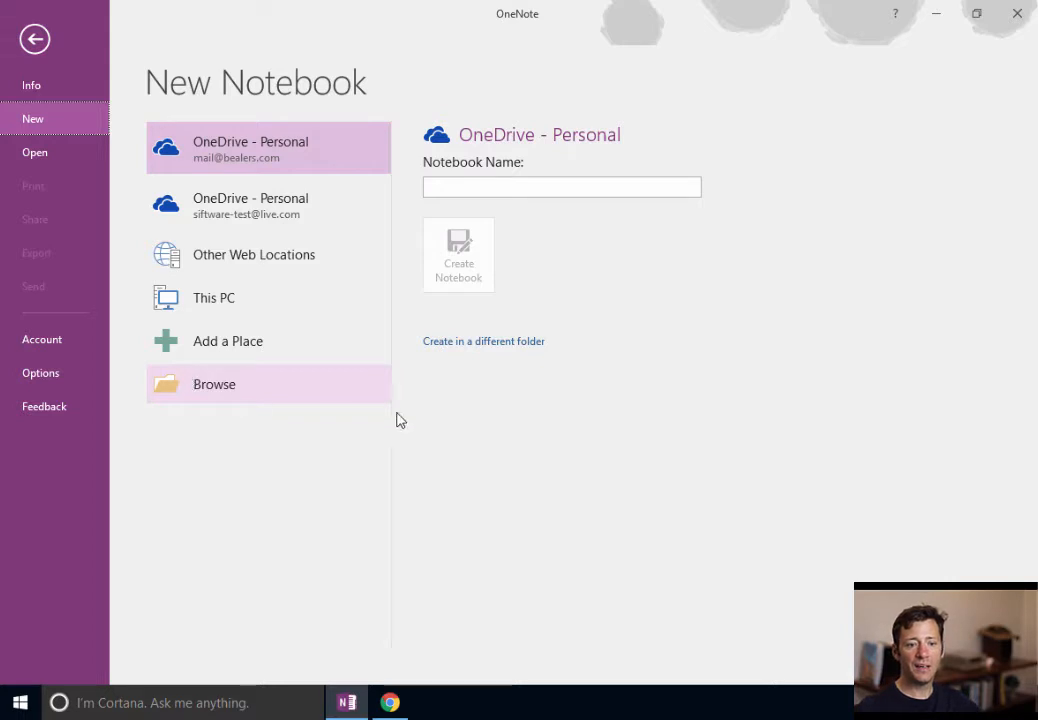
mouse_move(470, 340)
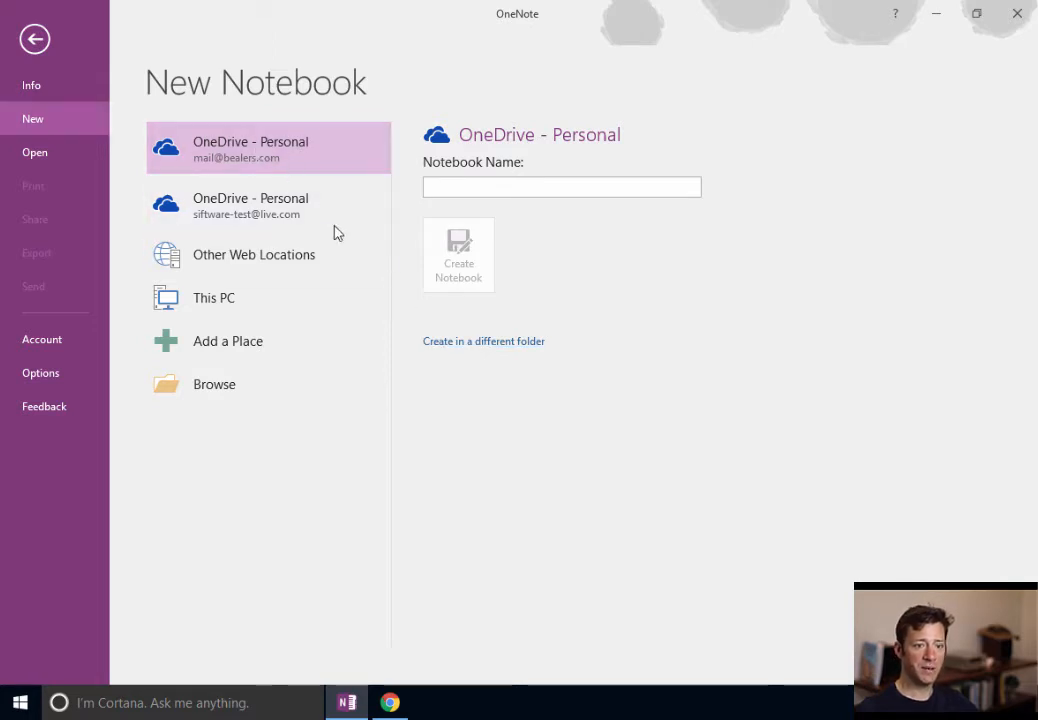
mouse_move(142, 260)
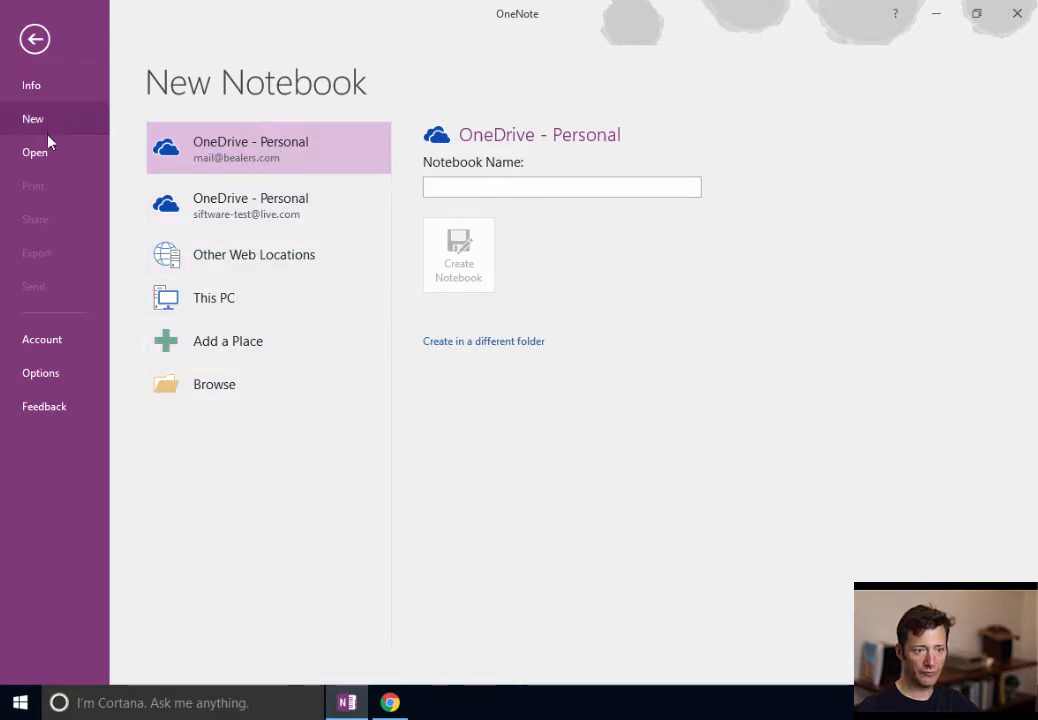
- Go to Open in the File backstage and scroll My Notebooks down to Quick Start
click(36, 152)
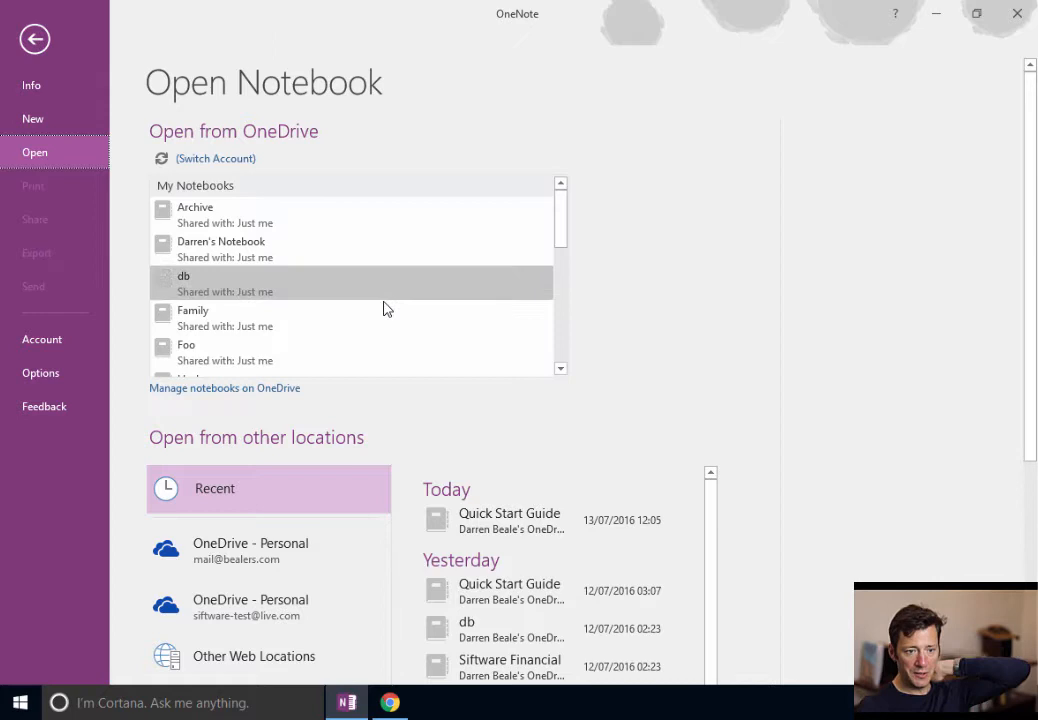
mouse_move(508, 248)
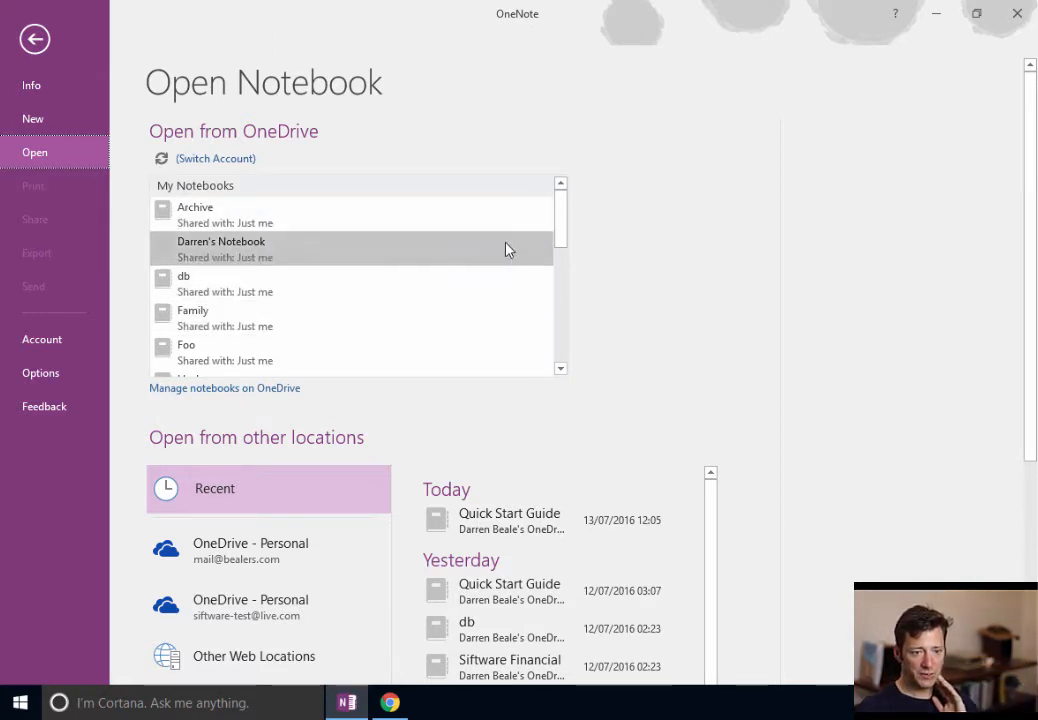
scroll(down, 3)
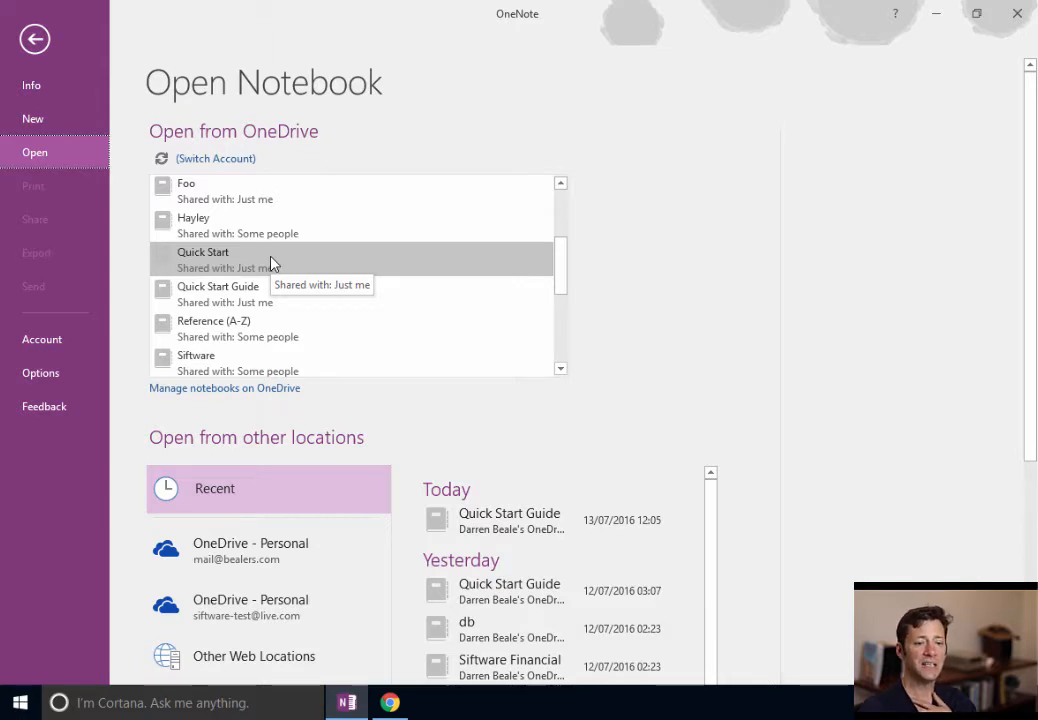
mouse_move(224, 262)
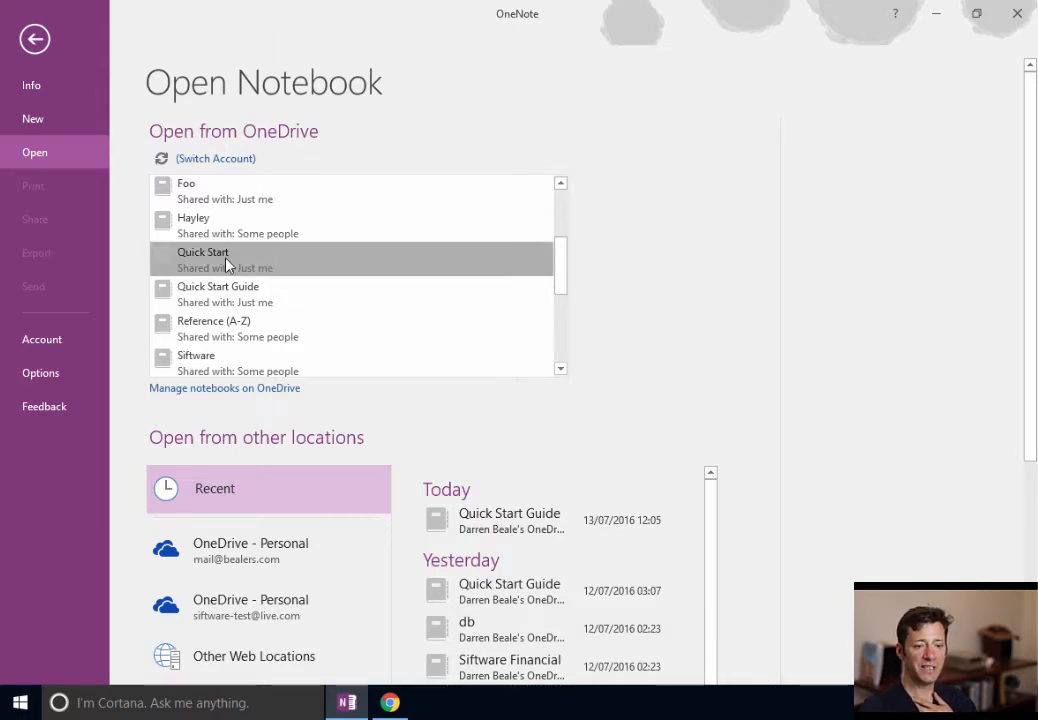
- Open the Quick Start notebook from the My Notebooks list
click(204, 252)
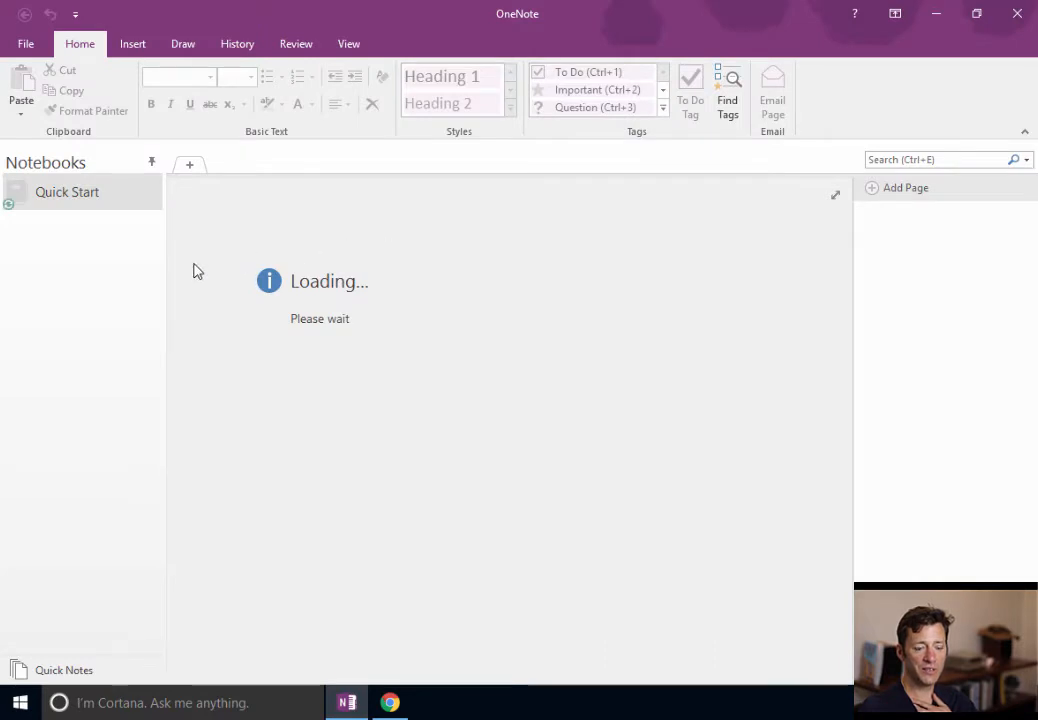
mouse_move(192, 266)
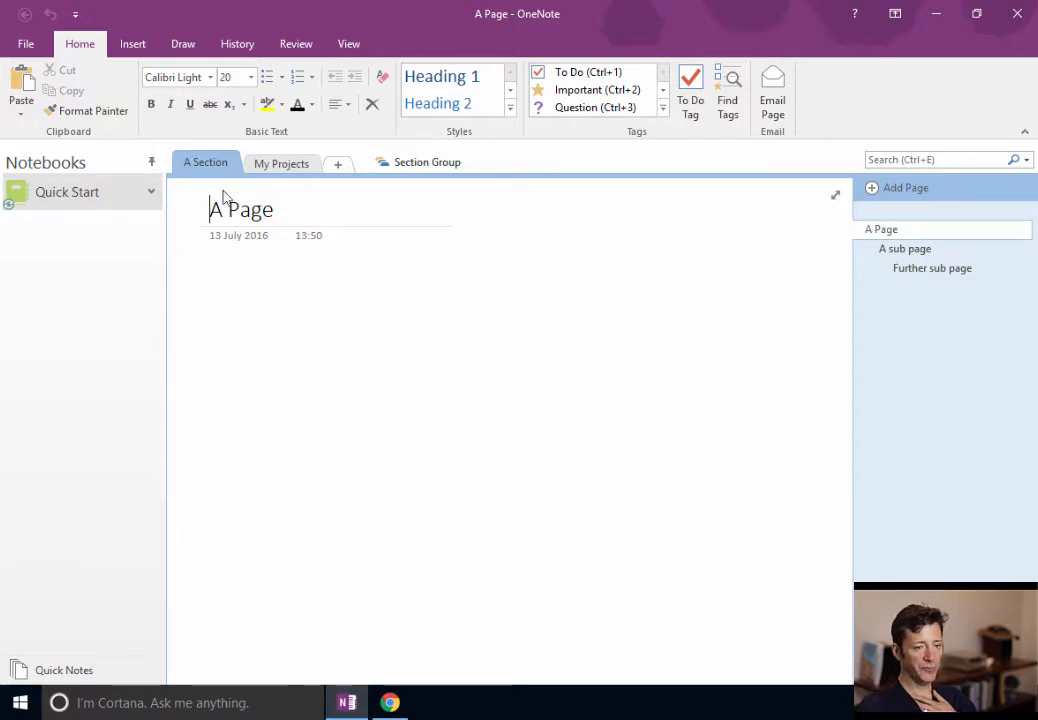
mouse_move(280, 164)
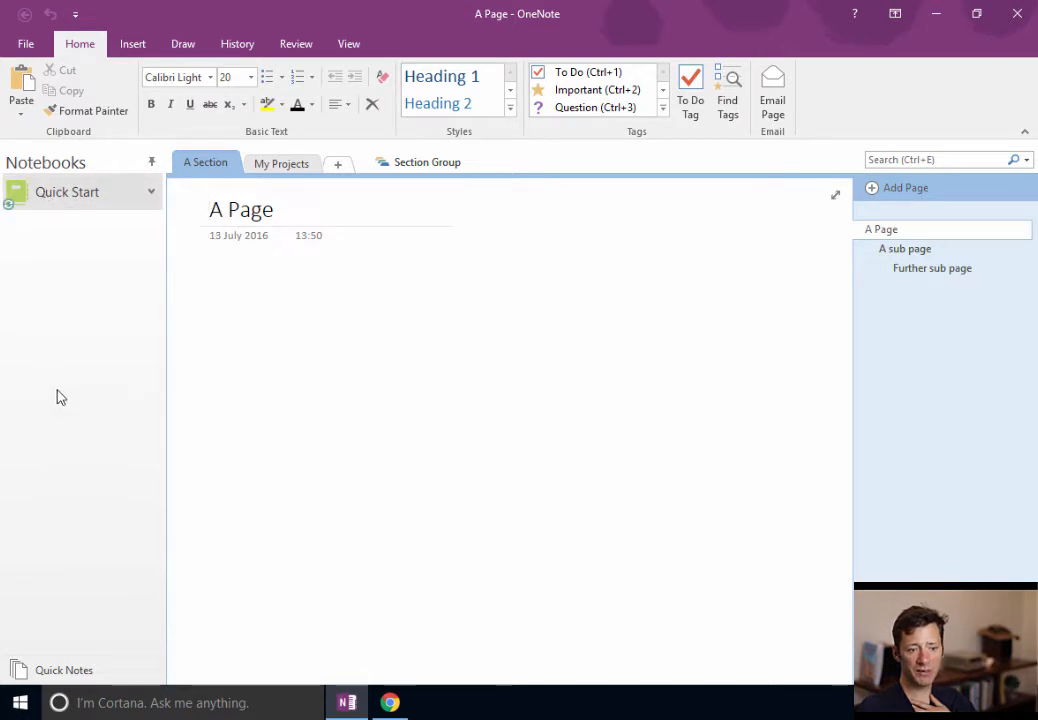
mouse_move(206, 162)
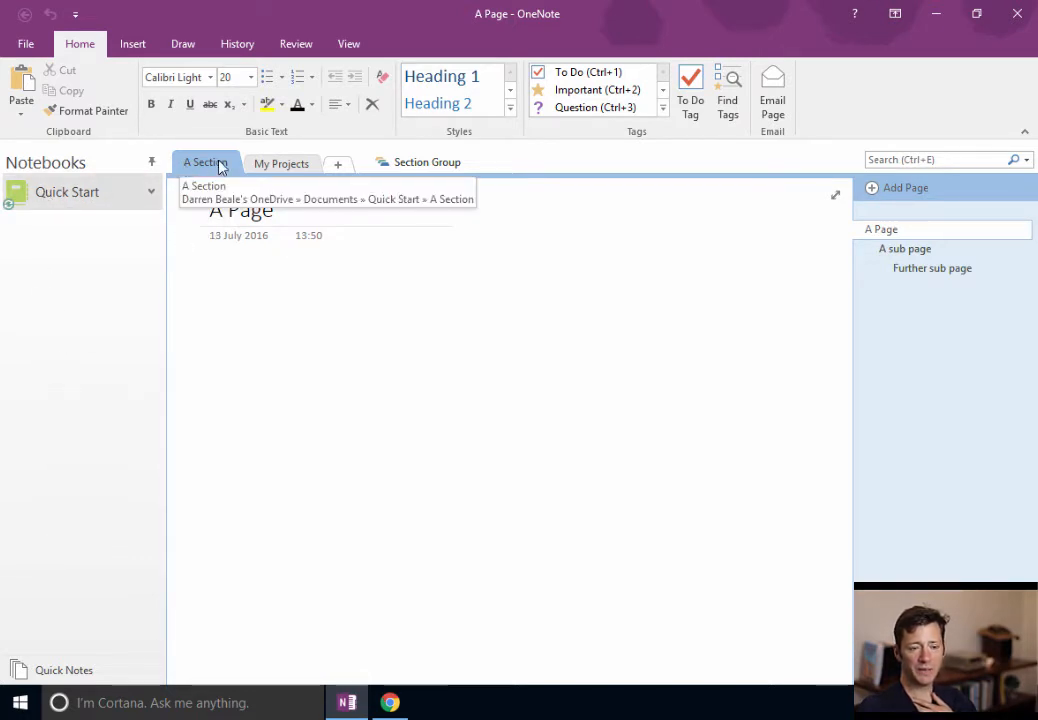
mouse_move(282, 164)
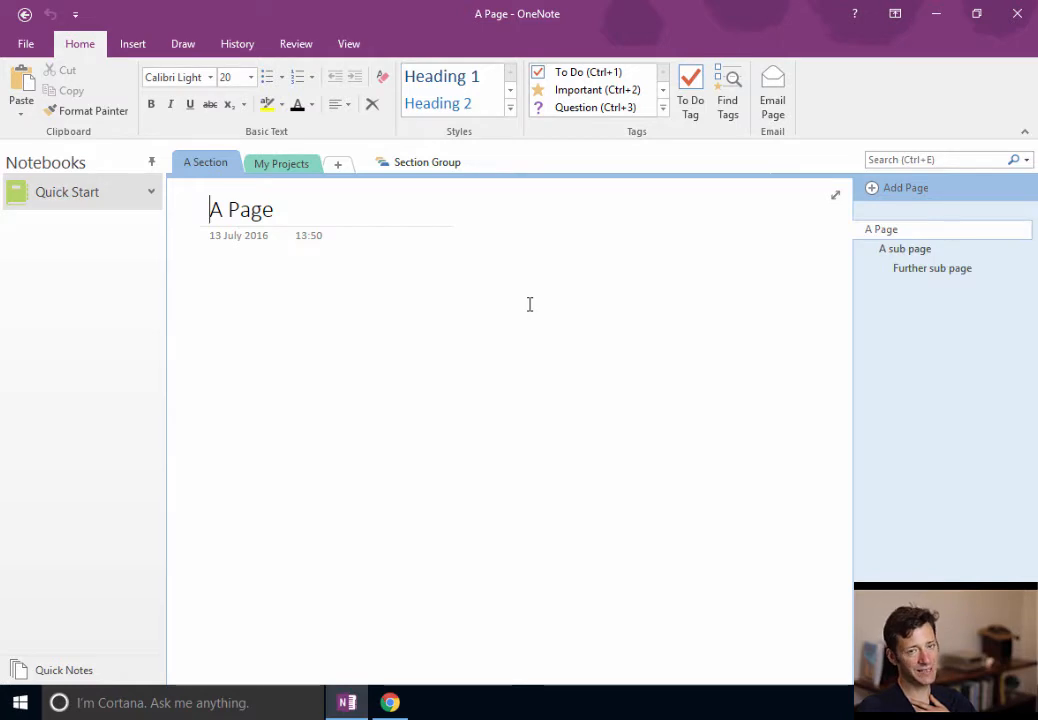
mouse_move(520, 248)
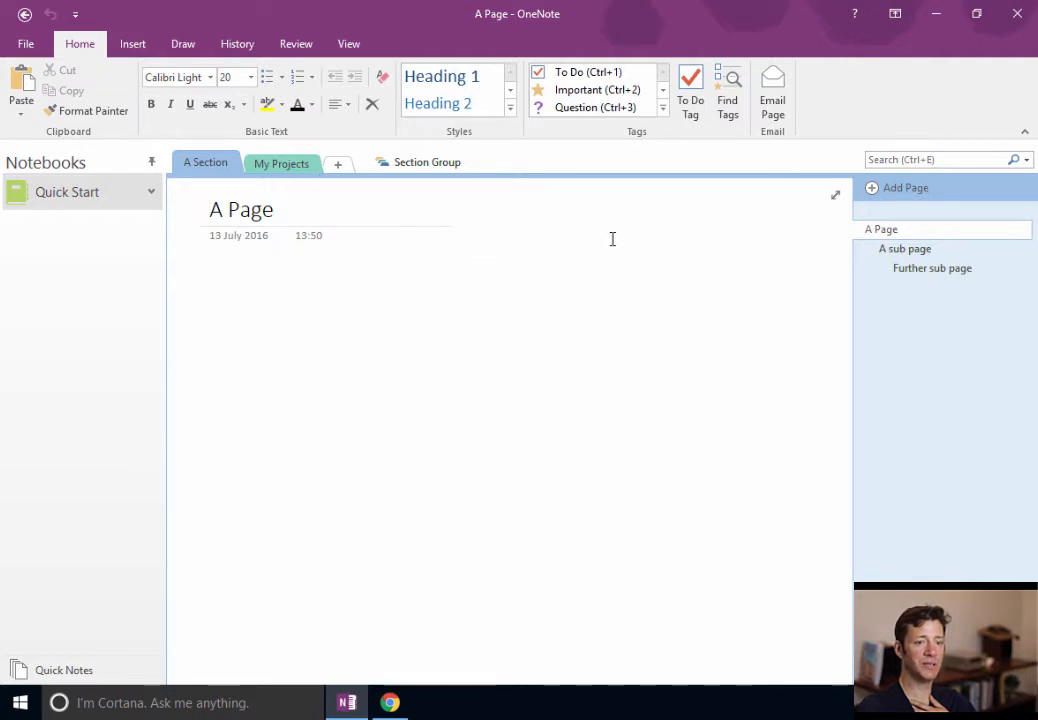
mouse_move(492, 232)
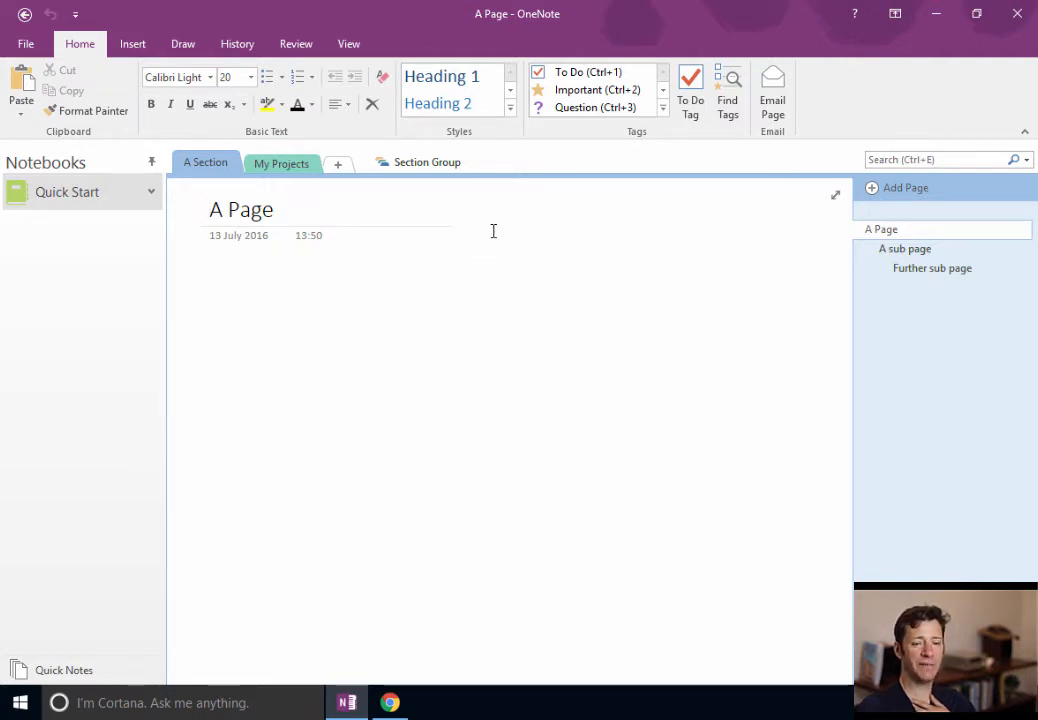
click(212, 210)
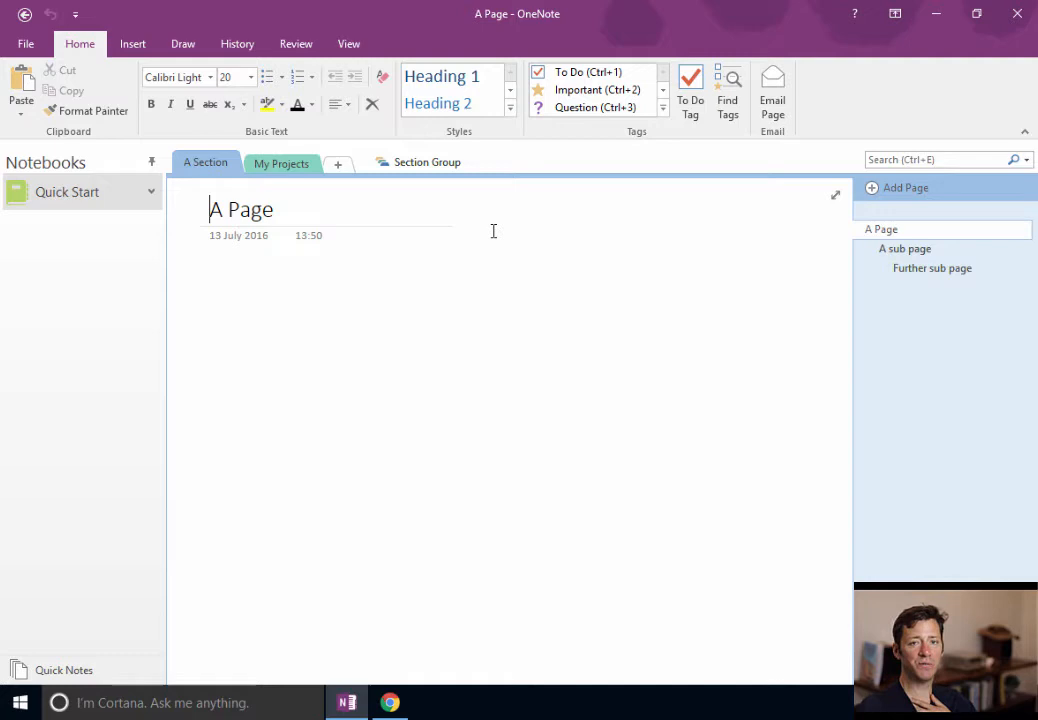
mouse_move(206, 162)
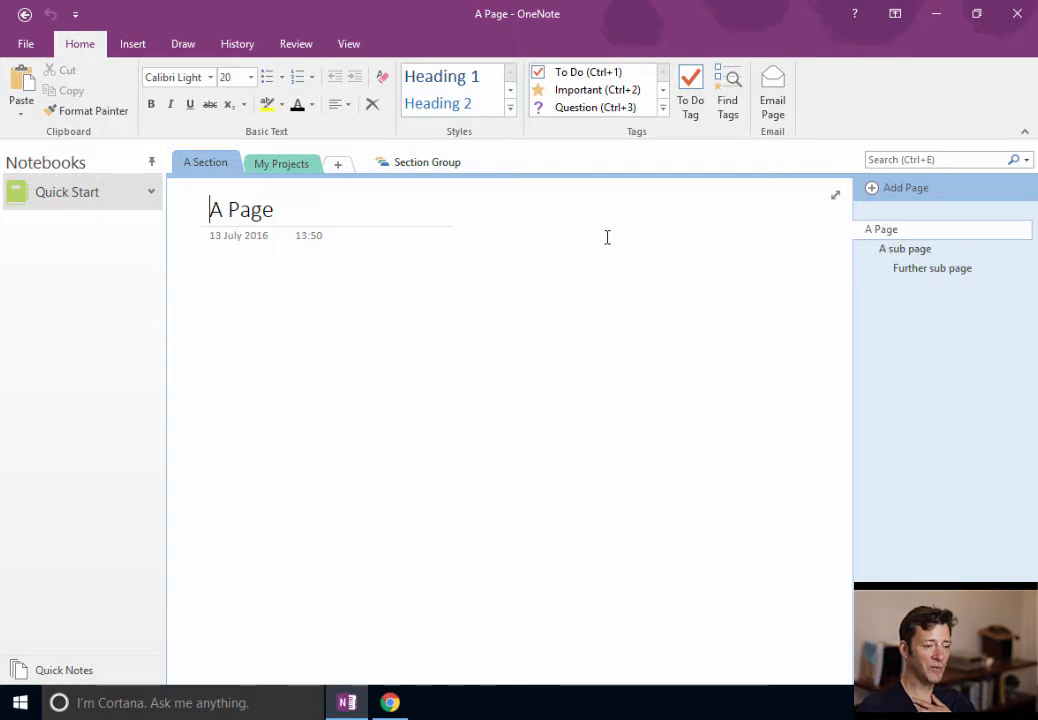
mouse_move(598, 236)
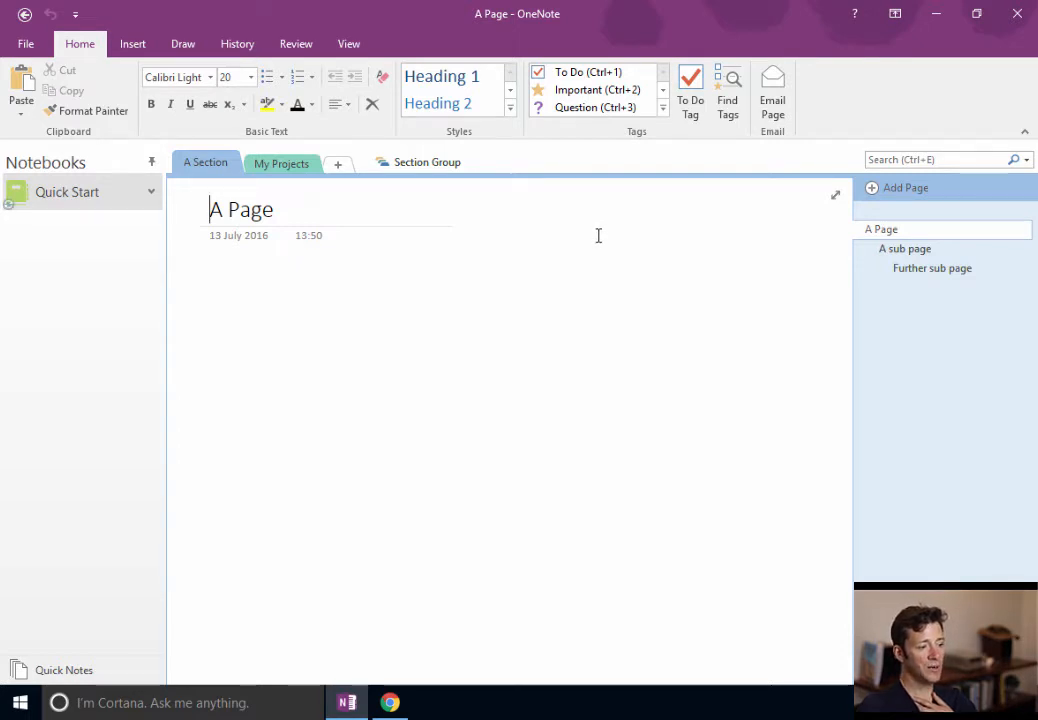
mouse_move(280, 164)
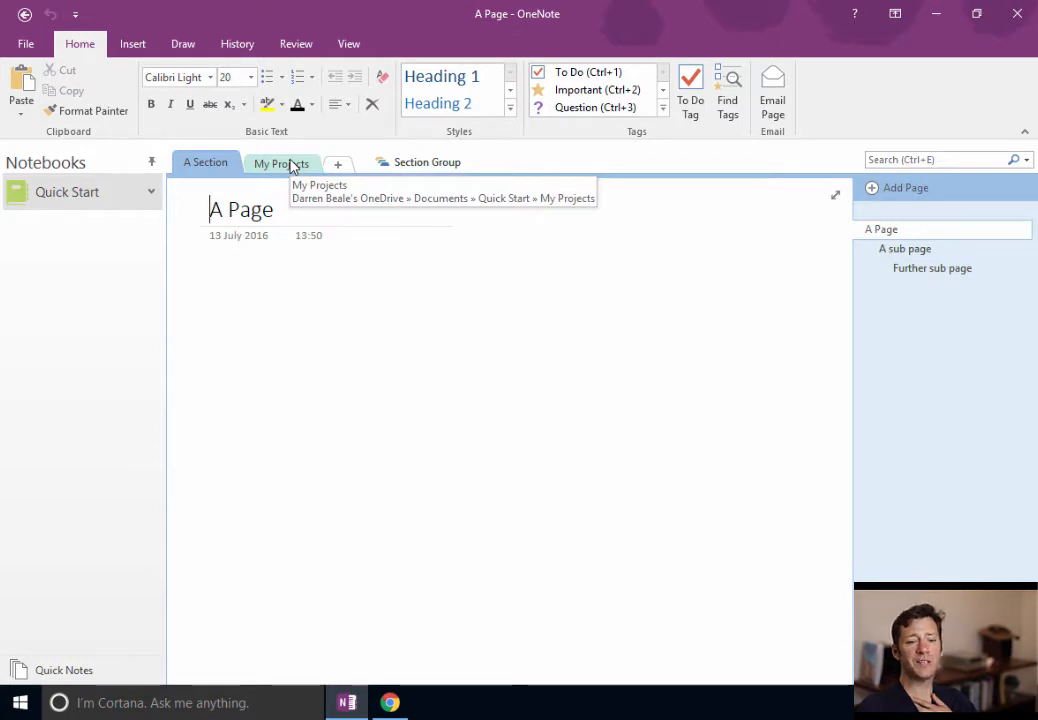
- In the My Projects section, view Random book covers and then return to the Book page
click(280, 162)
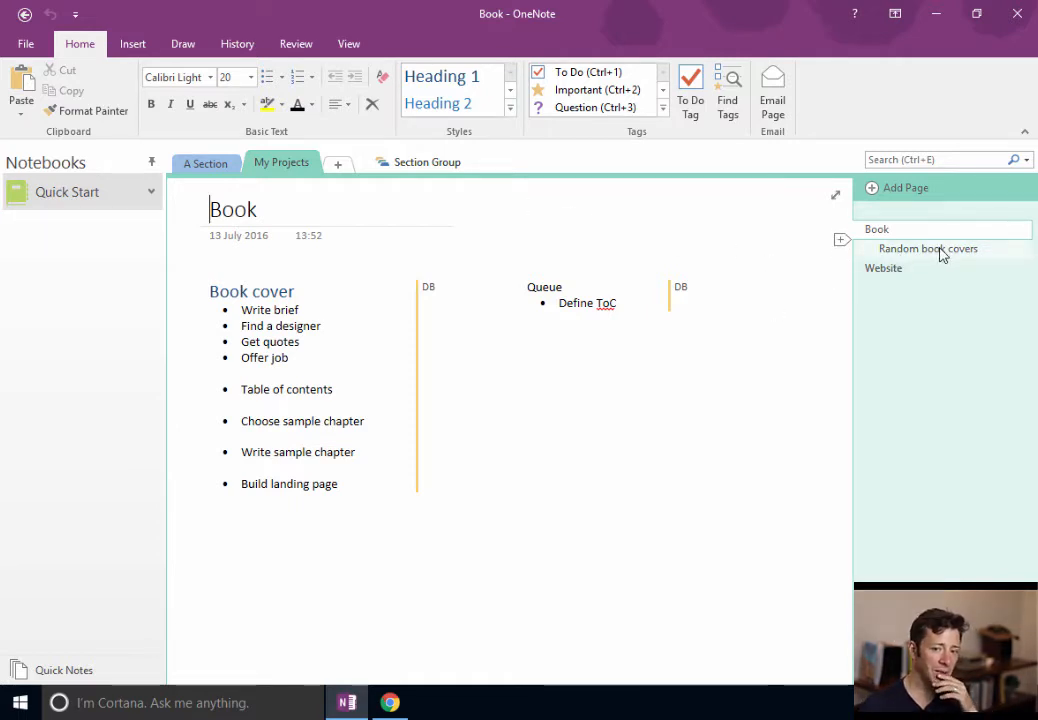
click(928, 248)
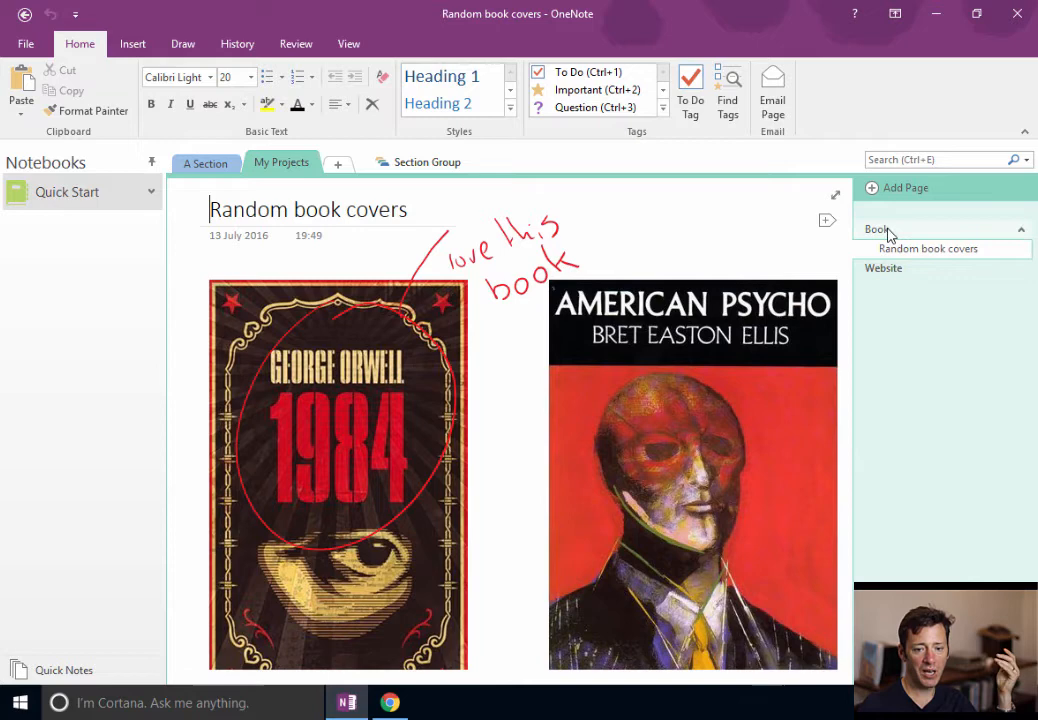
click(876, 228)
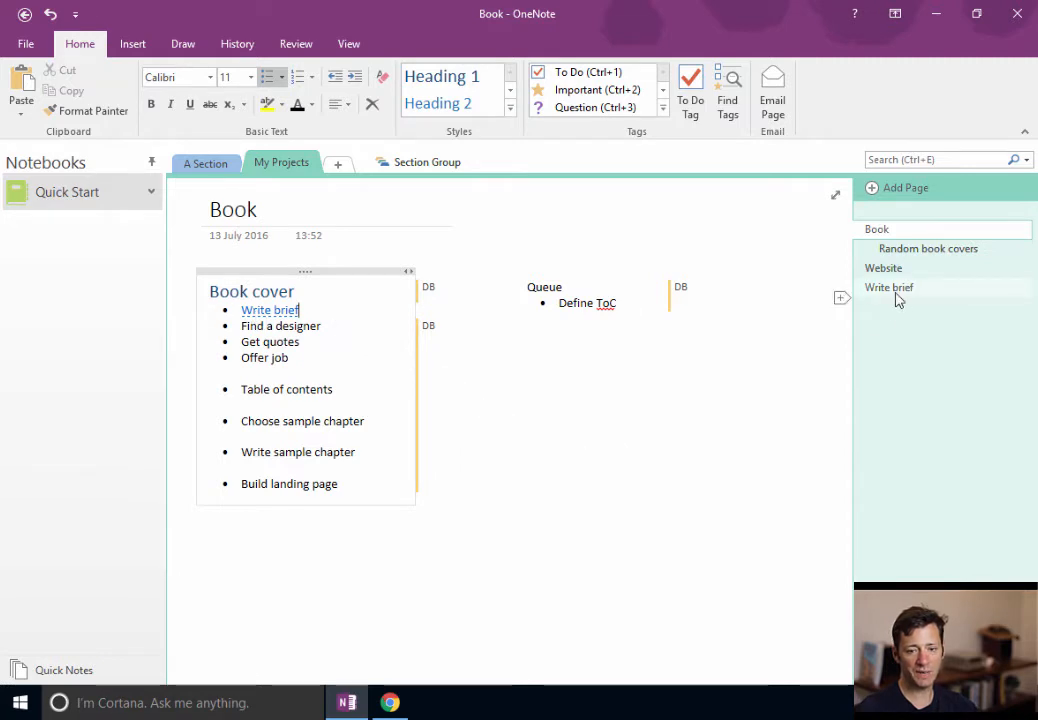
- Write 'I want it to be pink' on the Write brief page and follow its link from Book
click(888, 288)
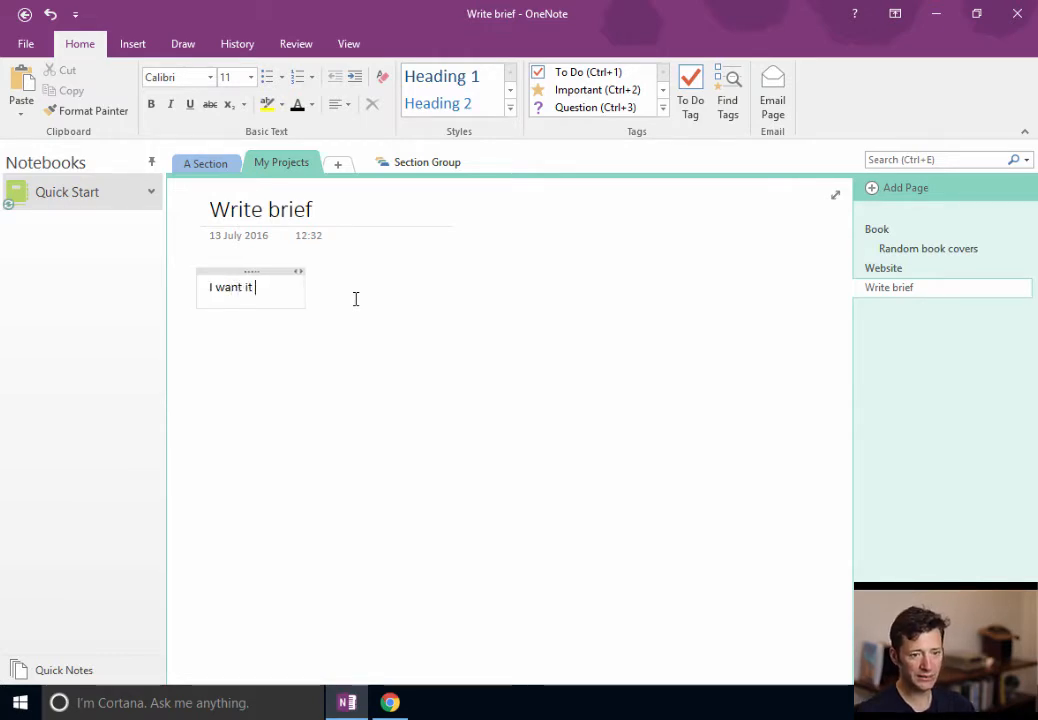
text(to be)
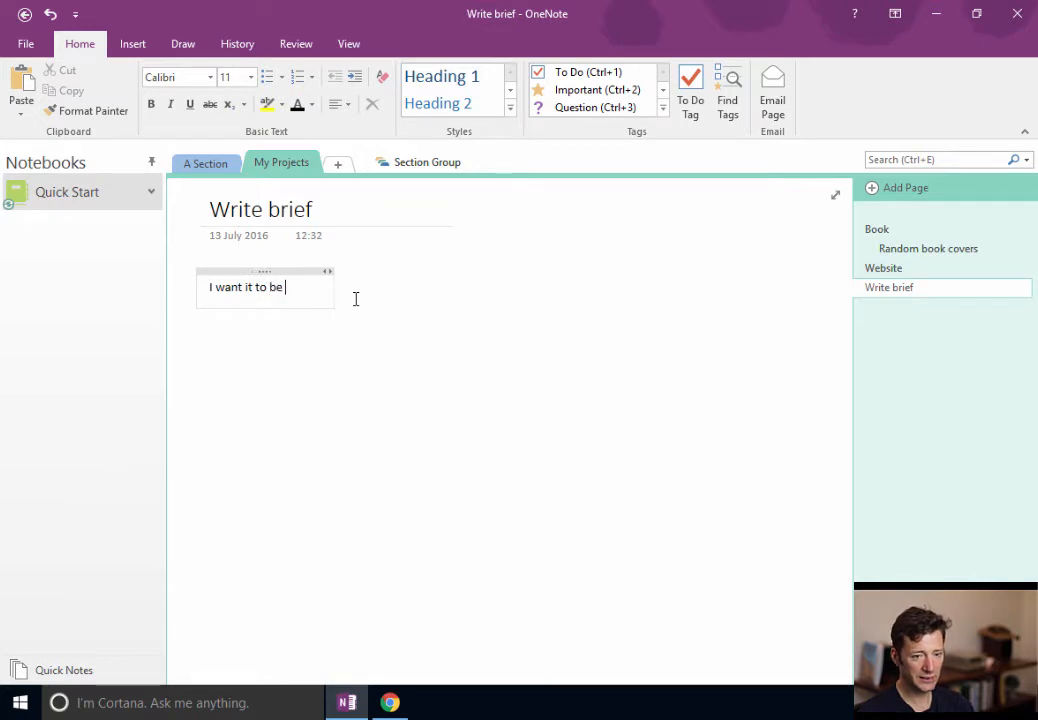
text(pink)
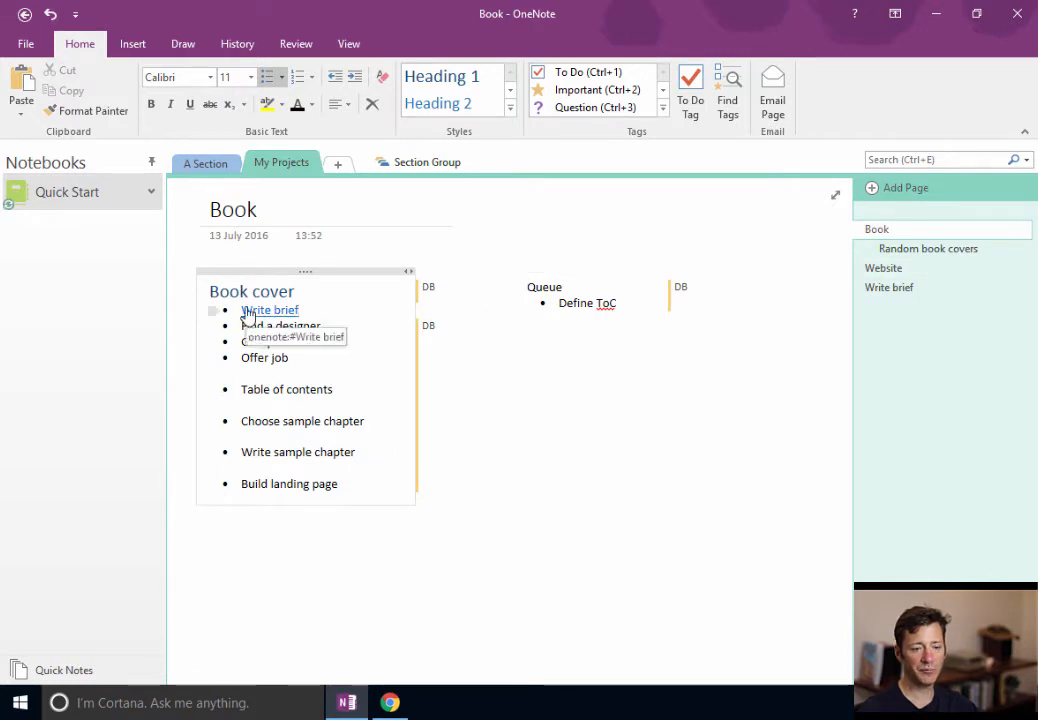
click(270, 310)
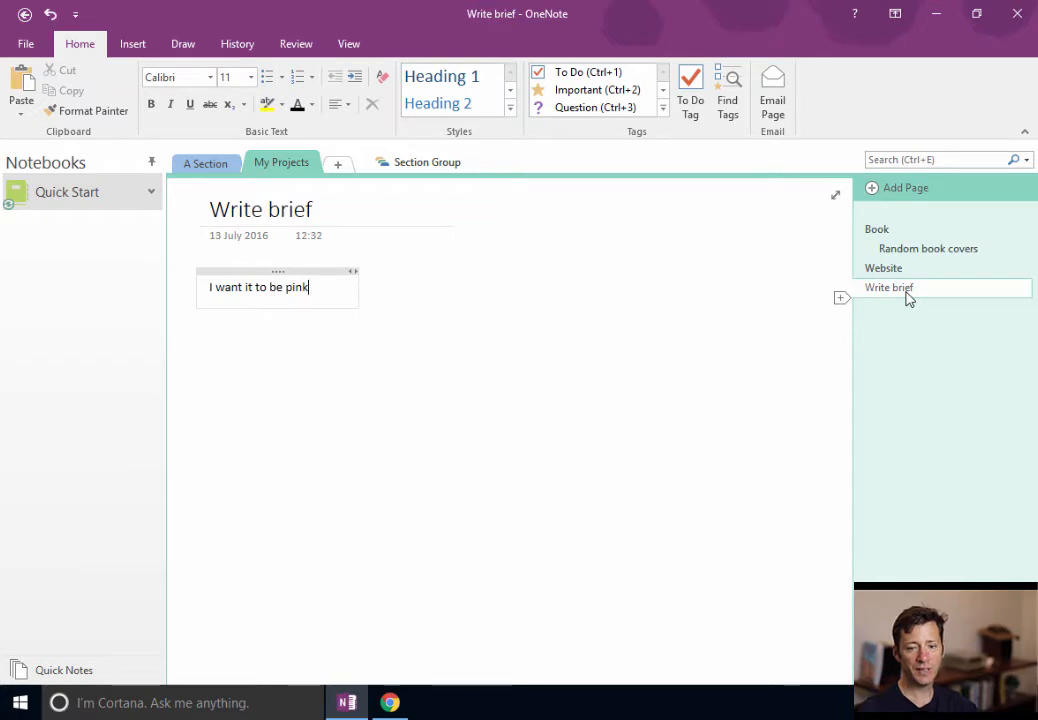
mouse_move(844, 276)
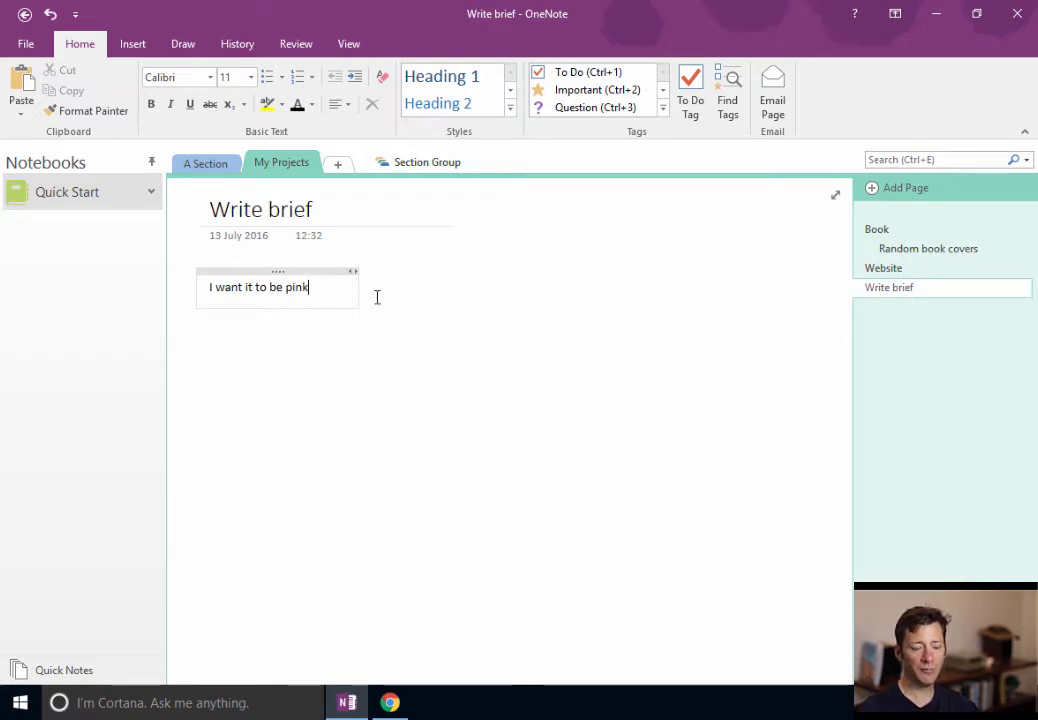
- Copy a link to the Random book covers page from the page list
text(ran)
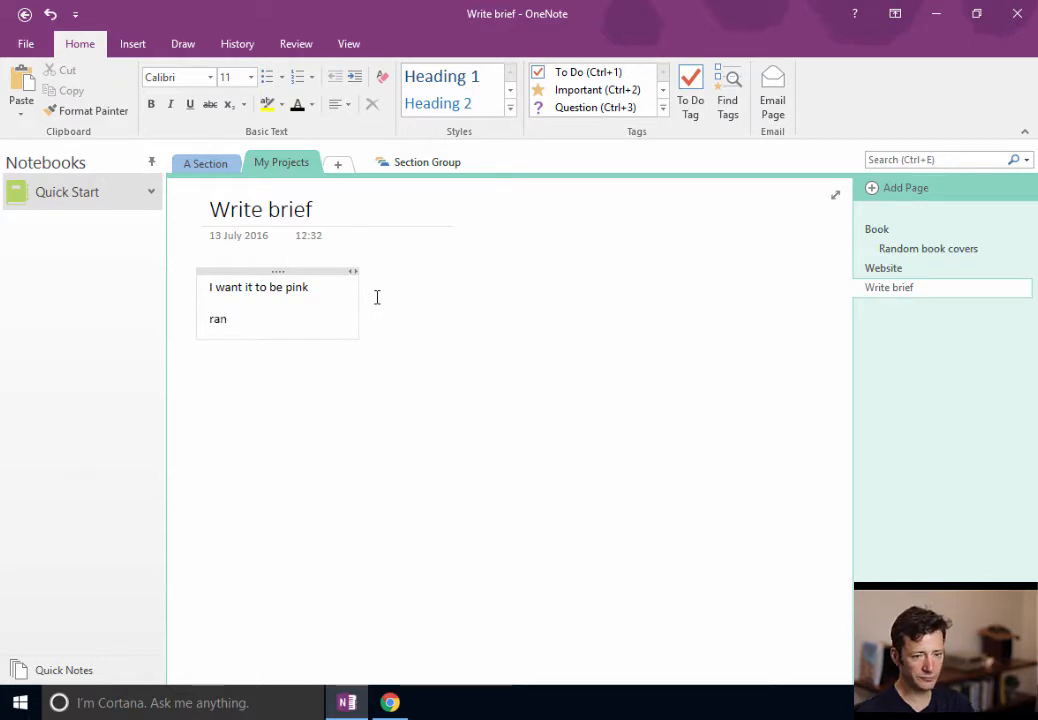
right_click(928, 248)
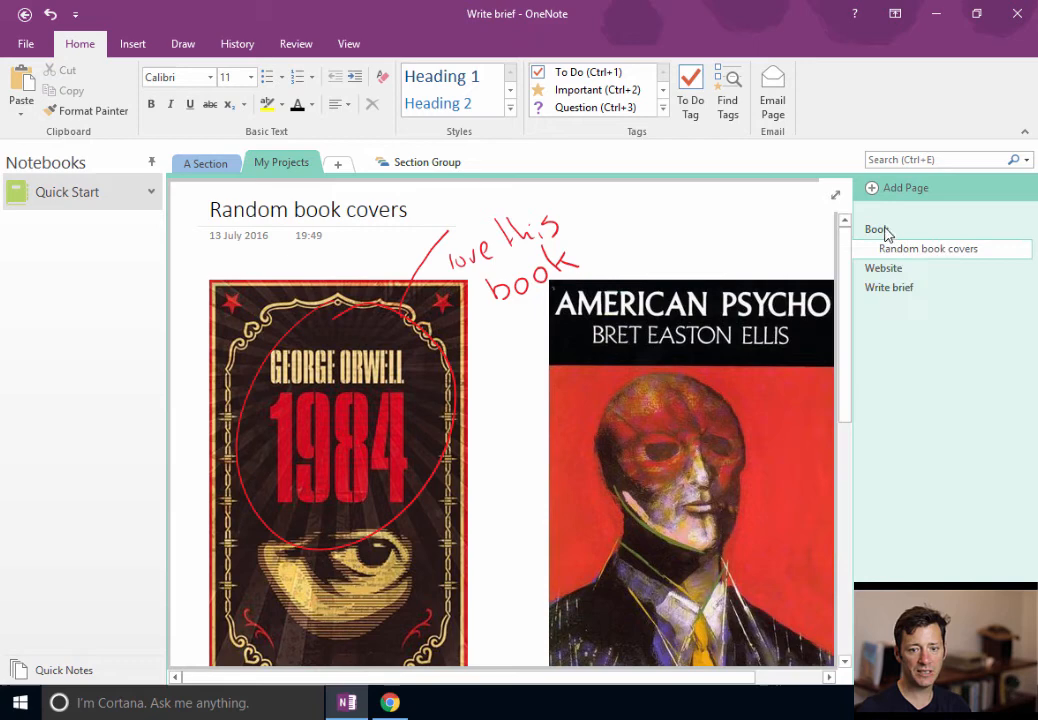
- On Book, link Write sample chapter to the Random book covers address, then move to Website
click(876, 228)
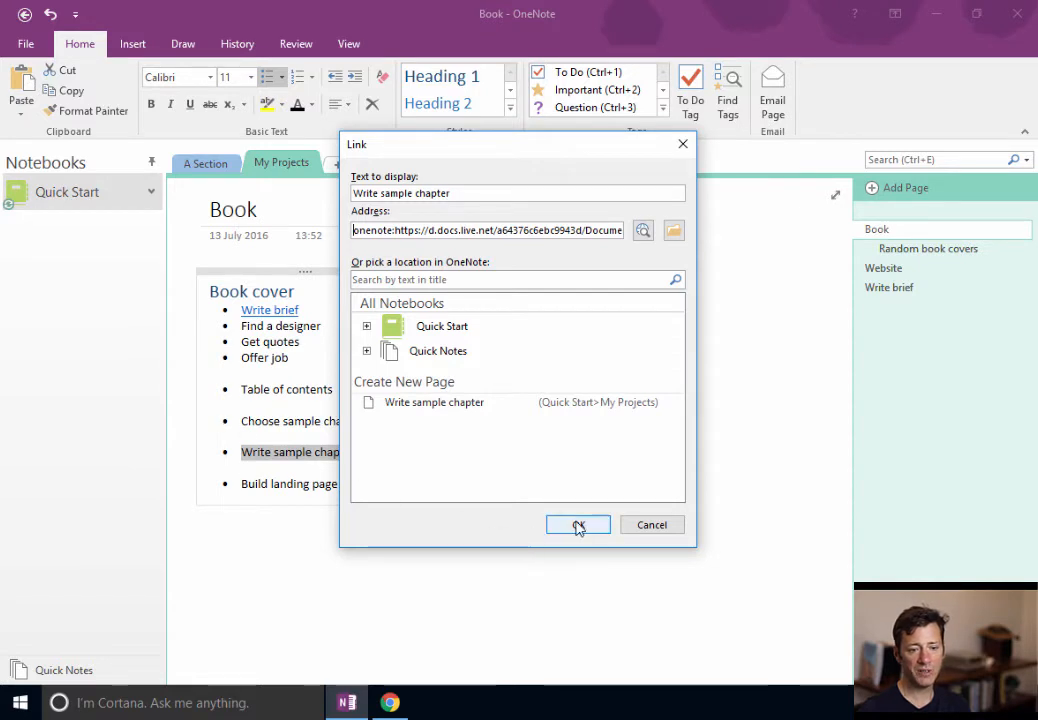
click(578, 524)
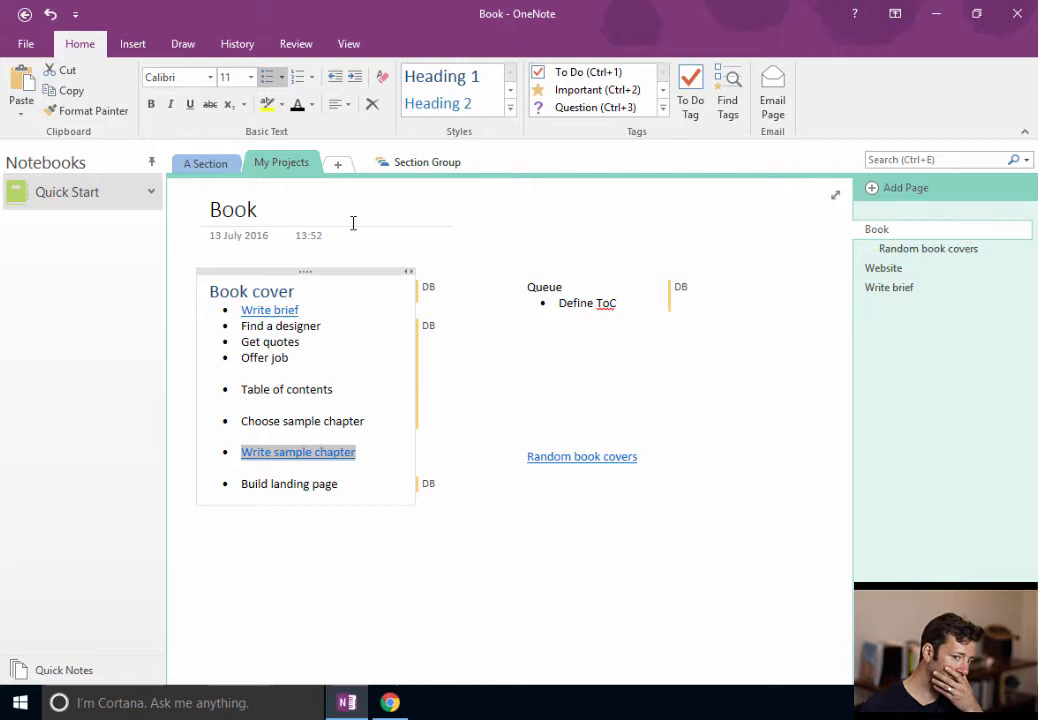
mouse_move(596, 290)
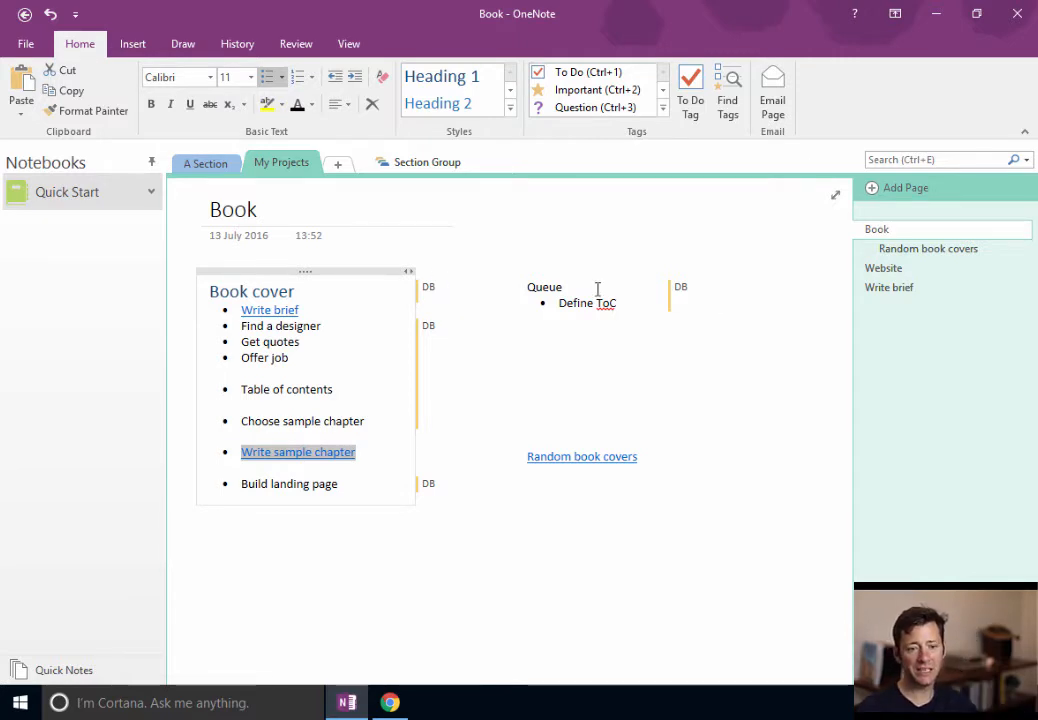
mouse_move(408, 324)
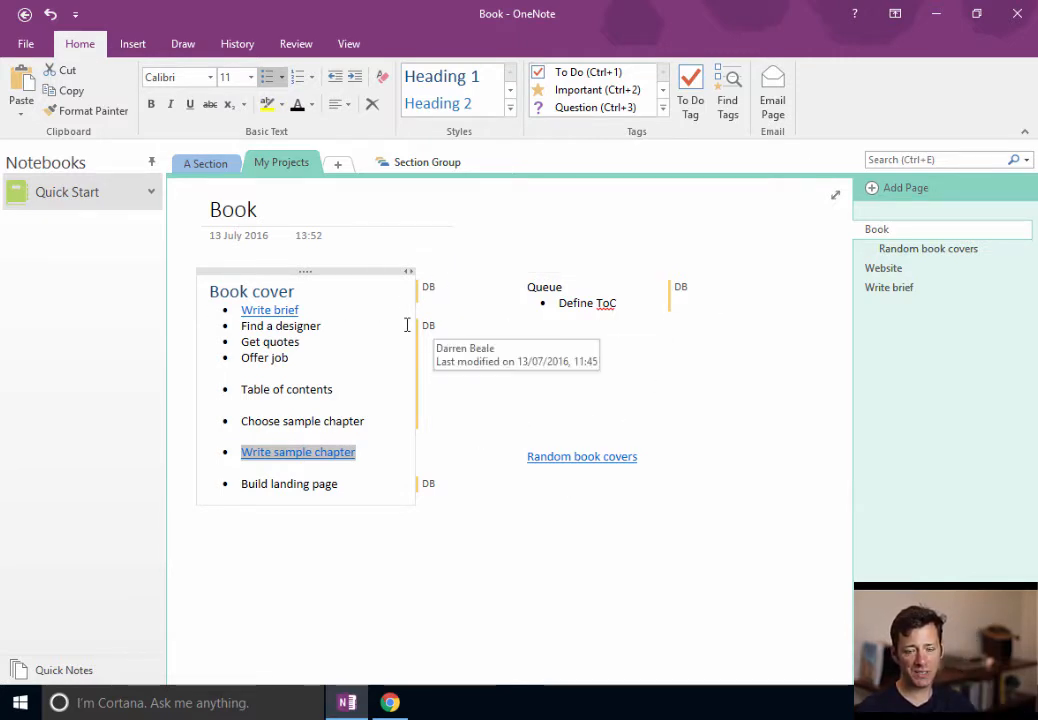
mouse_move(580, 254)
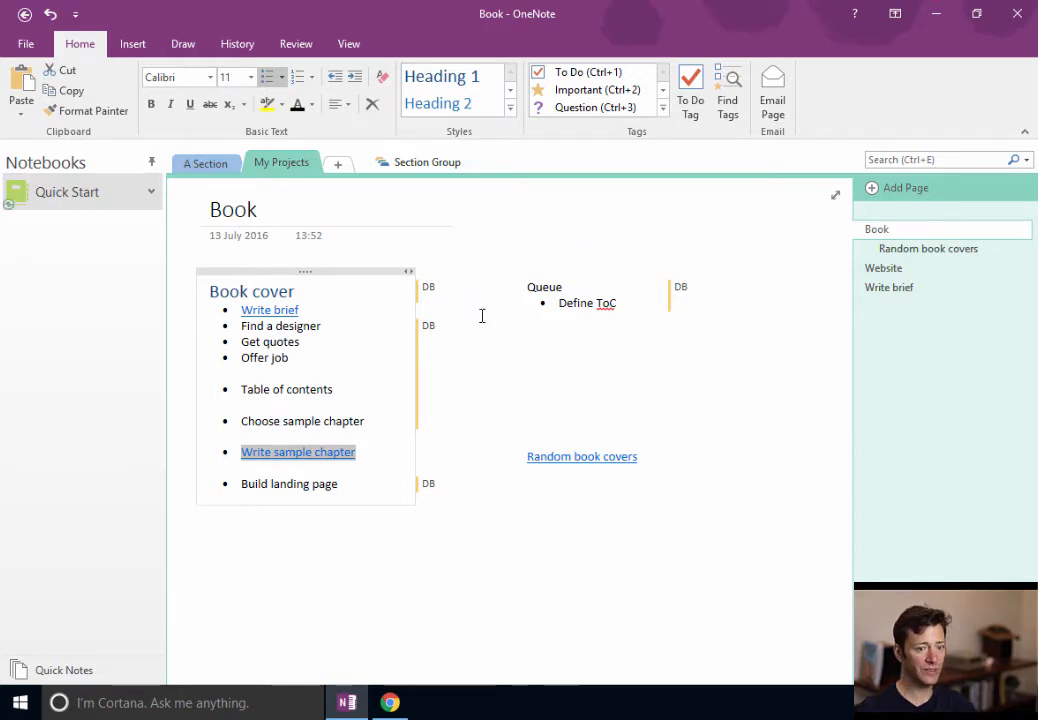
click(884, 268)
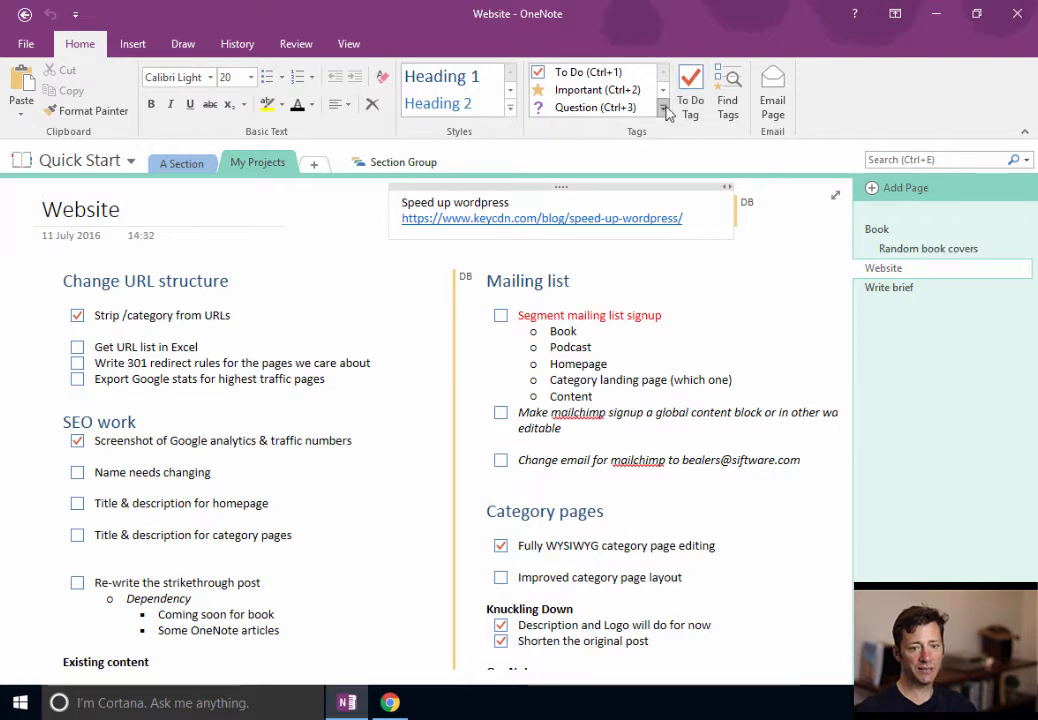
- Expand the Tags gallery on the Website page, then clear the note selection
click(664, 112)
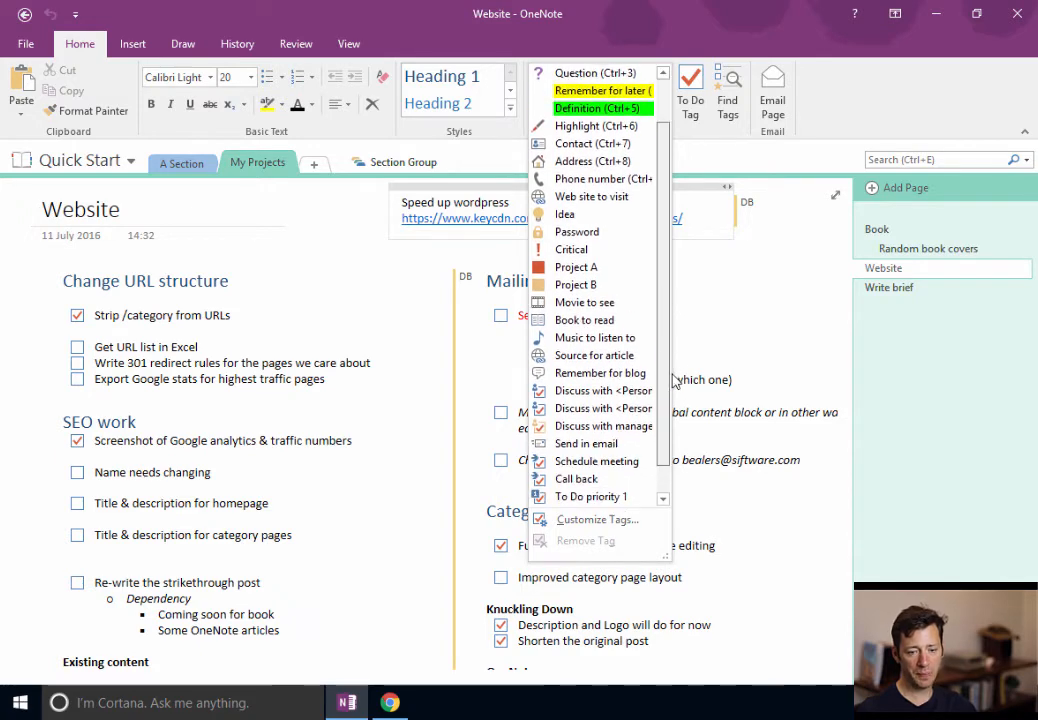
mouse_move(596, 520)
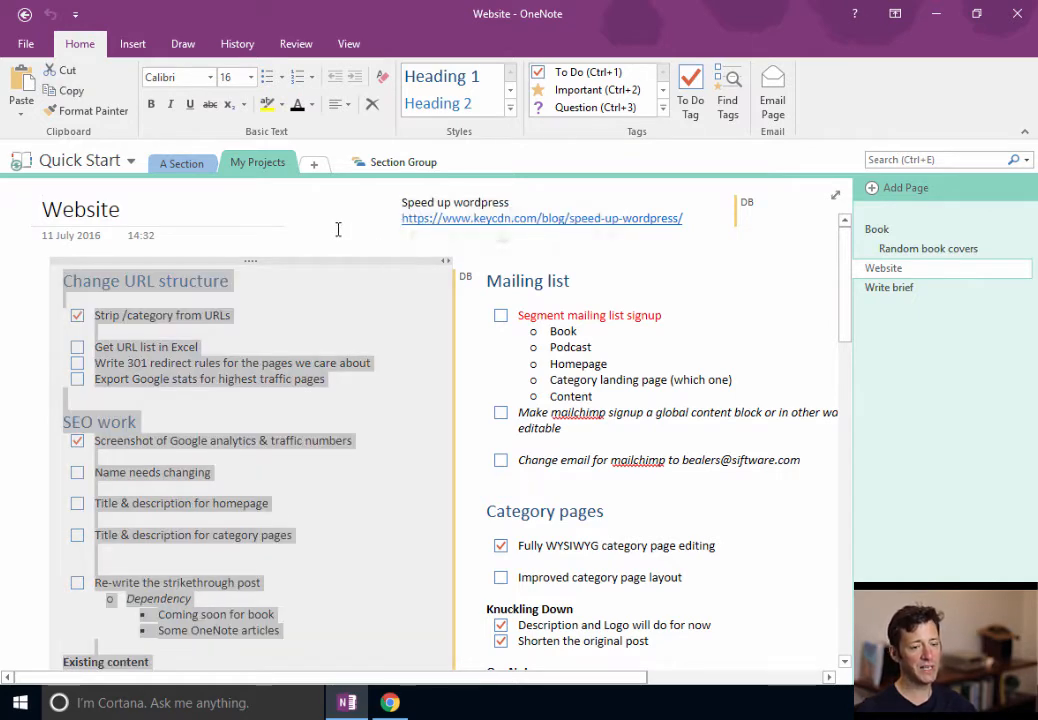
click(236, 76)
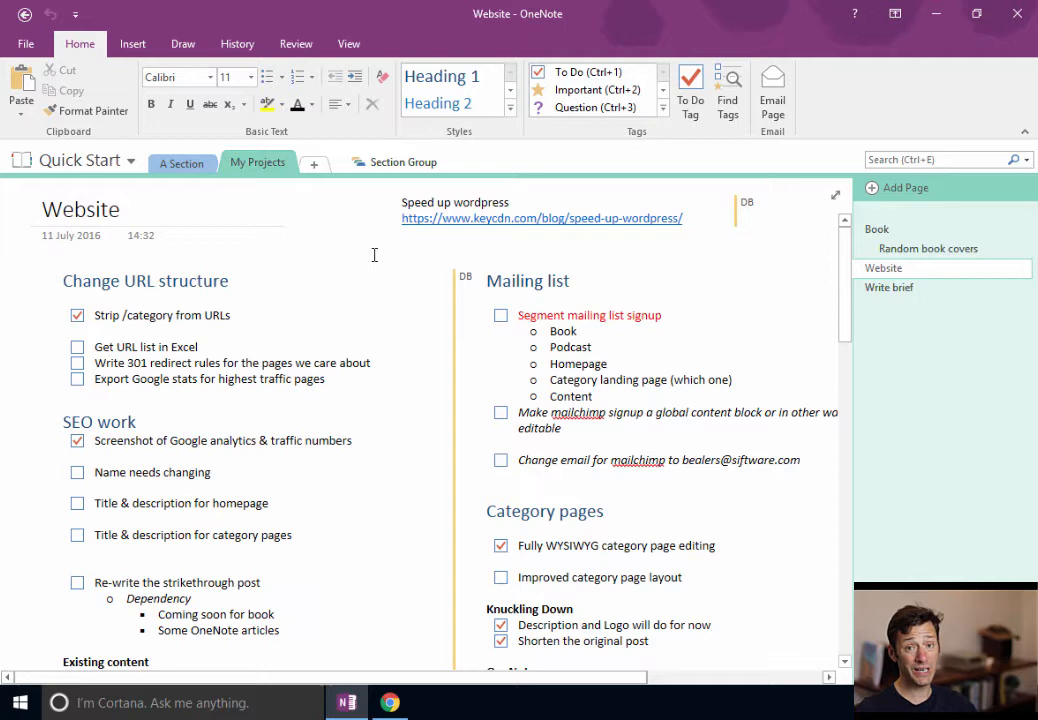
- Select the Website title for tagging as a Question
click(338, 222)
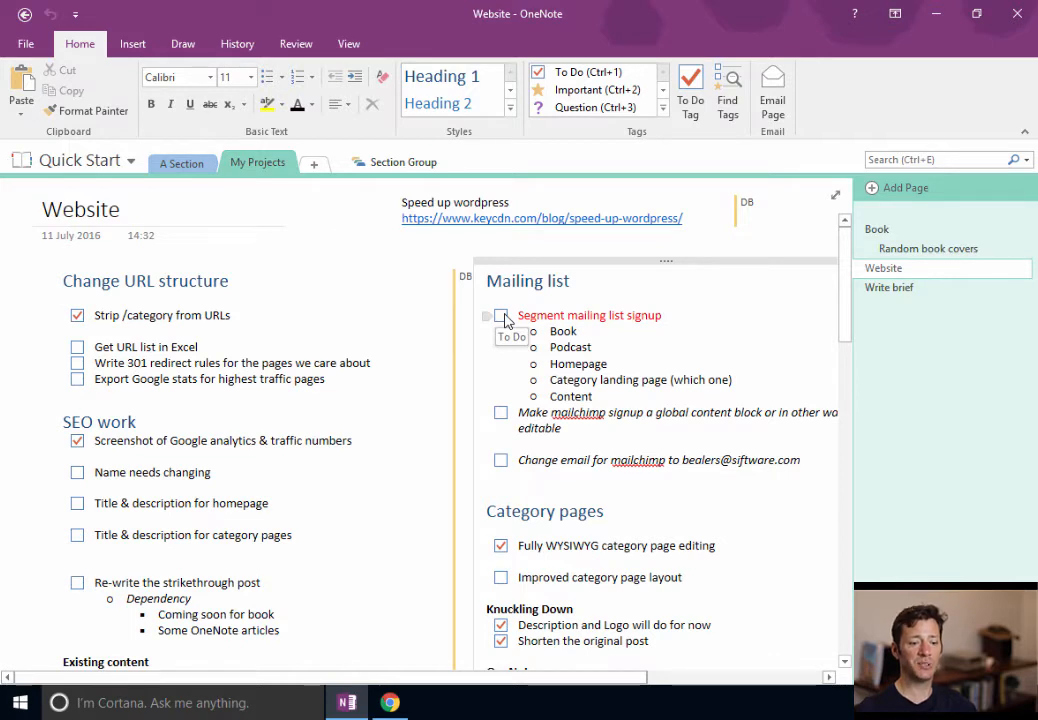
mouse_move(508, 320)
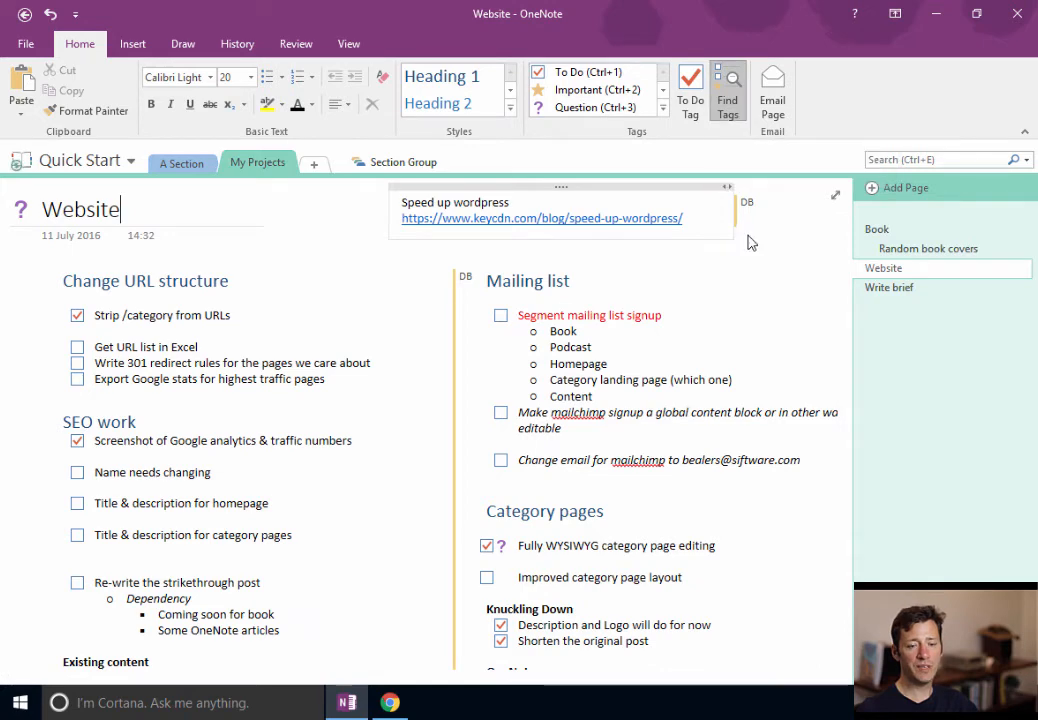
- Use Find Tags to create a Question summary page of all tagged notes, then hide the pane
click(728, 96)
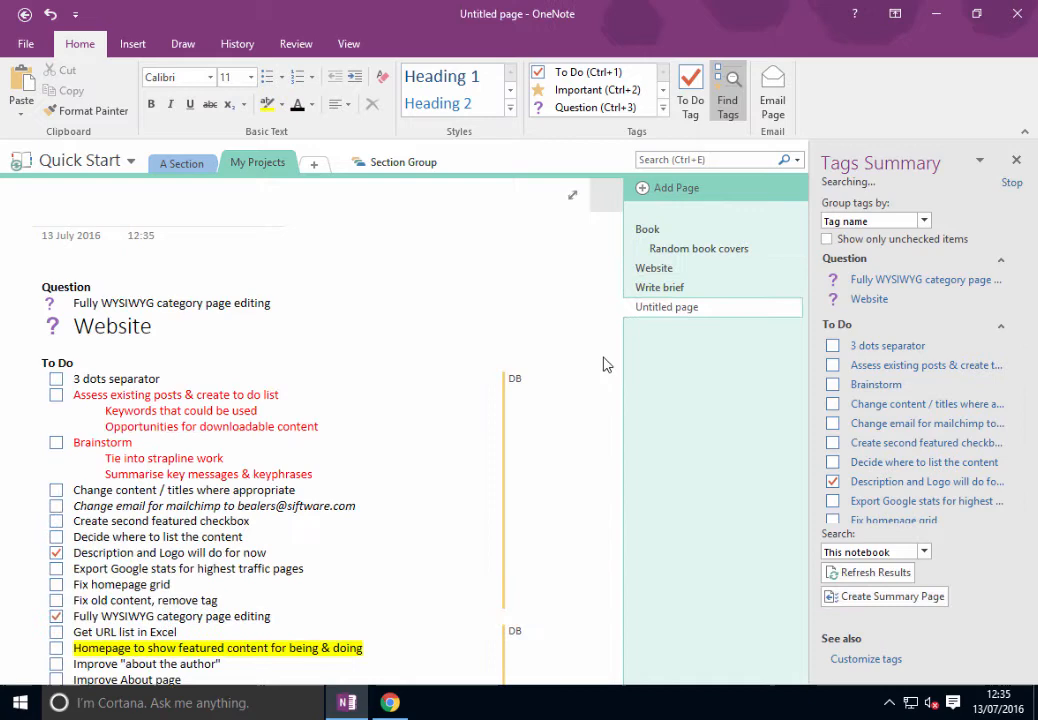
click(666, 306)
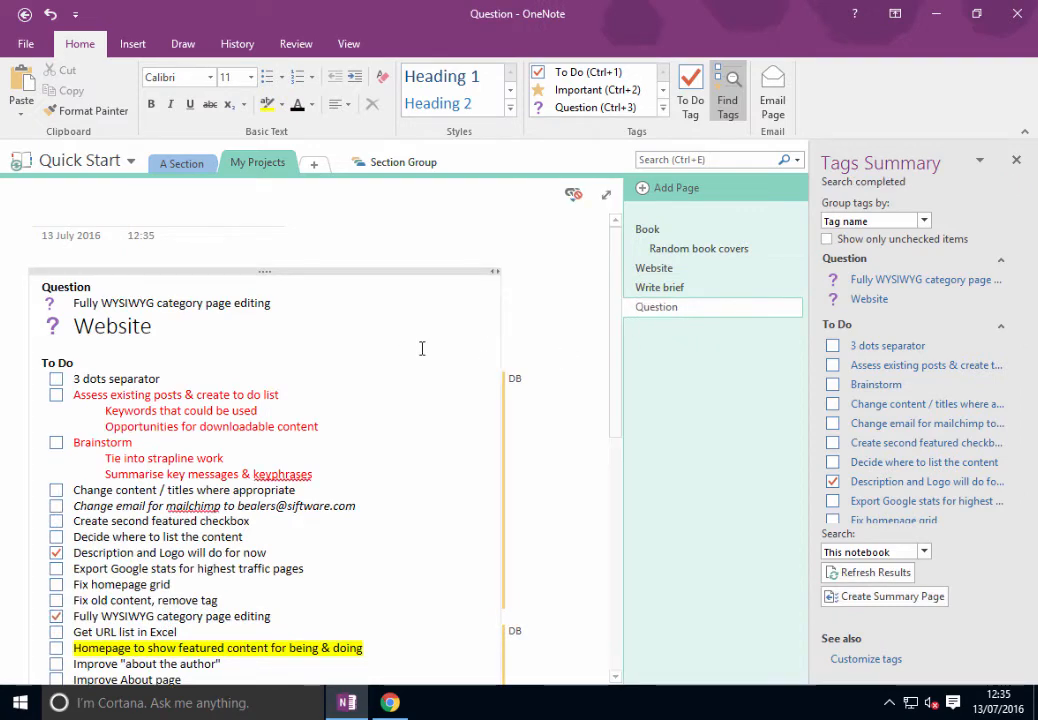
scroll(down, 3)
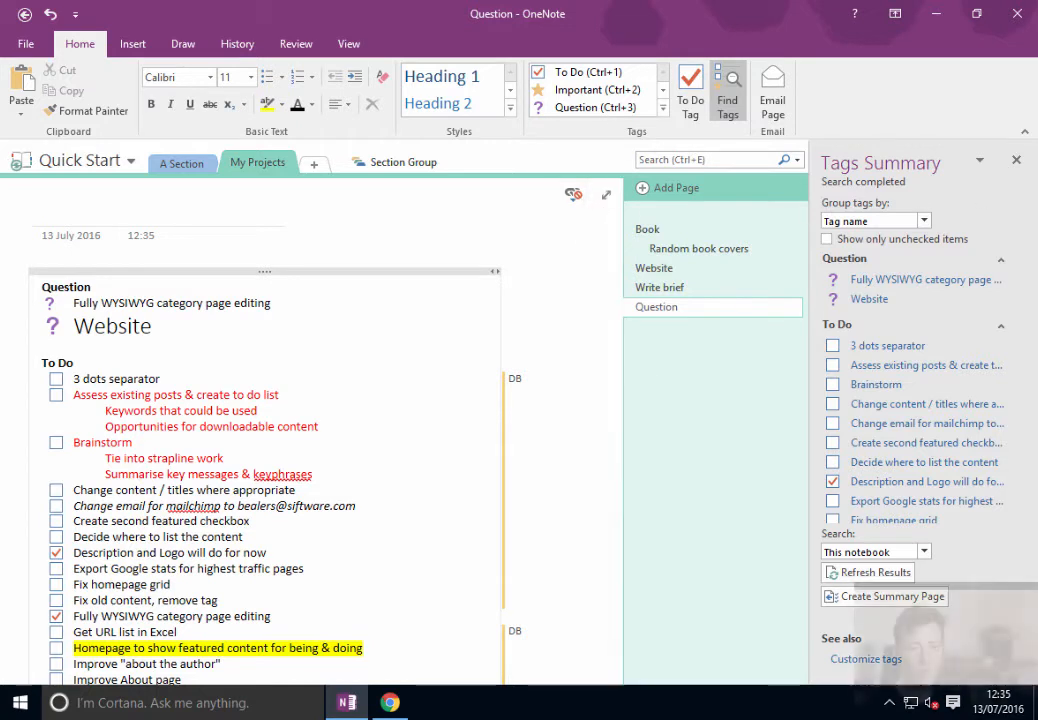
click(1016, 160)
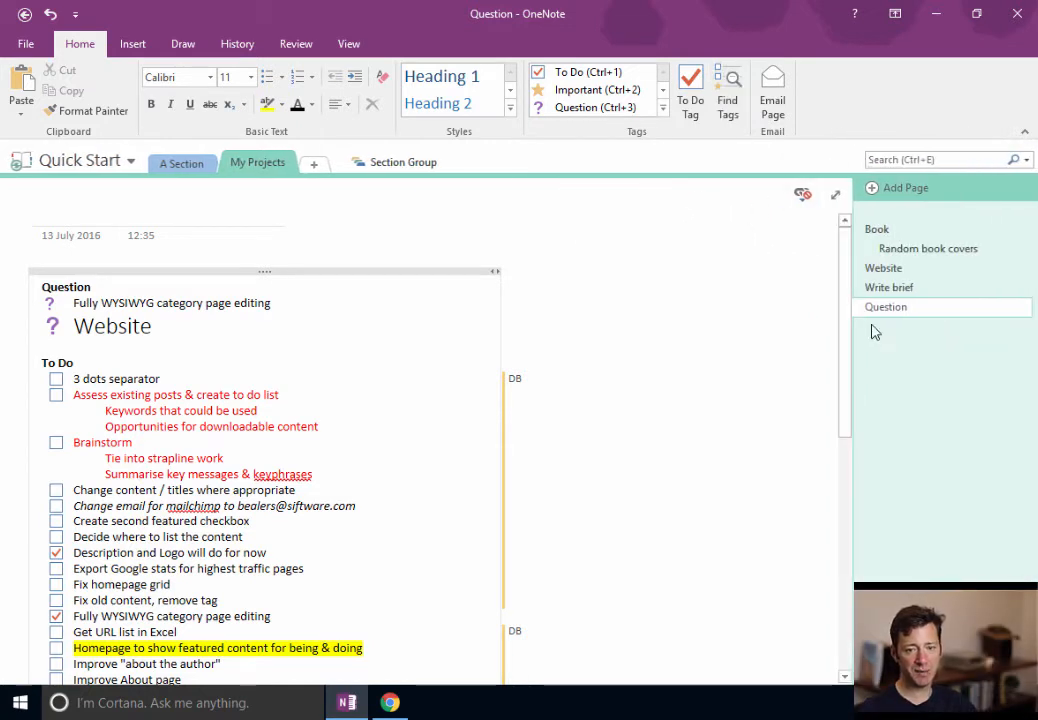
- From the Write brief page, search all notebooks for the word 'book'
click(888, 288)
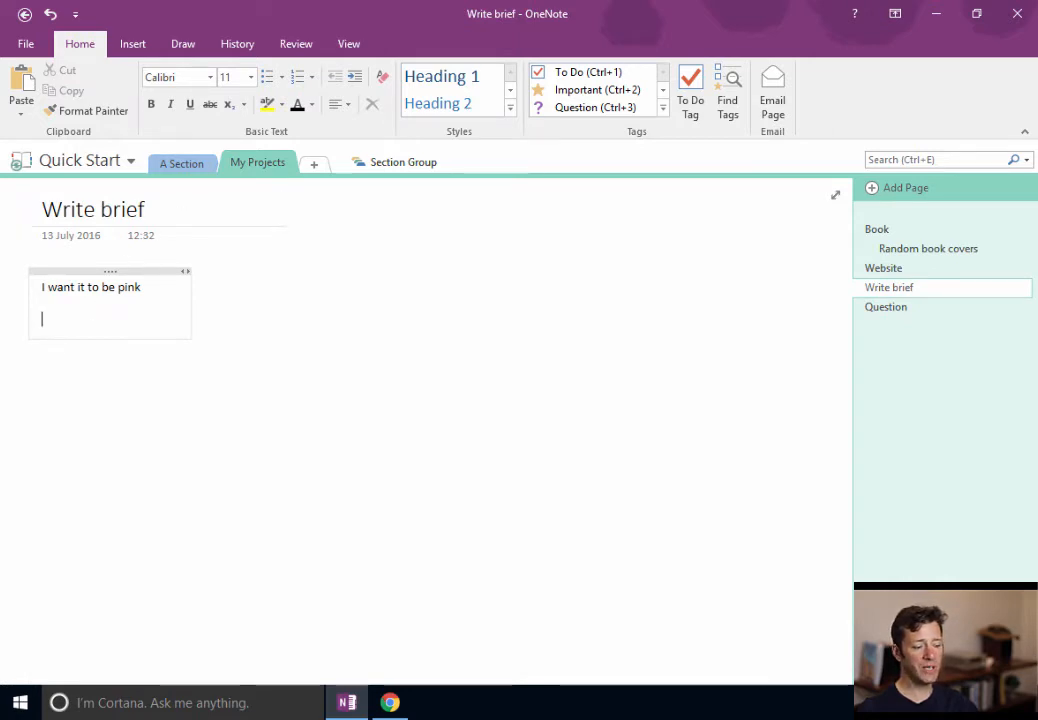
mouse_move(548, 232)
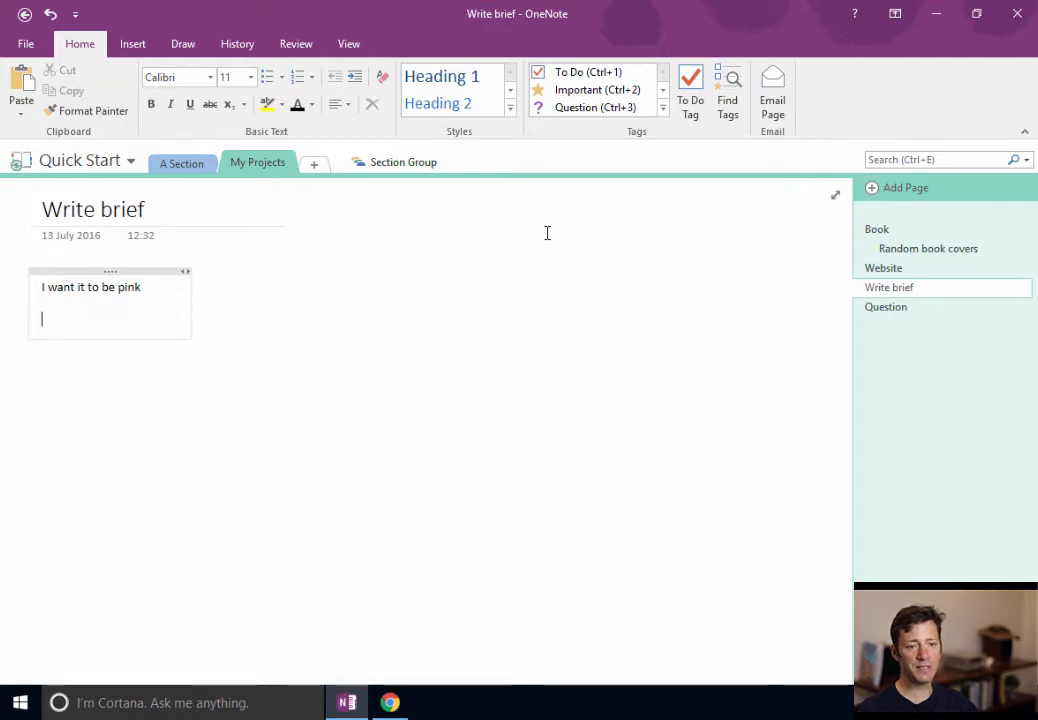
mouse_move(144, 188)
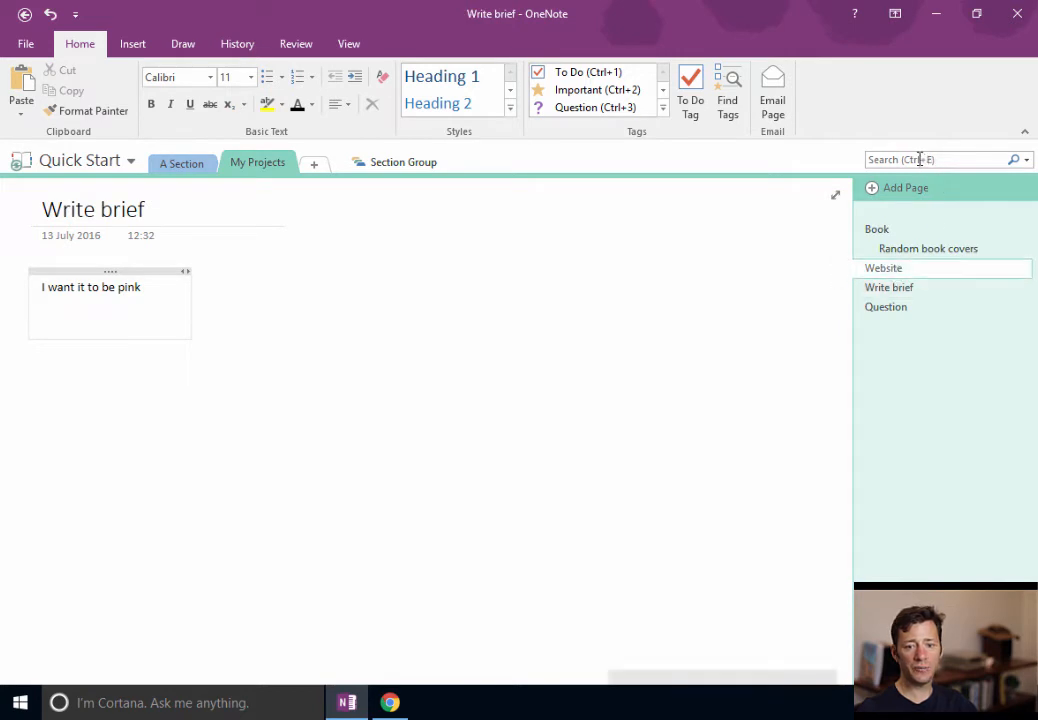
click(884, 268)
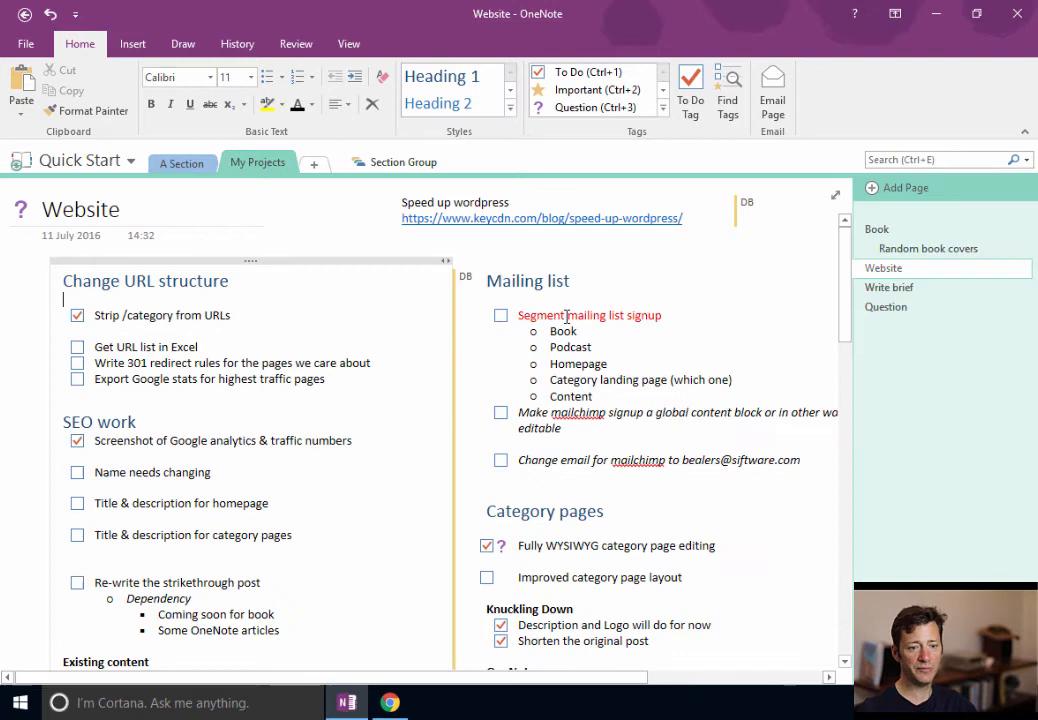
click(928, 248)
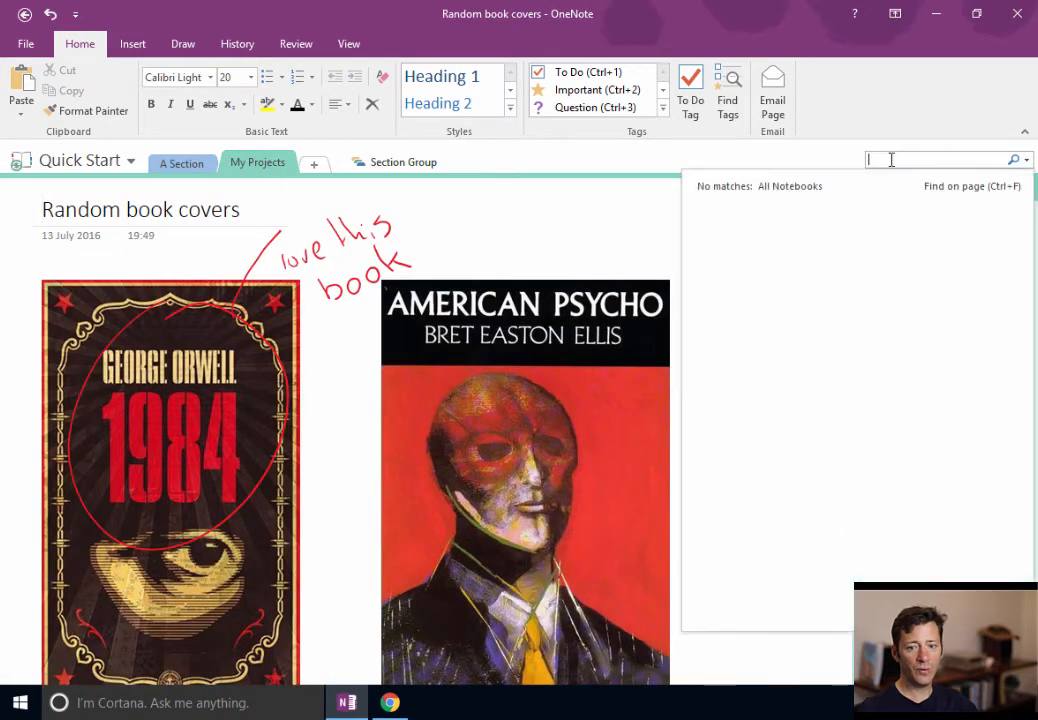
text(B)
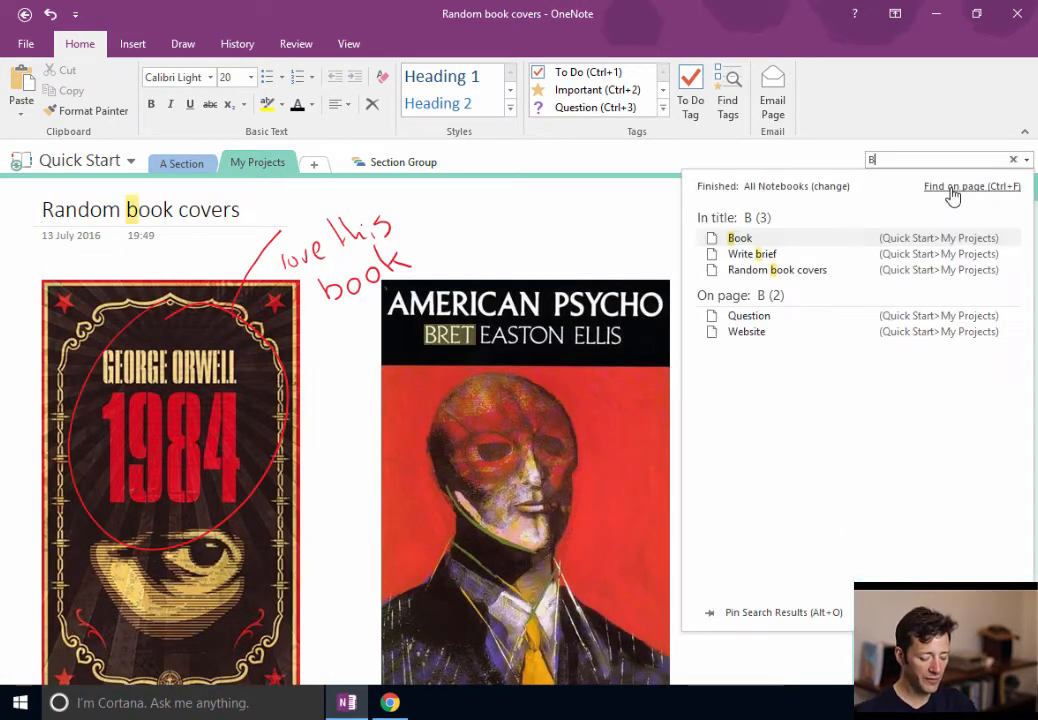
text(ook)
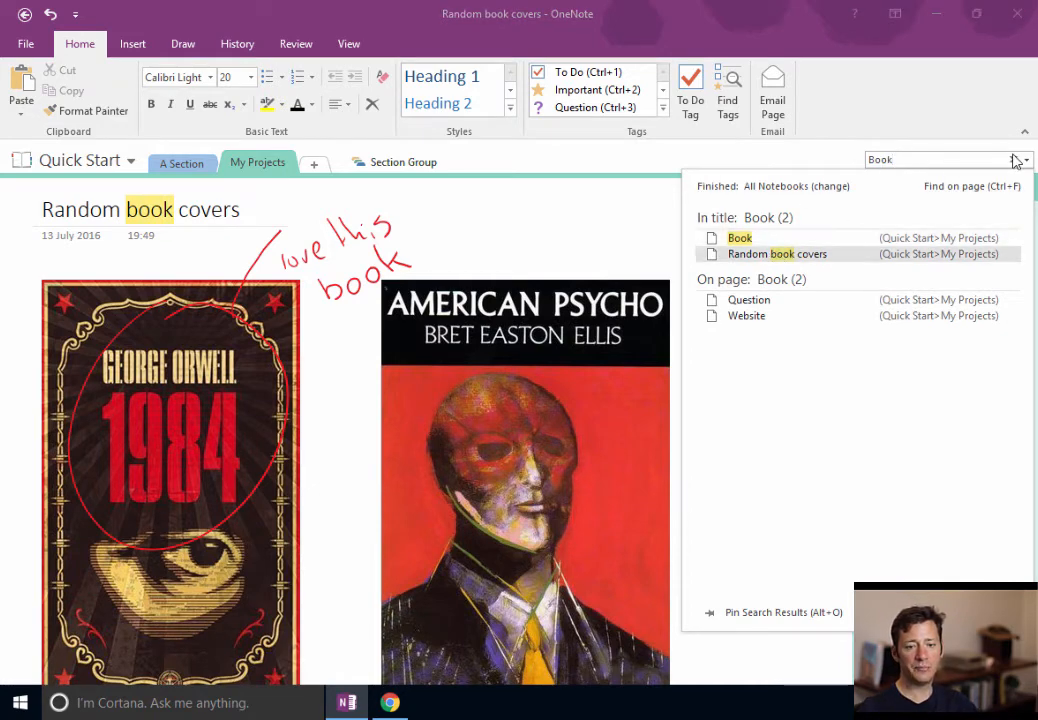
click(182, 162)
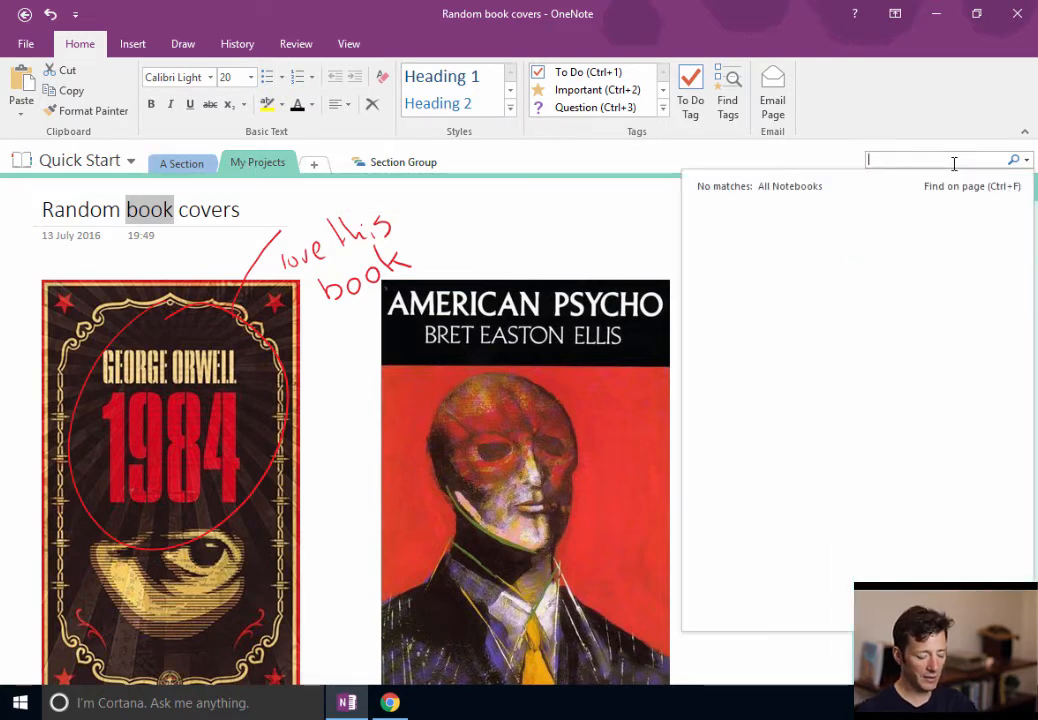
text(book)
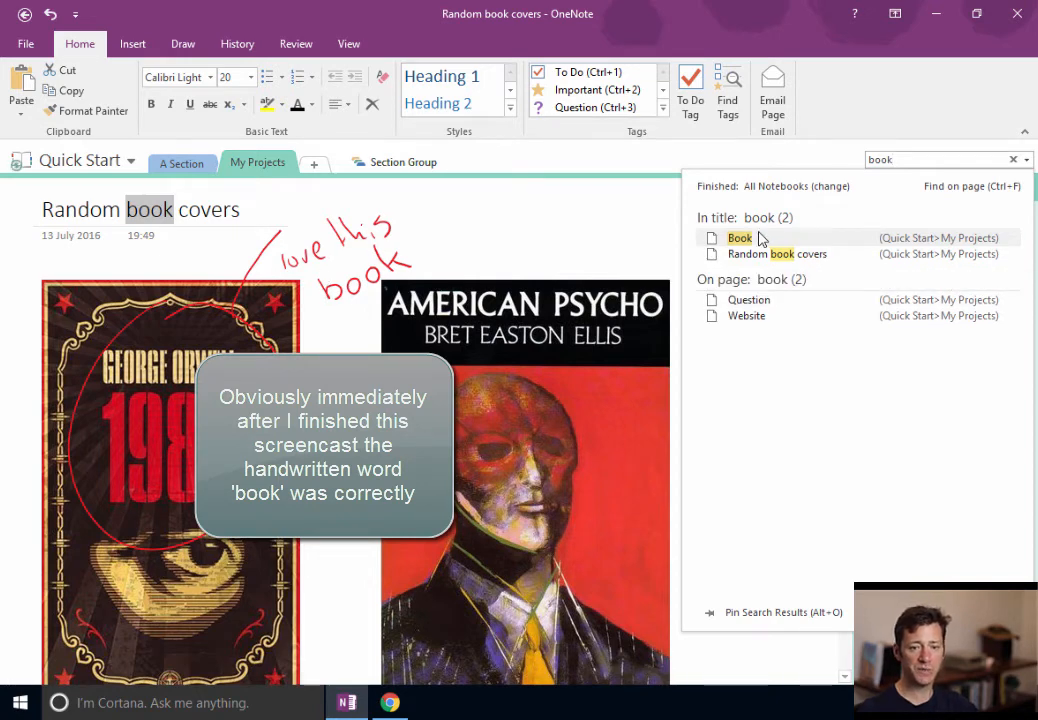
mouse_move(740, 238)
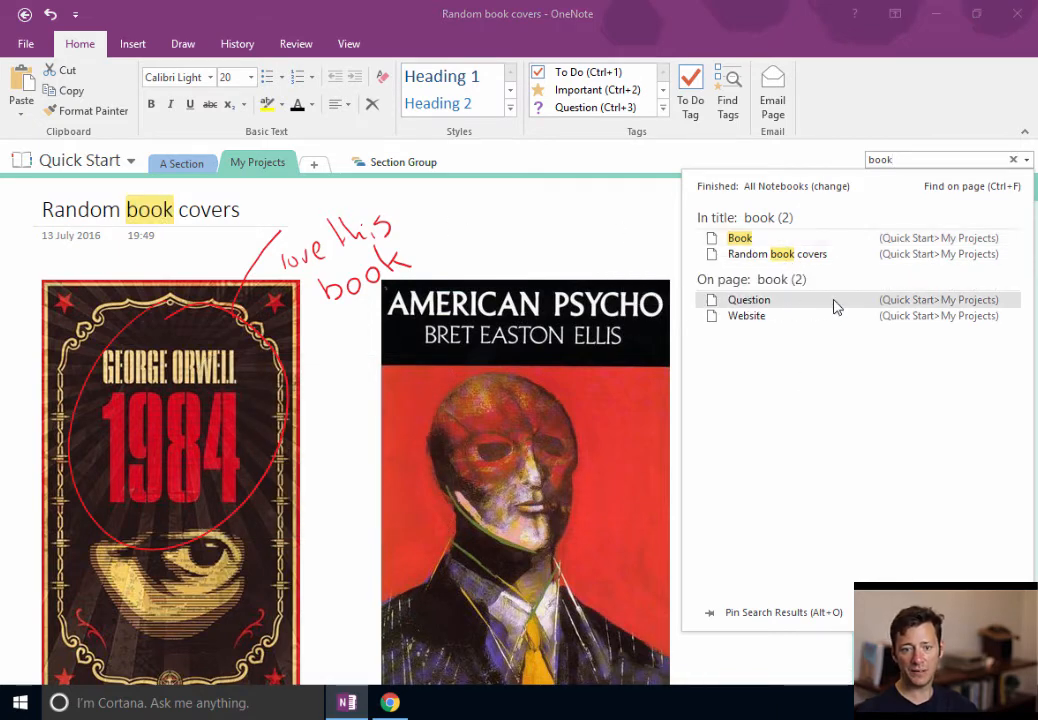
- View the Question and Website results, ending on Website with the results pane closed
click(748, 300)
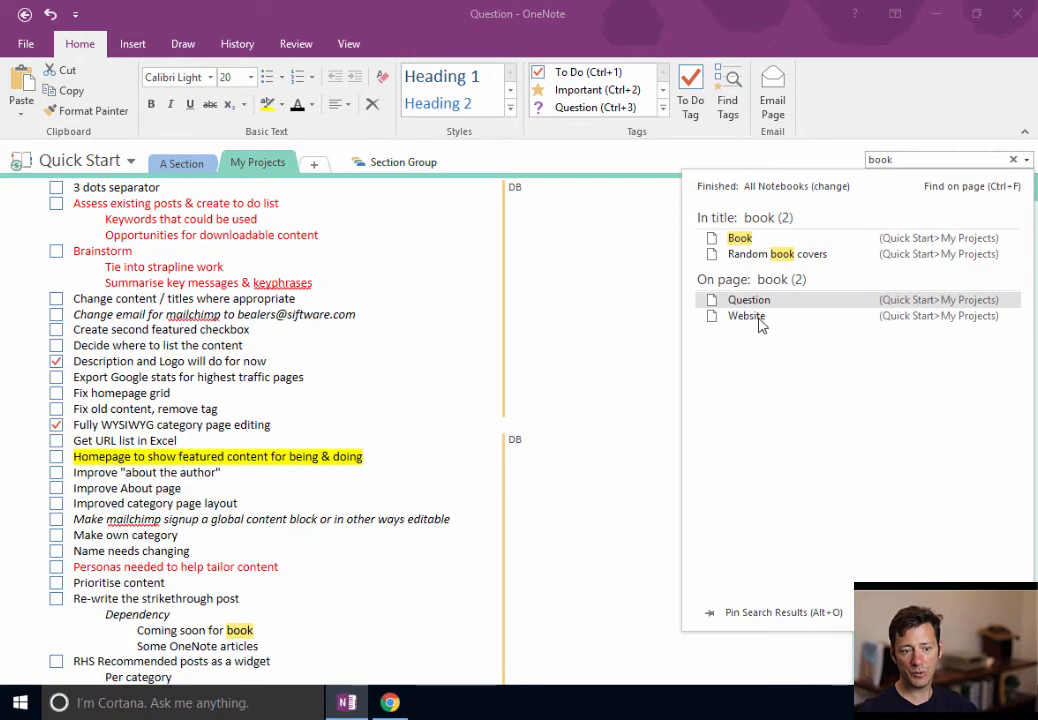
click(746, 316)
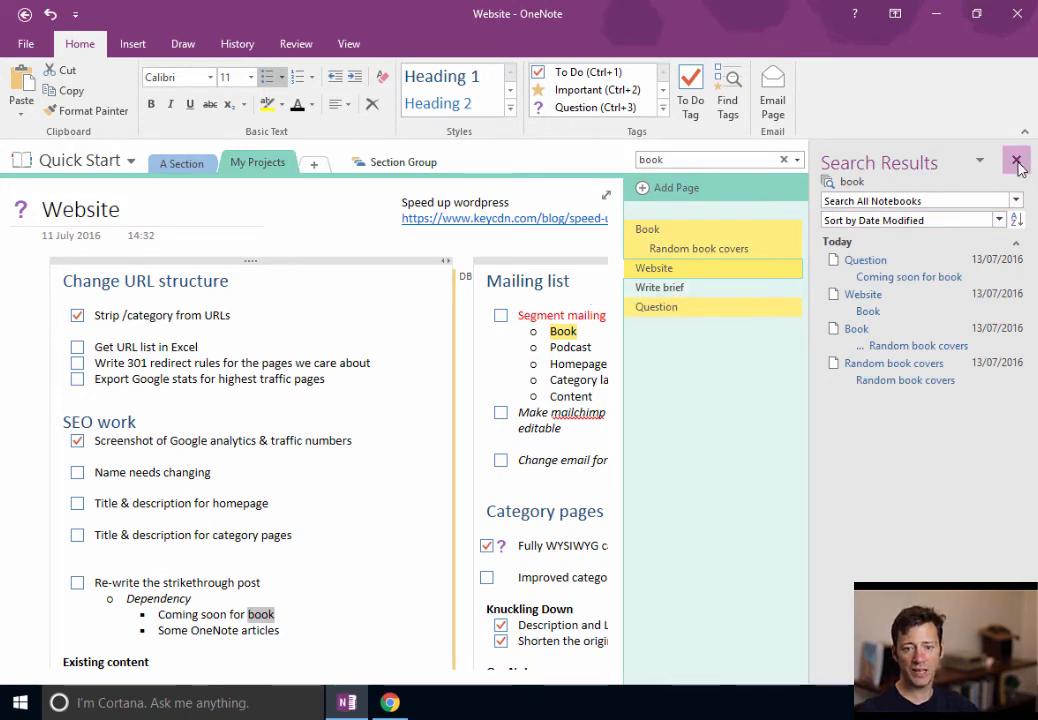
click(1016, 160)
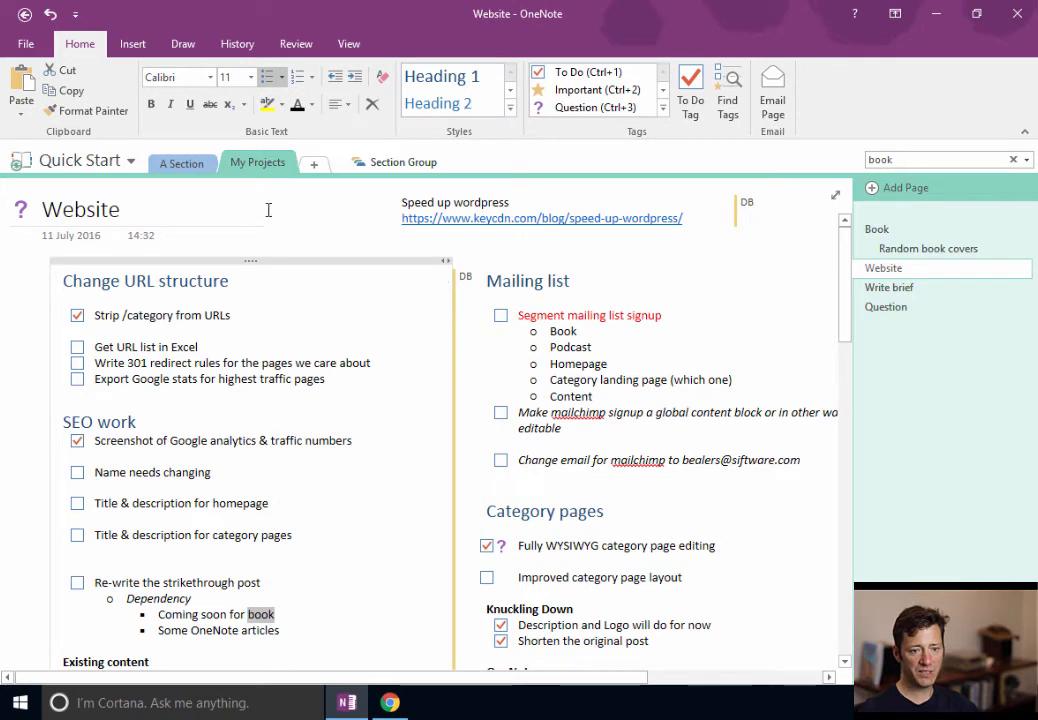
mouse_move(132, 44)
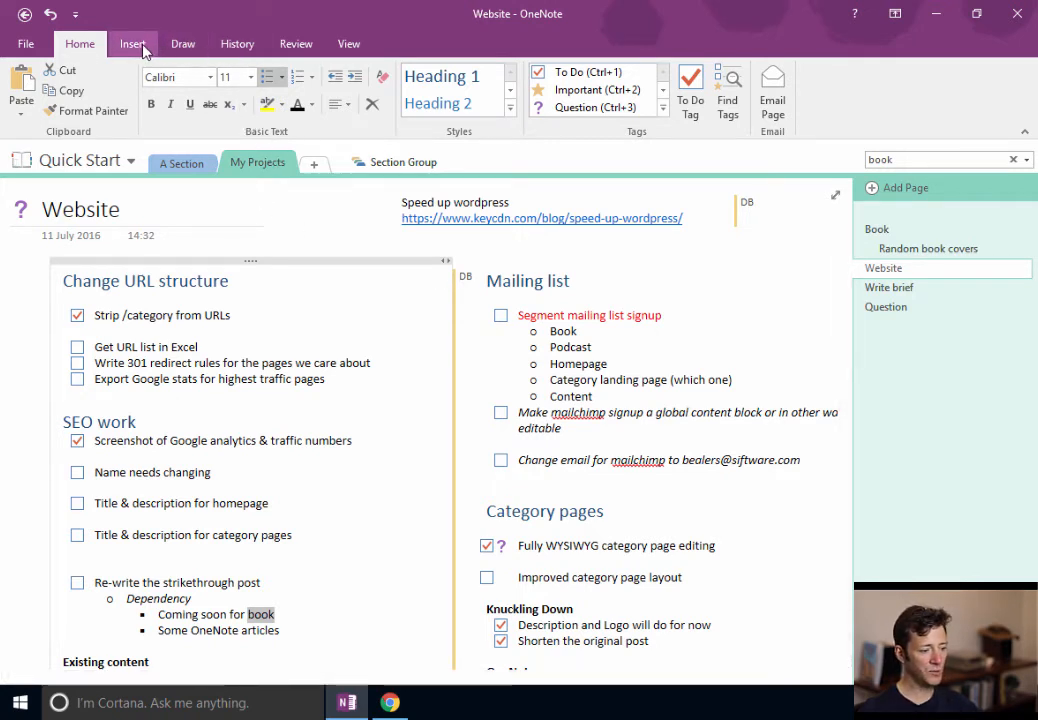
click(132, 44)
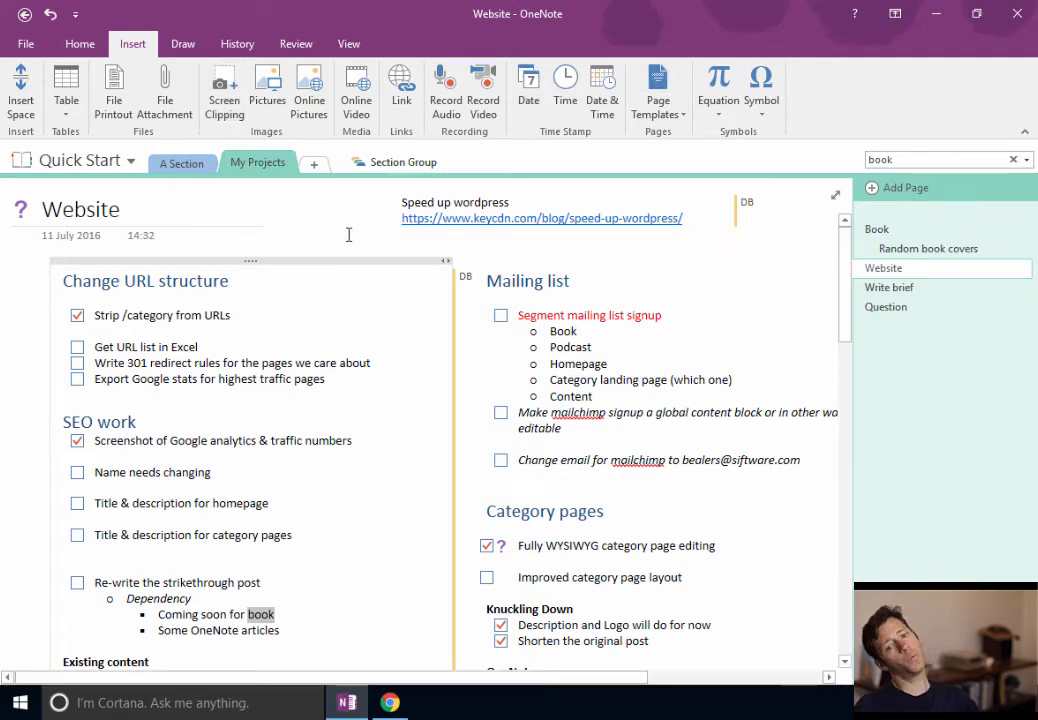
mouse_move(356, 90)
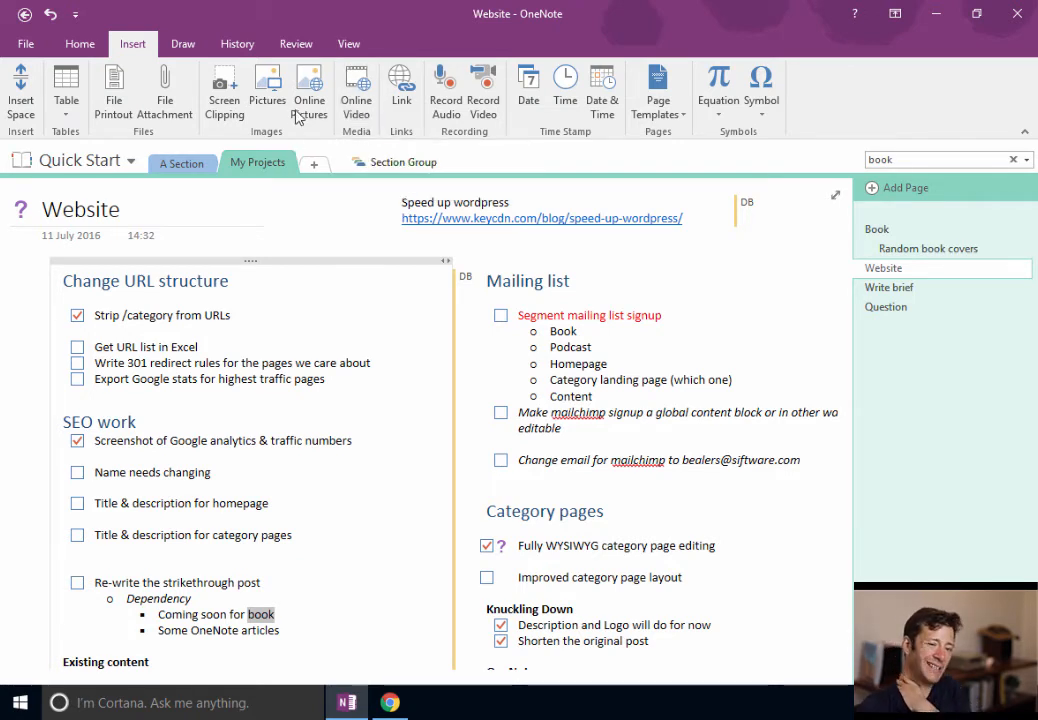
mouse_move(308, 90)
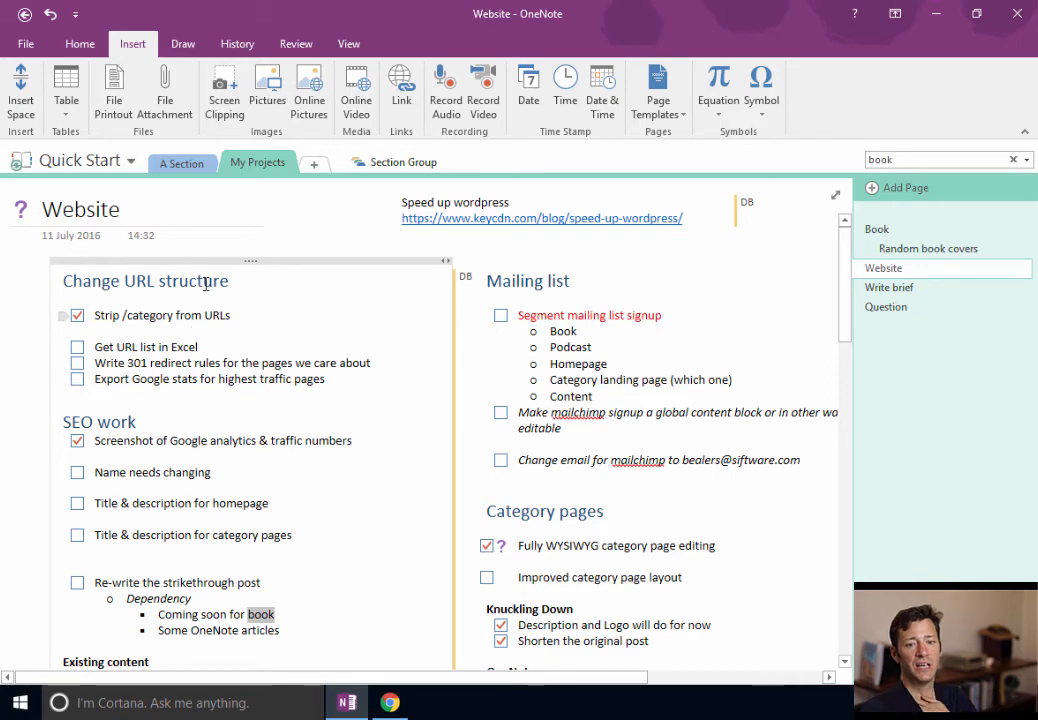
click(76, 316)
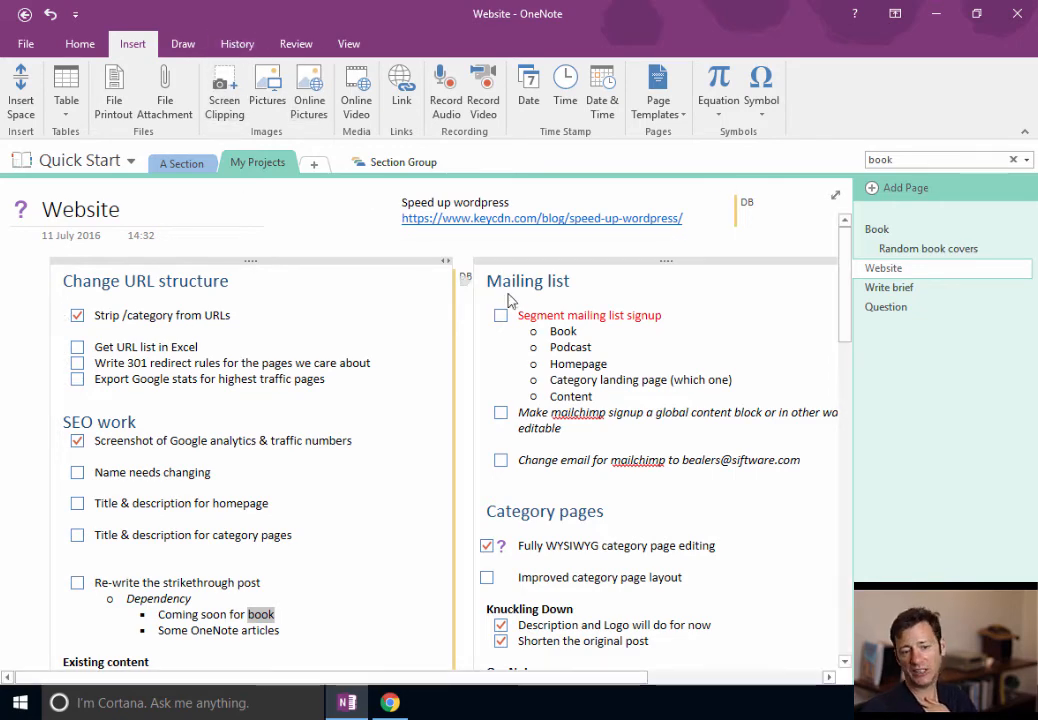
scroll(down, 3)
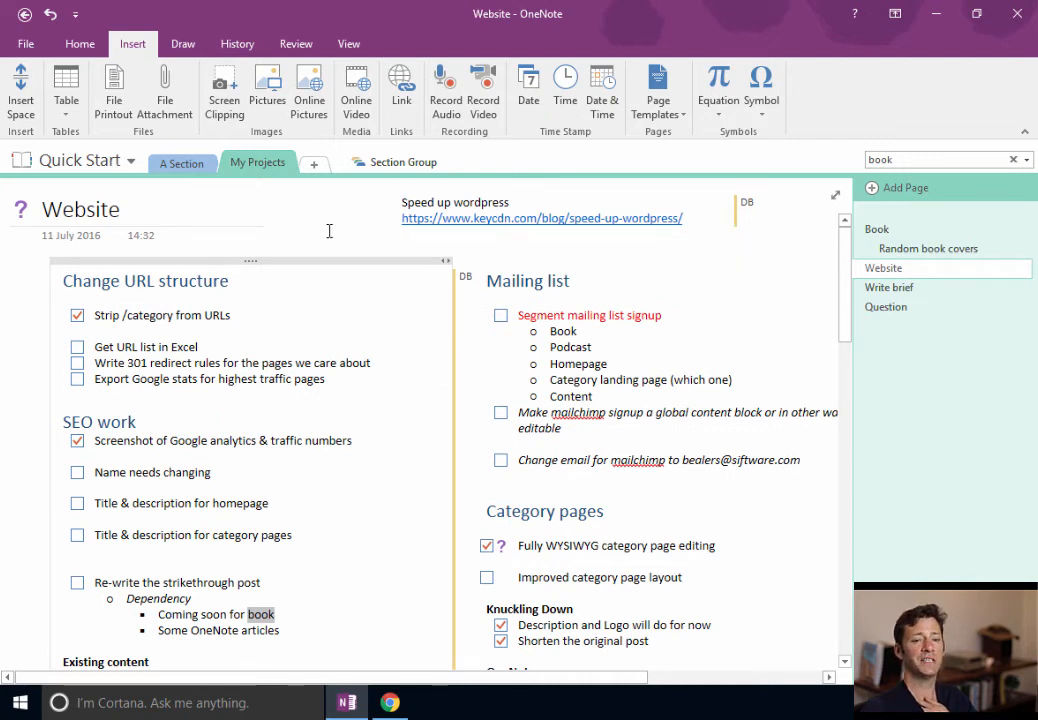
mouse_move(308, 262)
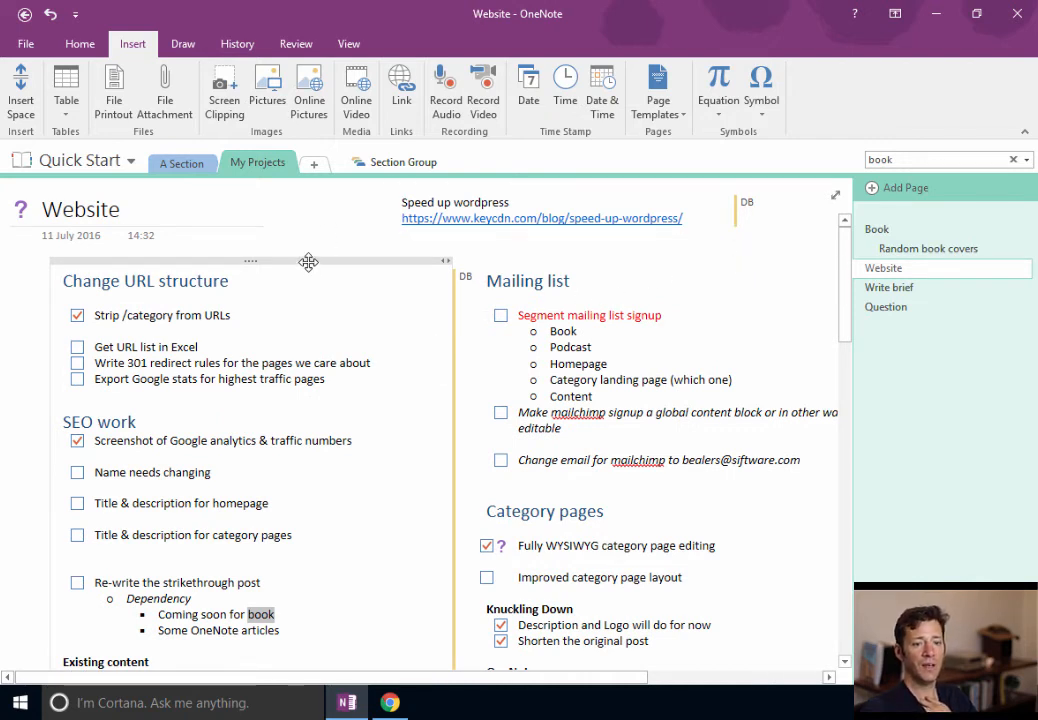
mouse_move(268, 90)
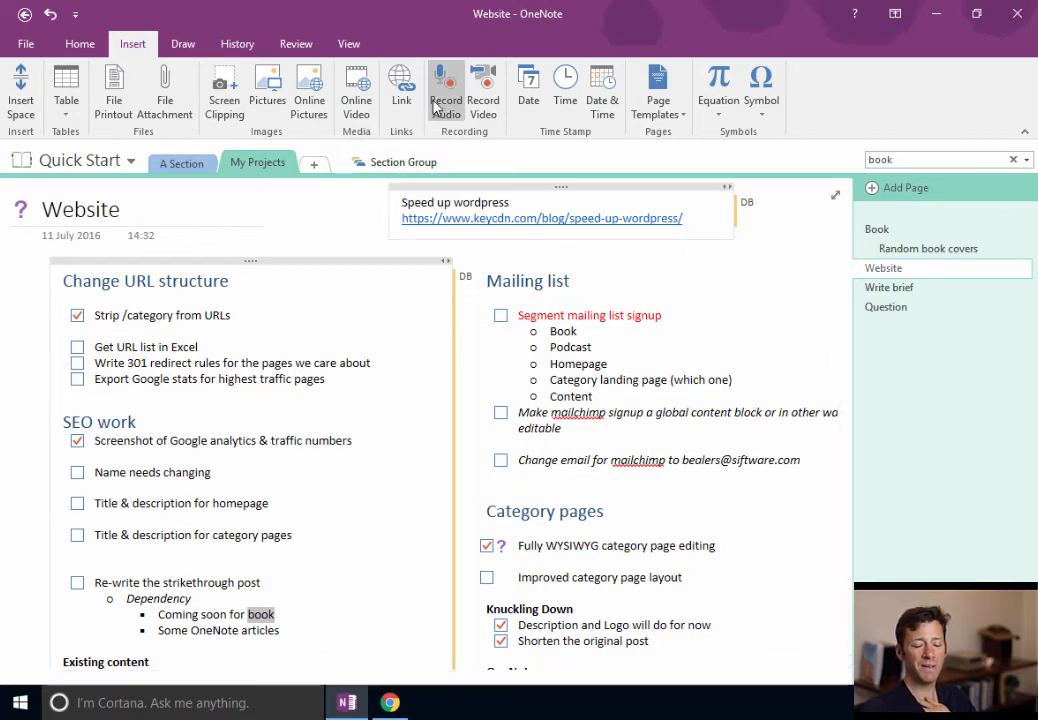
mouse_move(444, 90)
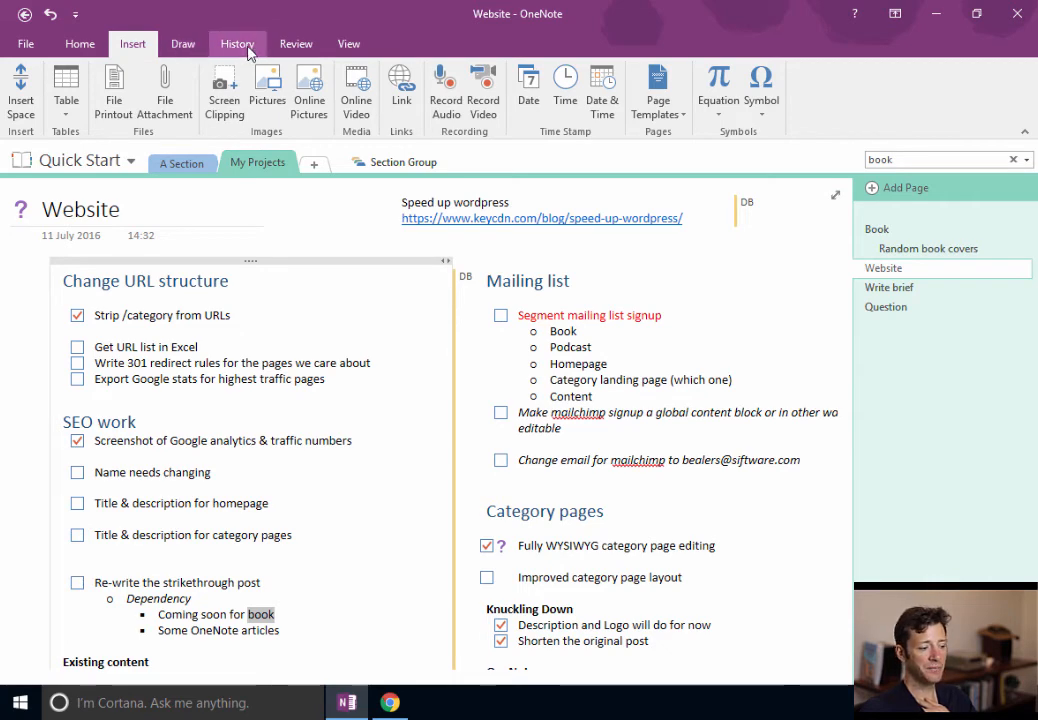
- Show the History ribbon with its author and page-version commands
click(236, 44)
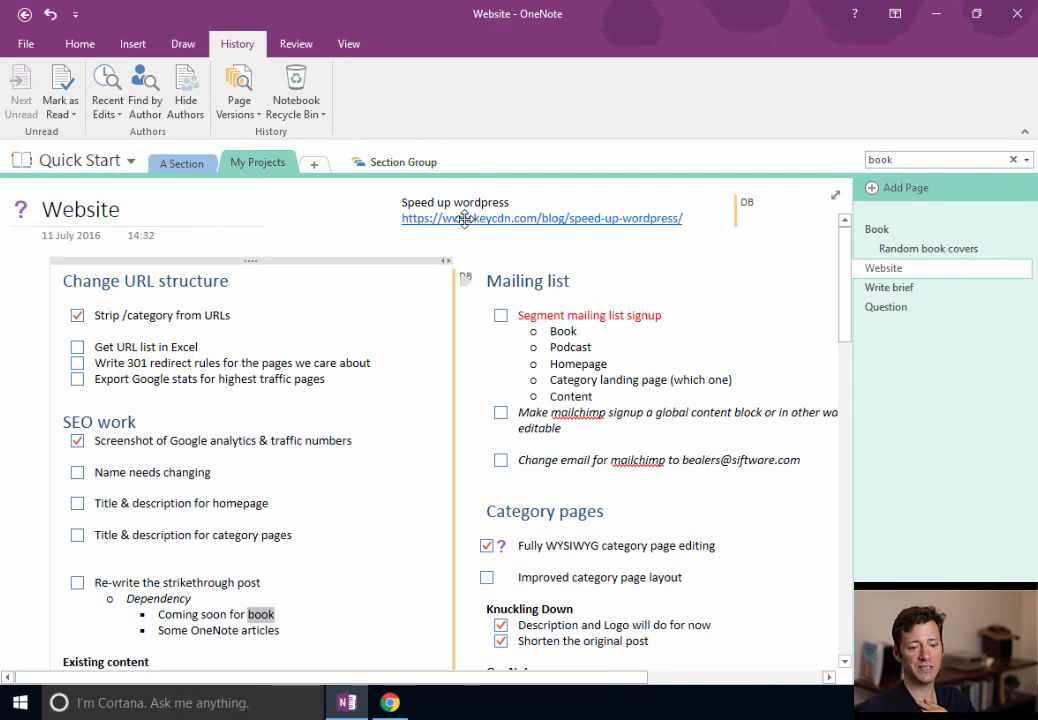
mouse_move(144, 90)
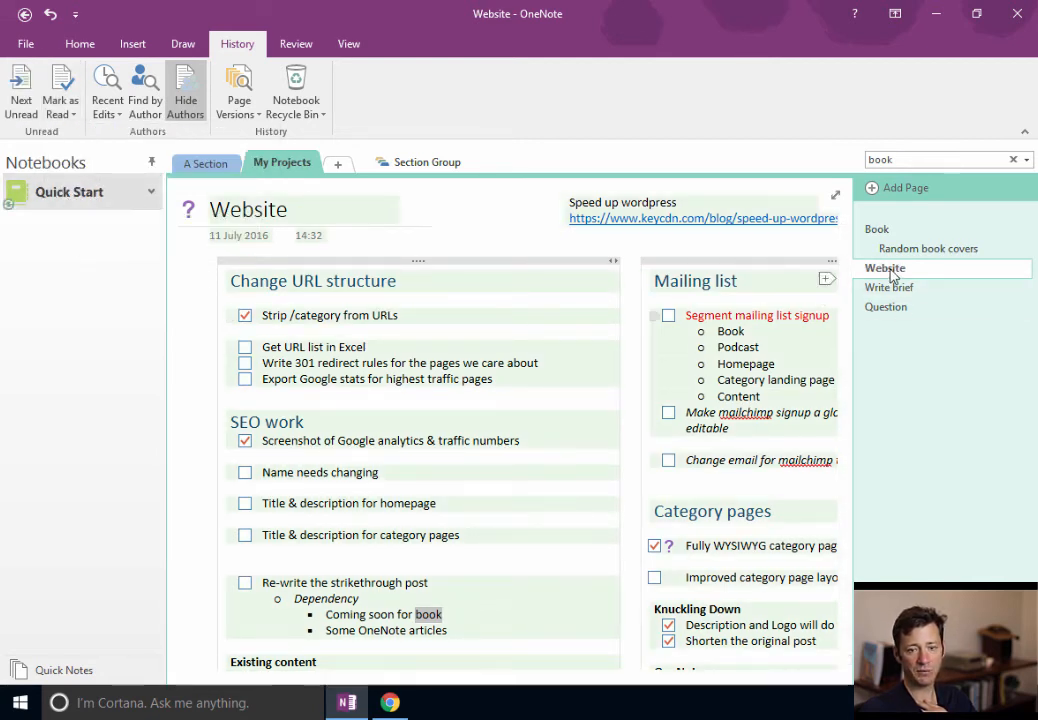
mouse_move(284, 162)
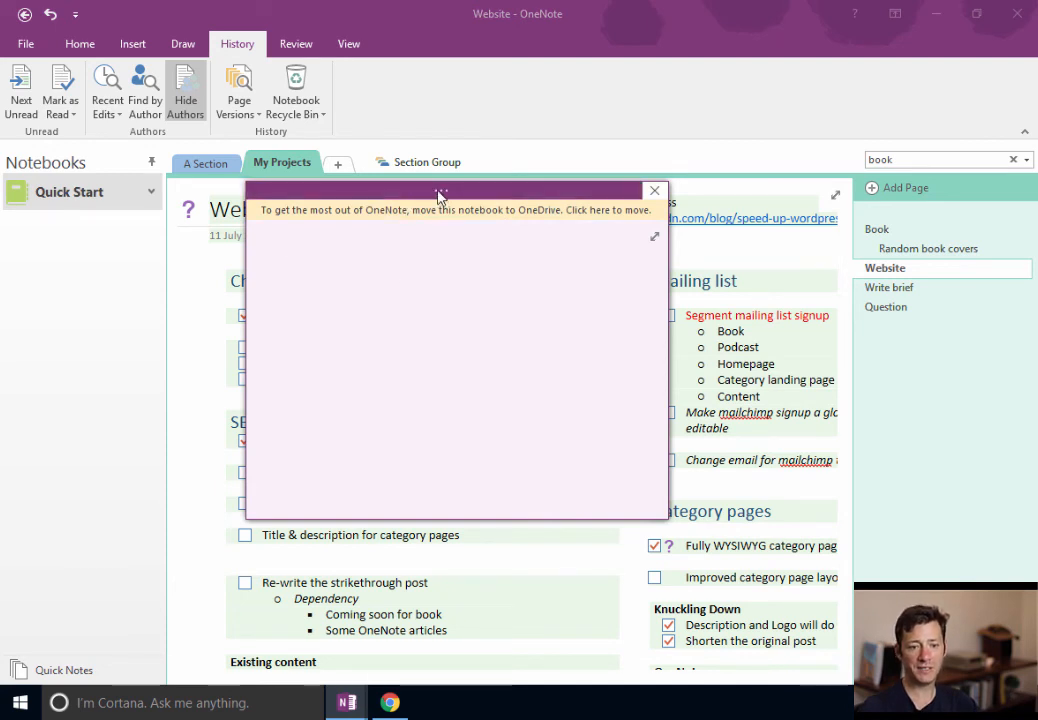
- Dock the 'This nice' quick note to the desktop side and show the Book page in the main window
click(288, 264)
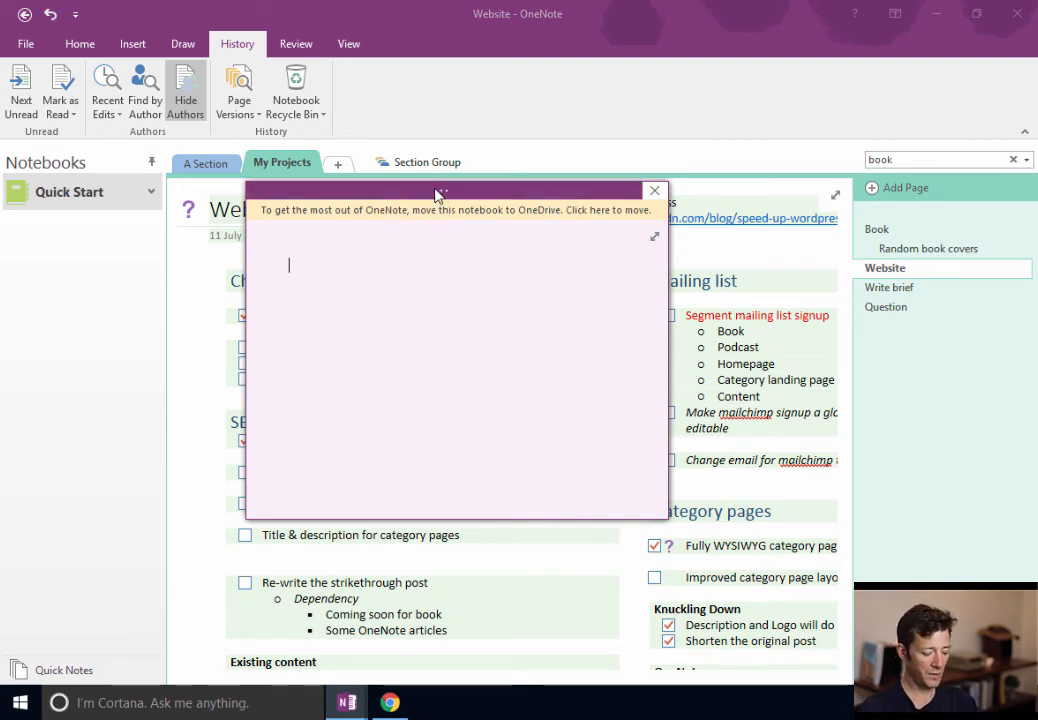
key(ctrl+alt+d)
text(This nice)
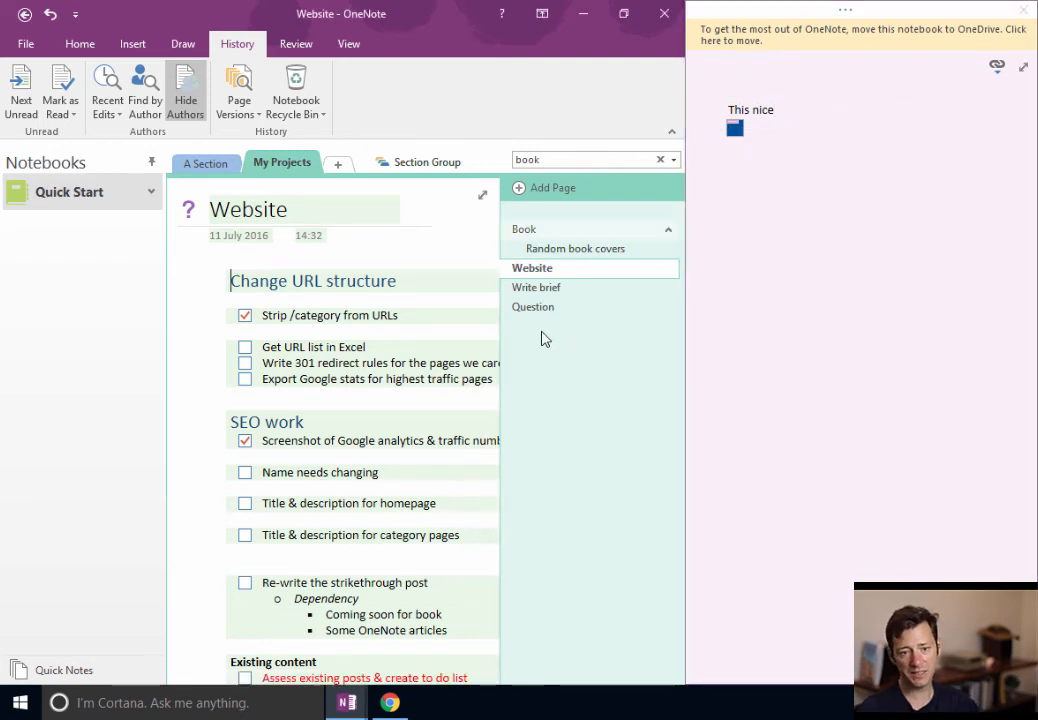
click(524, 228)
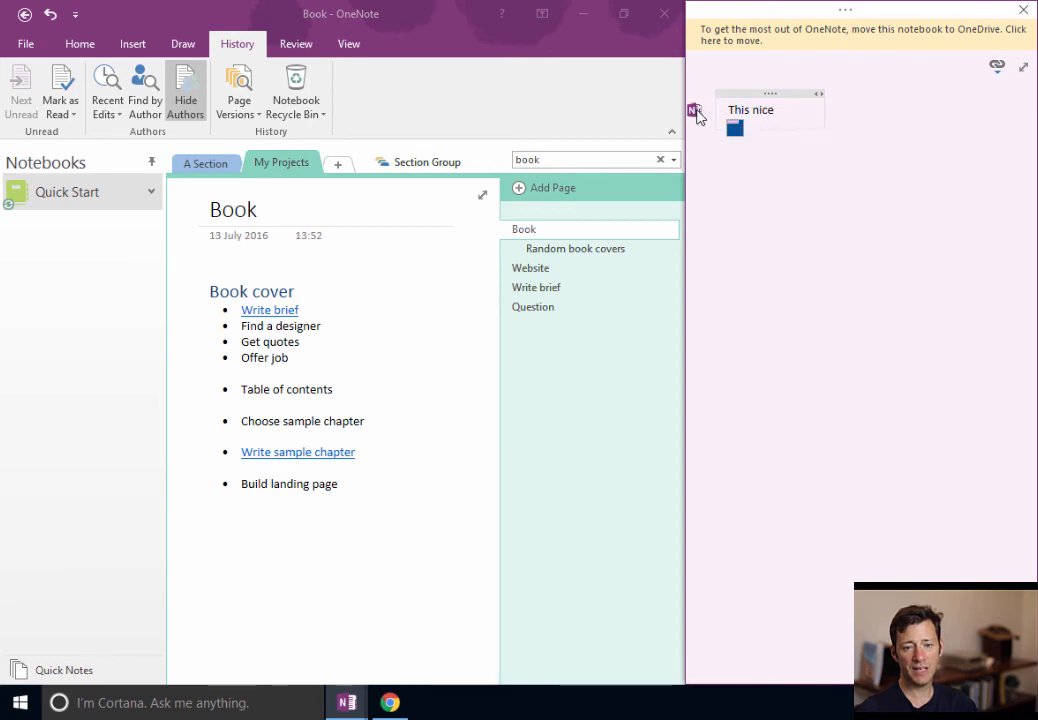
click(532, 268)
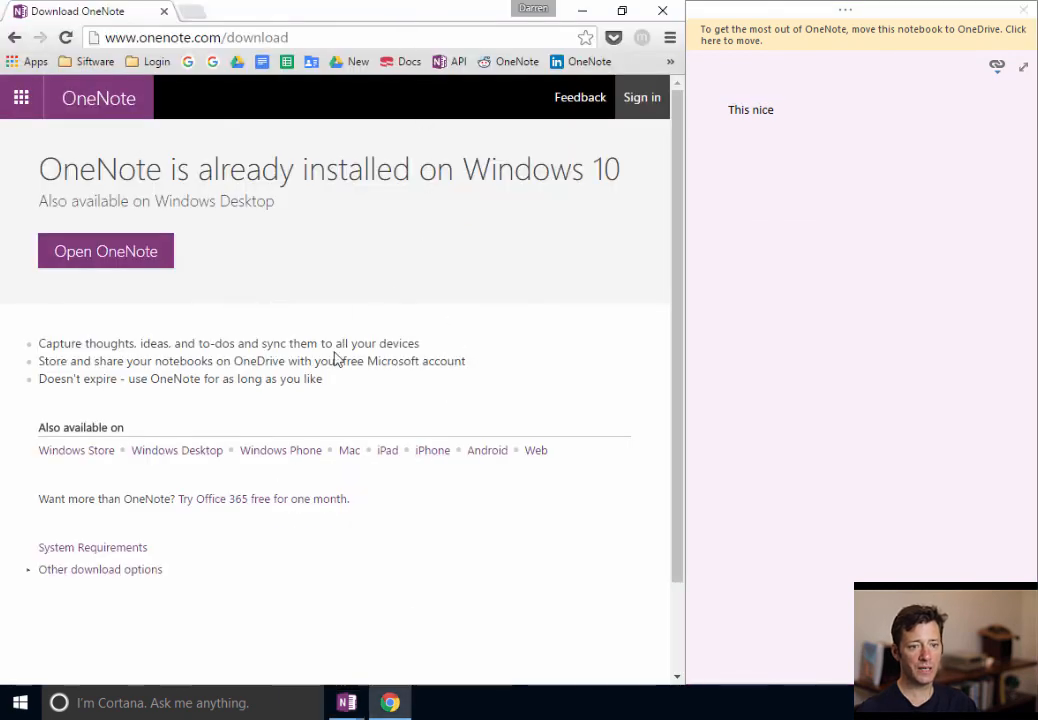
mouse_move(276, 334)
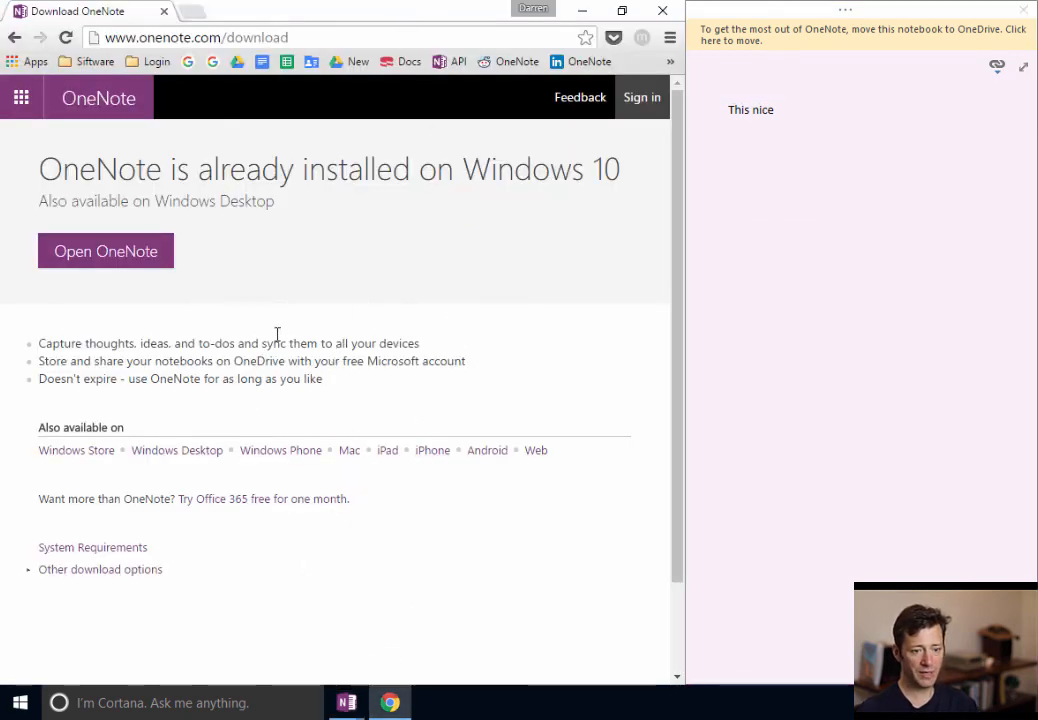
mouse_move(104, 252)
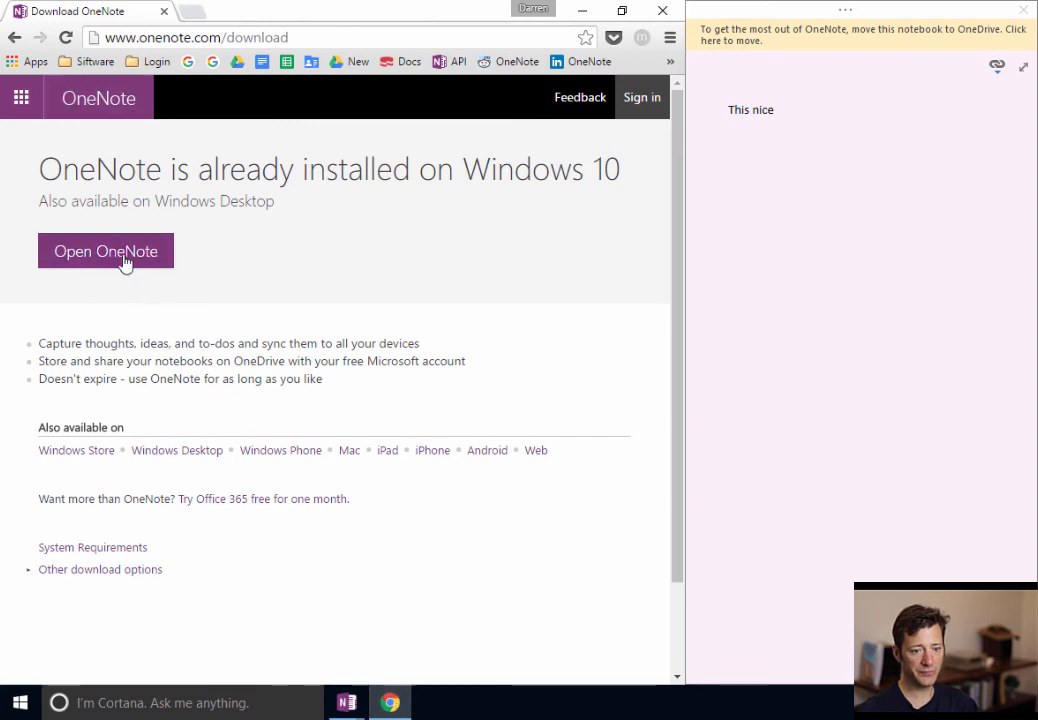
- Go to the onenote.com home page and scroll down to its Think with ink section
click(104, 252)
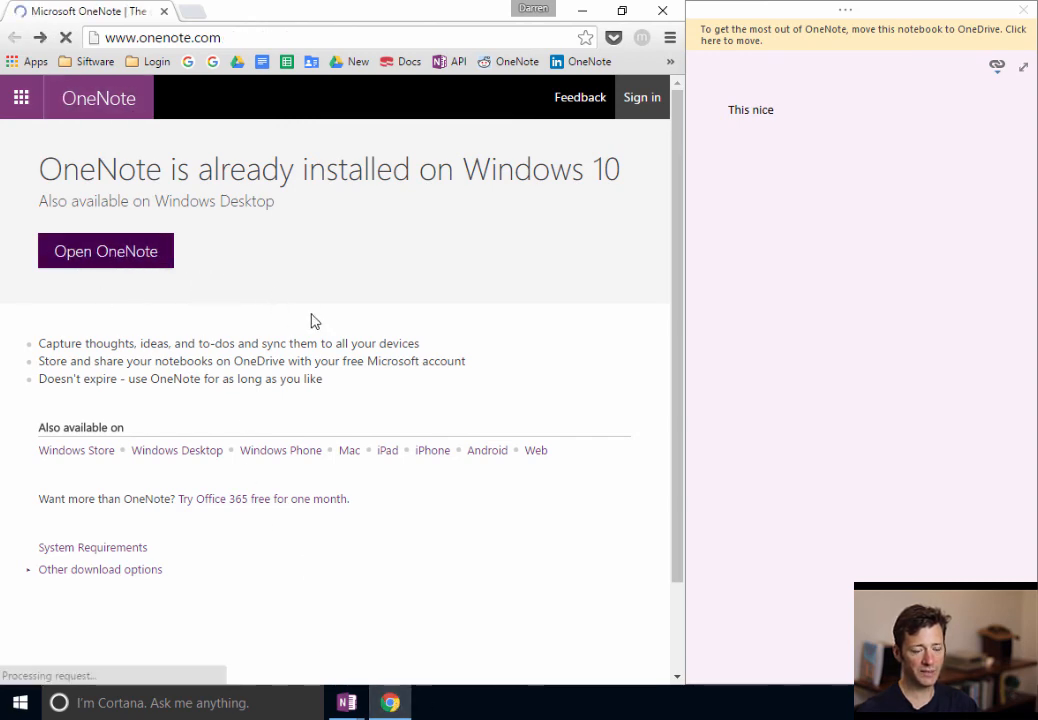
scroll(down, 3)
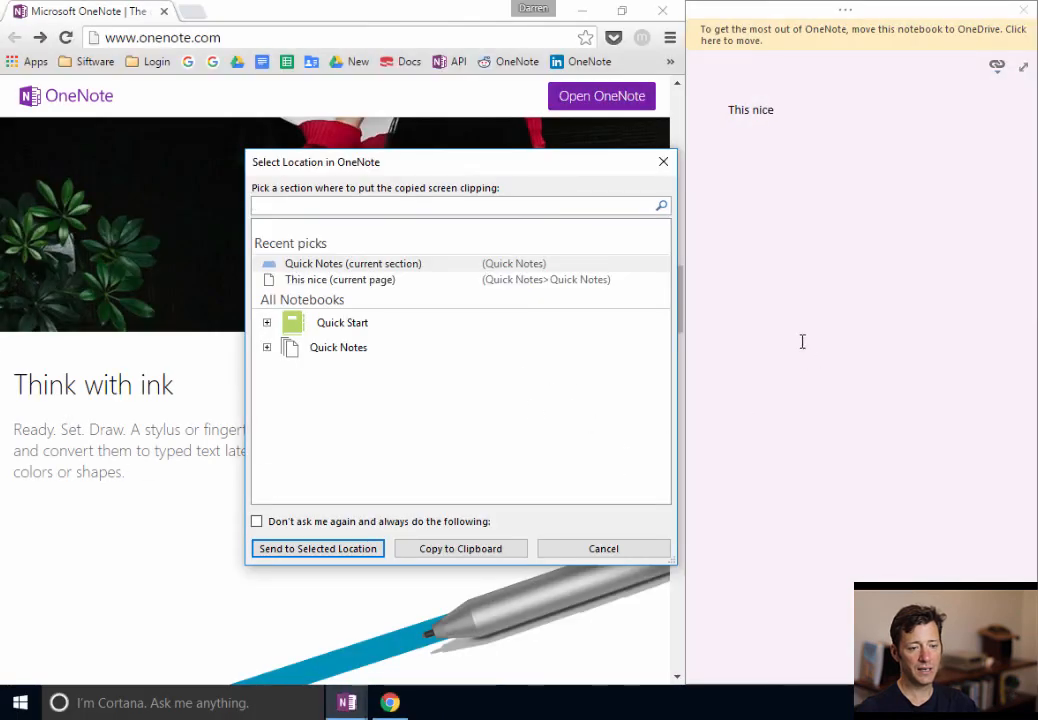
mouse_move(336, 268)
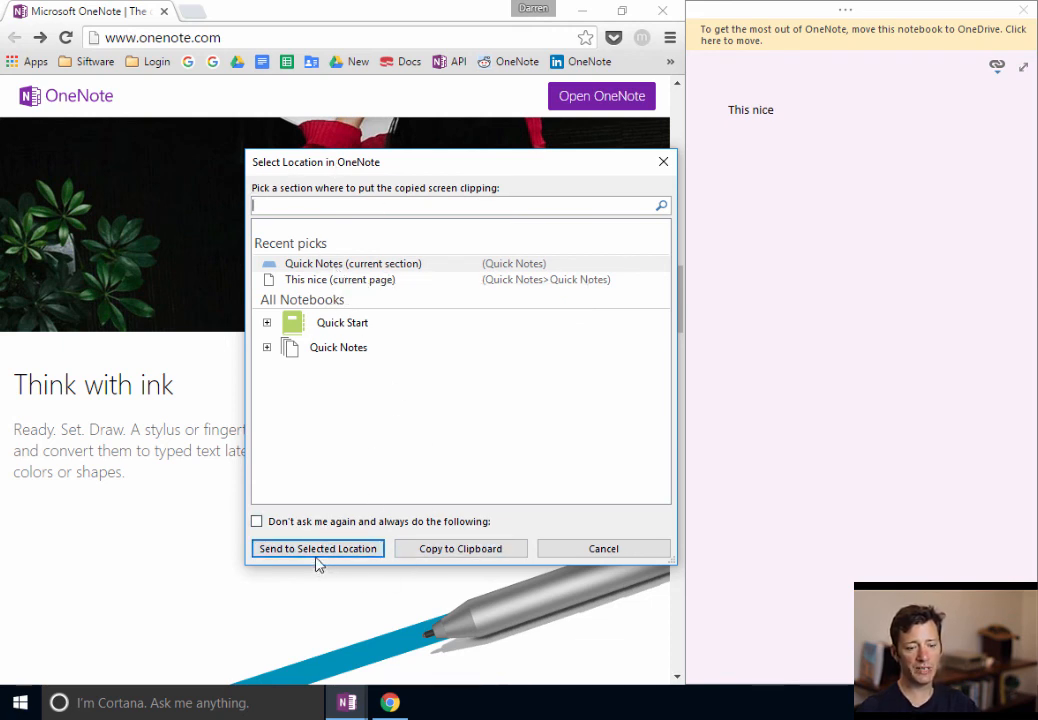
- Send the clipping to the Quick Notes section with 'Don't ask me again' ticked
click(268, 322)
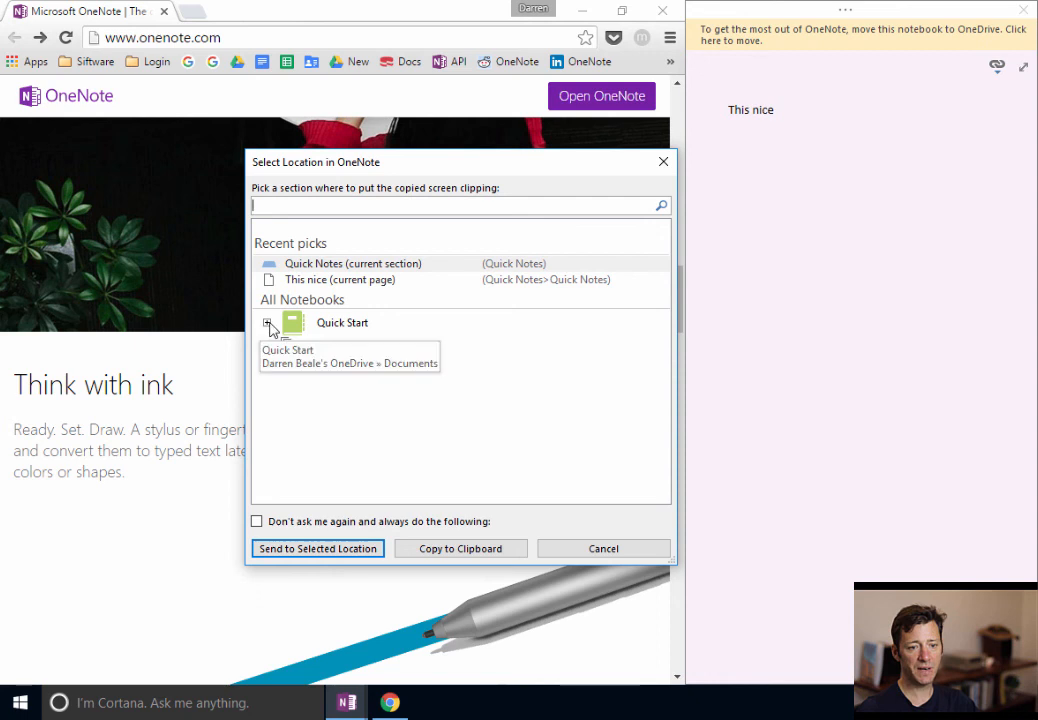
click(268, 322)
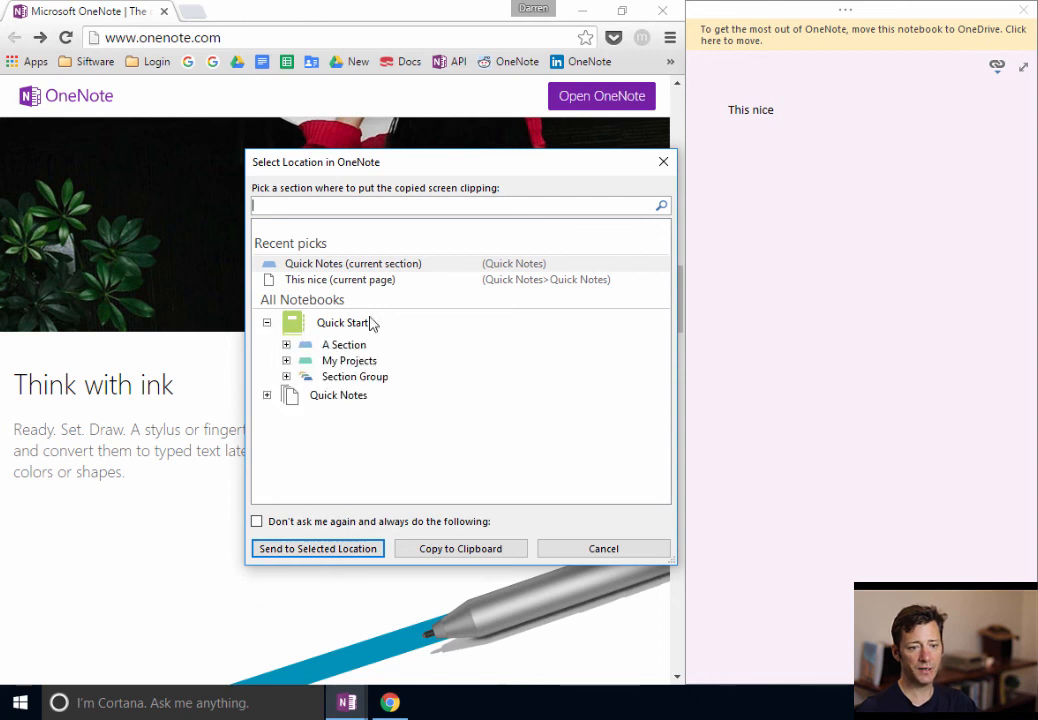
click(338, 396)
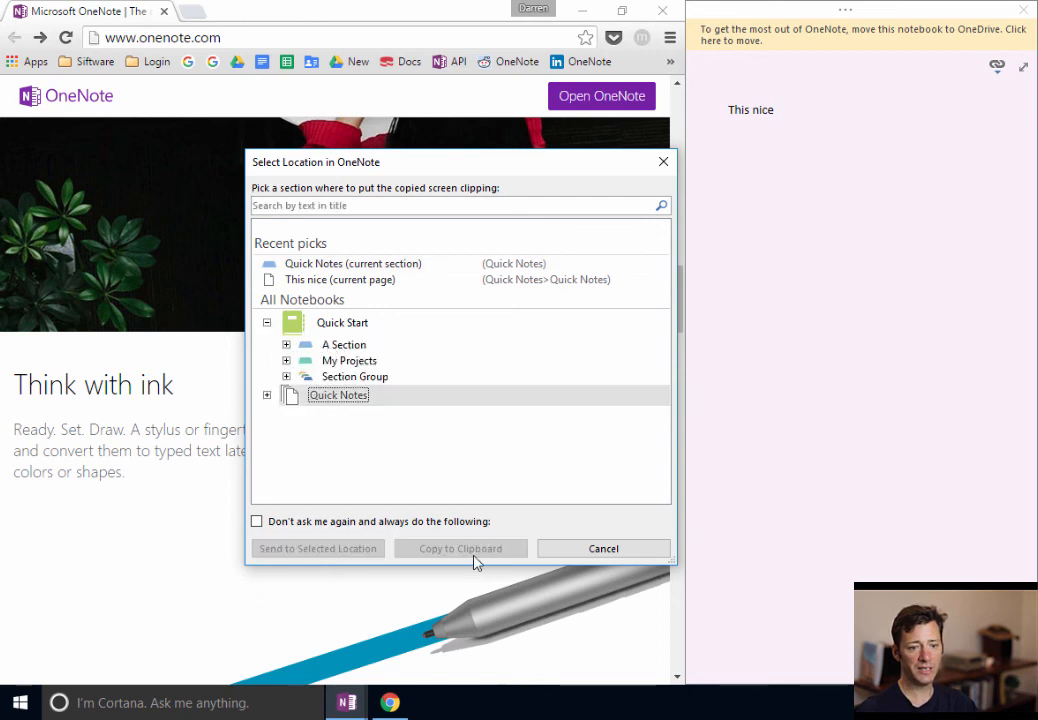
click(256, 520)
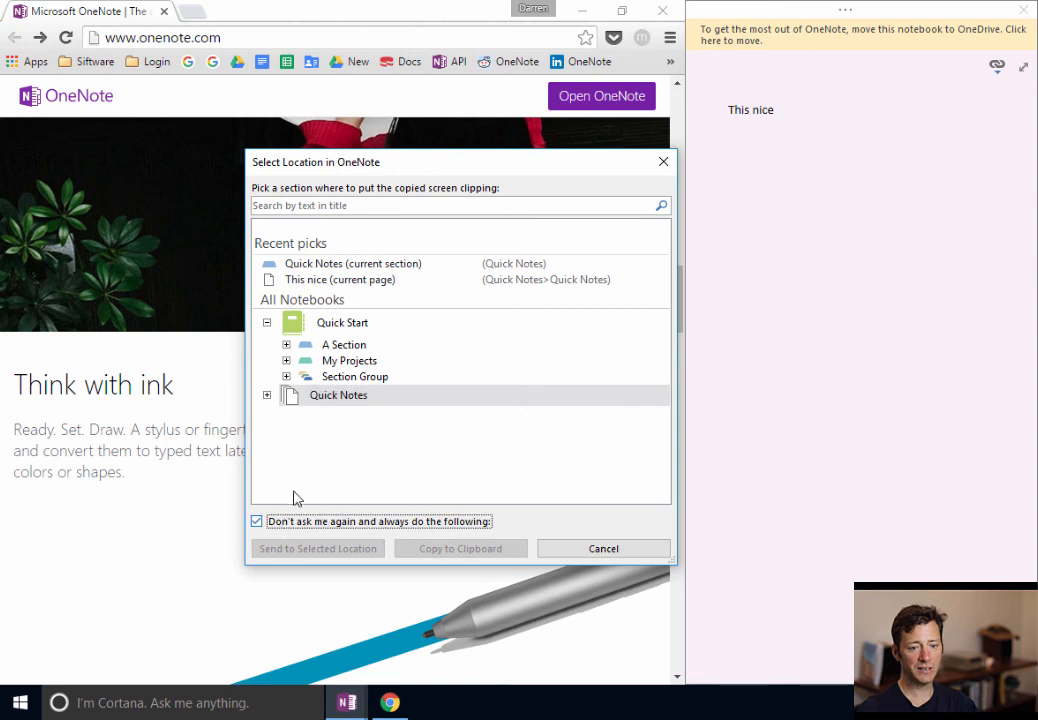
click(338, 394)
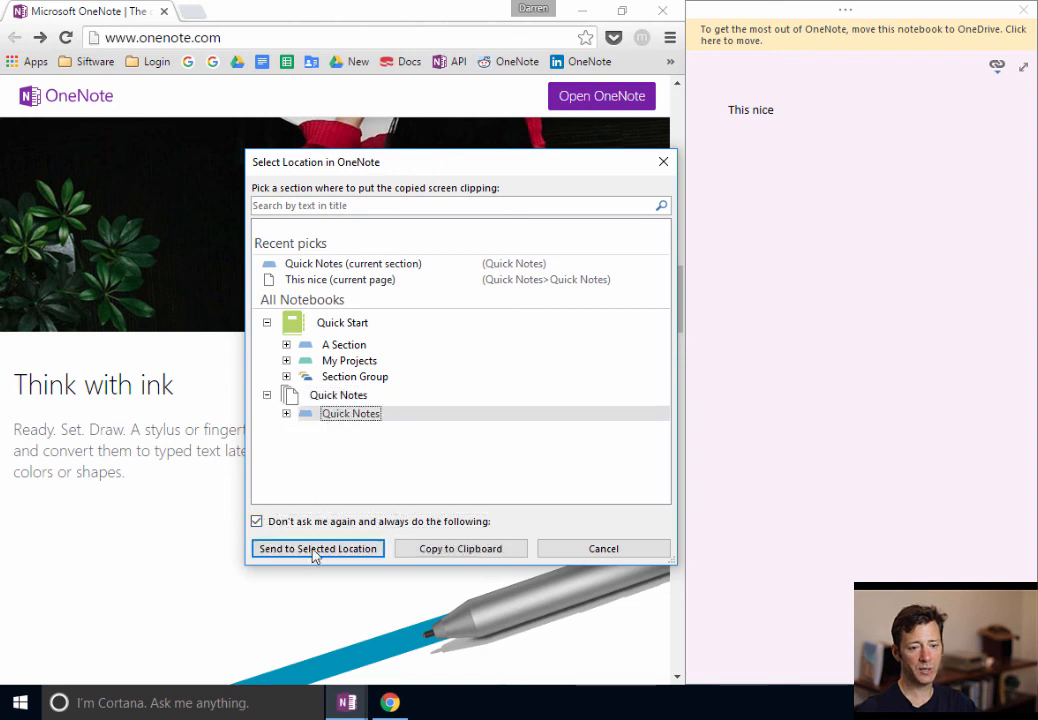
click(316, 548)
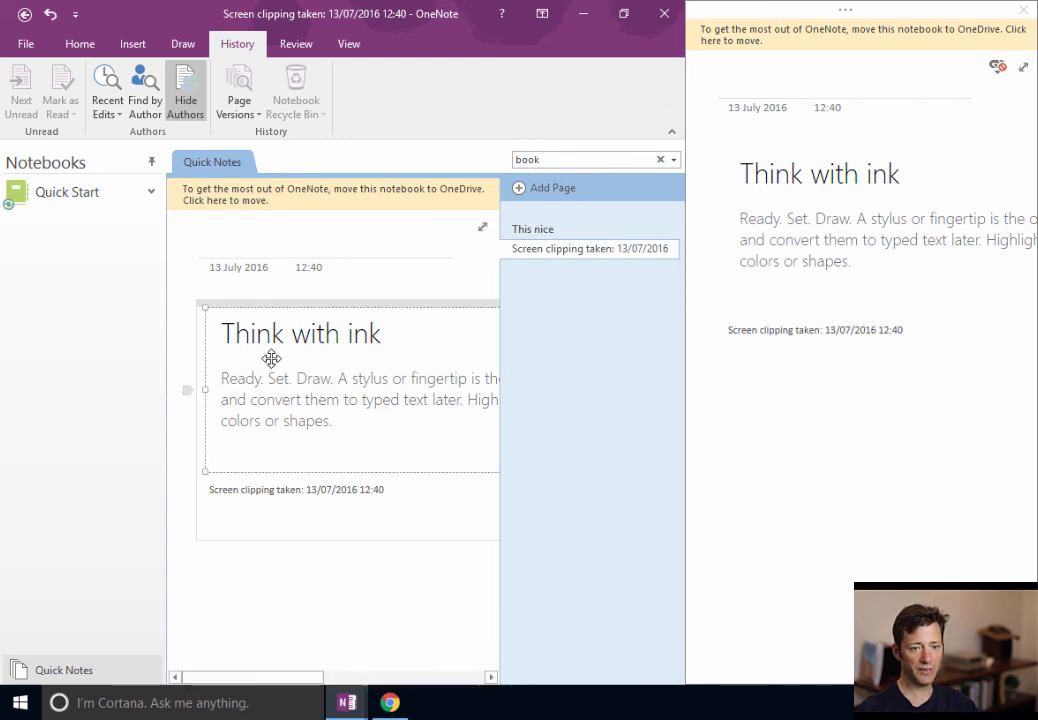
- Search all notebooks for 'ink' and find the screen clipping page highlighted
right_click(272, 358)
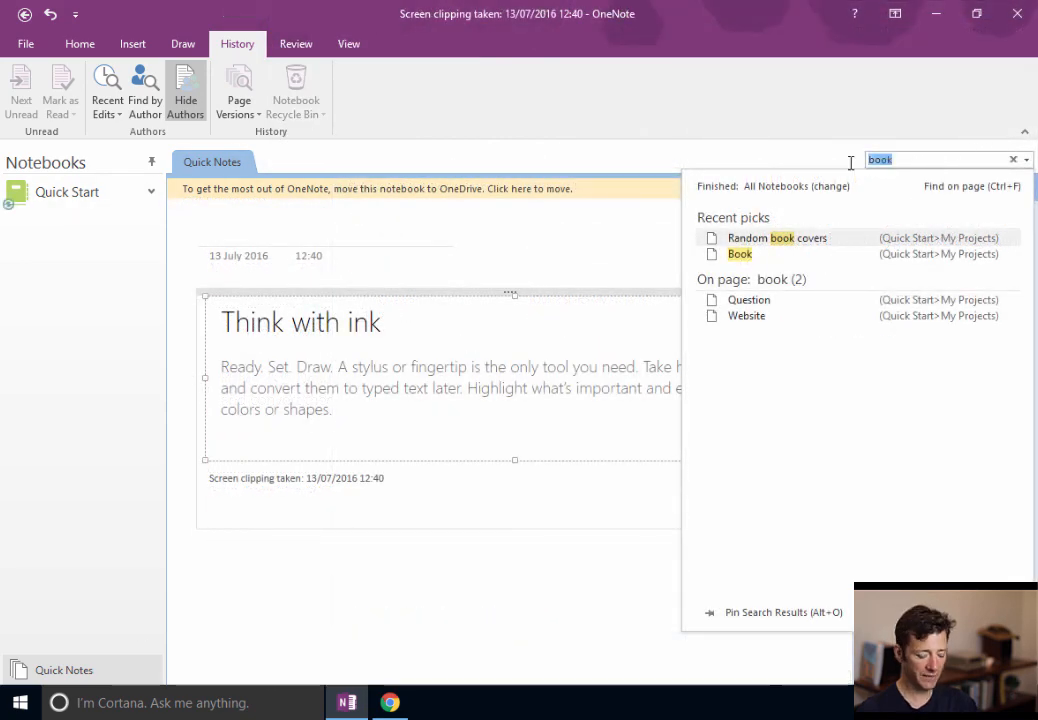
text(ink)
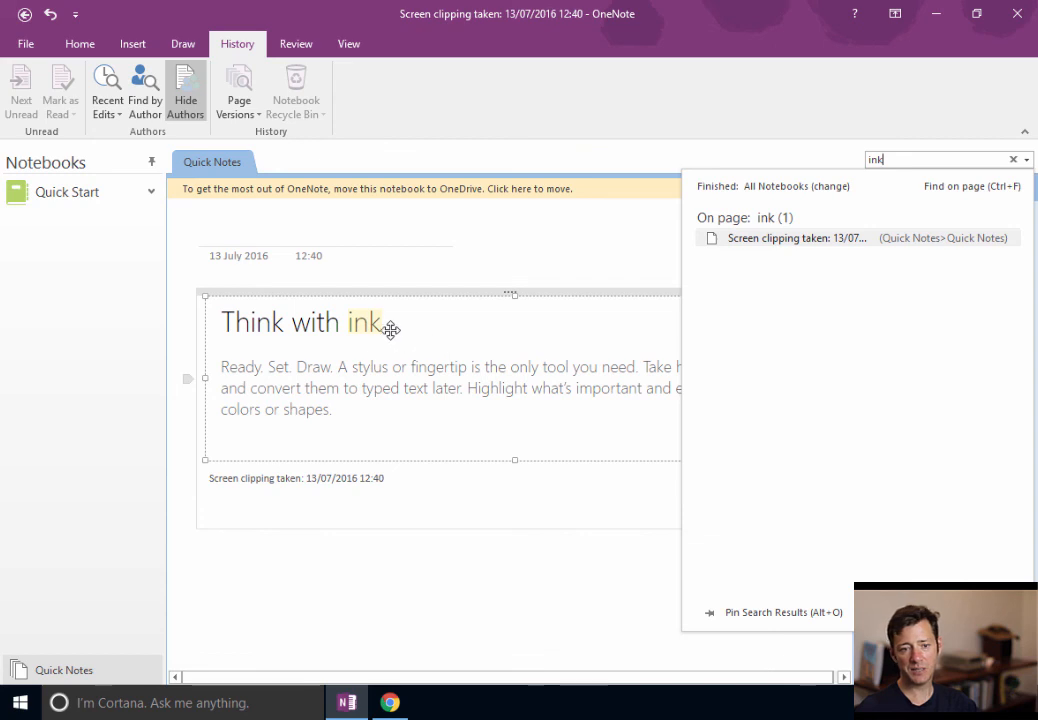
mouse_move(902, 160)
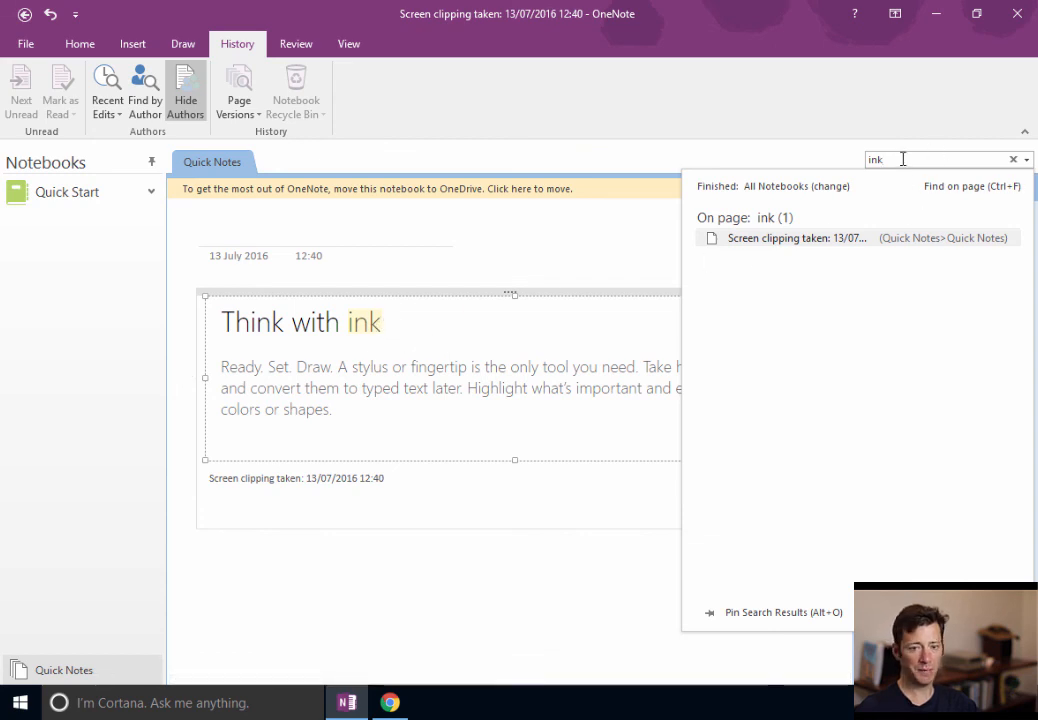